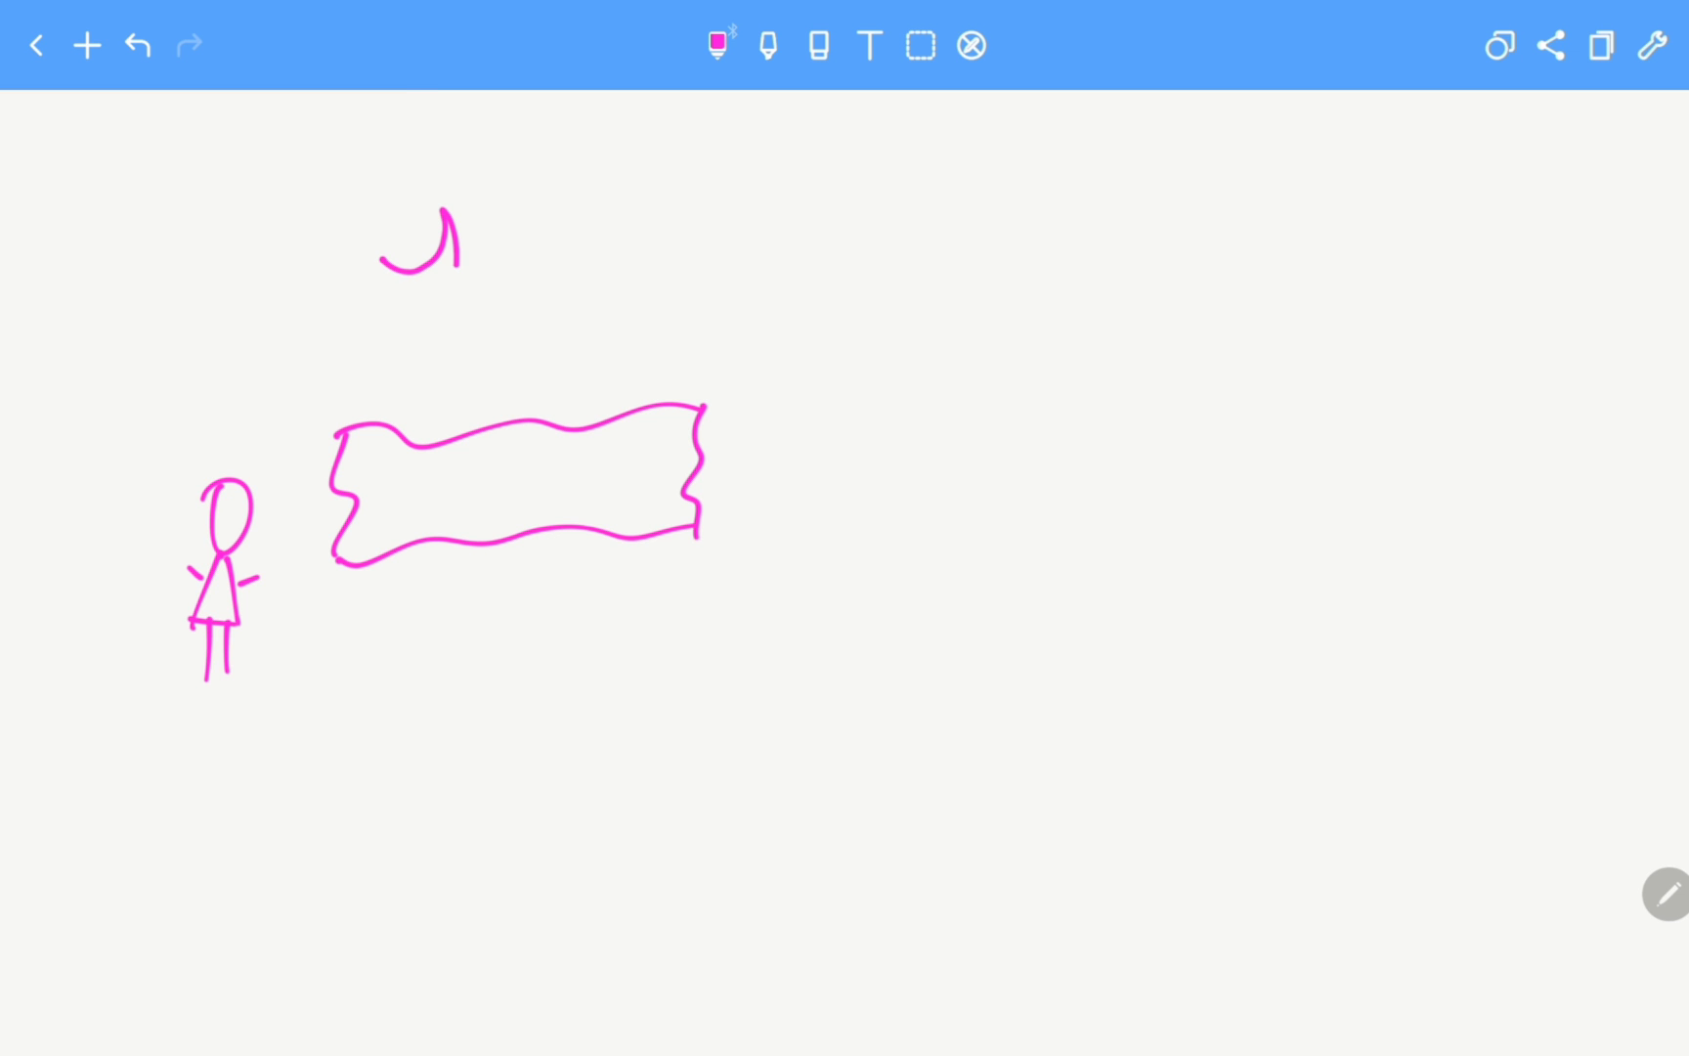
- Fill the crescent moon, write 'Try', and draw a cat, a rug and a 'Void' thought cloud in pink
left_click_drag(383, 280, 442, 301)
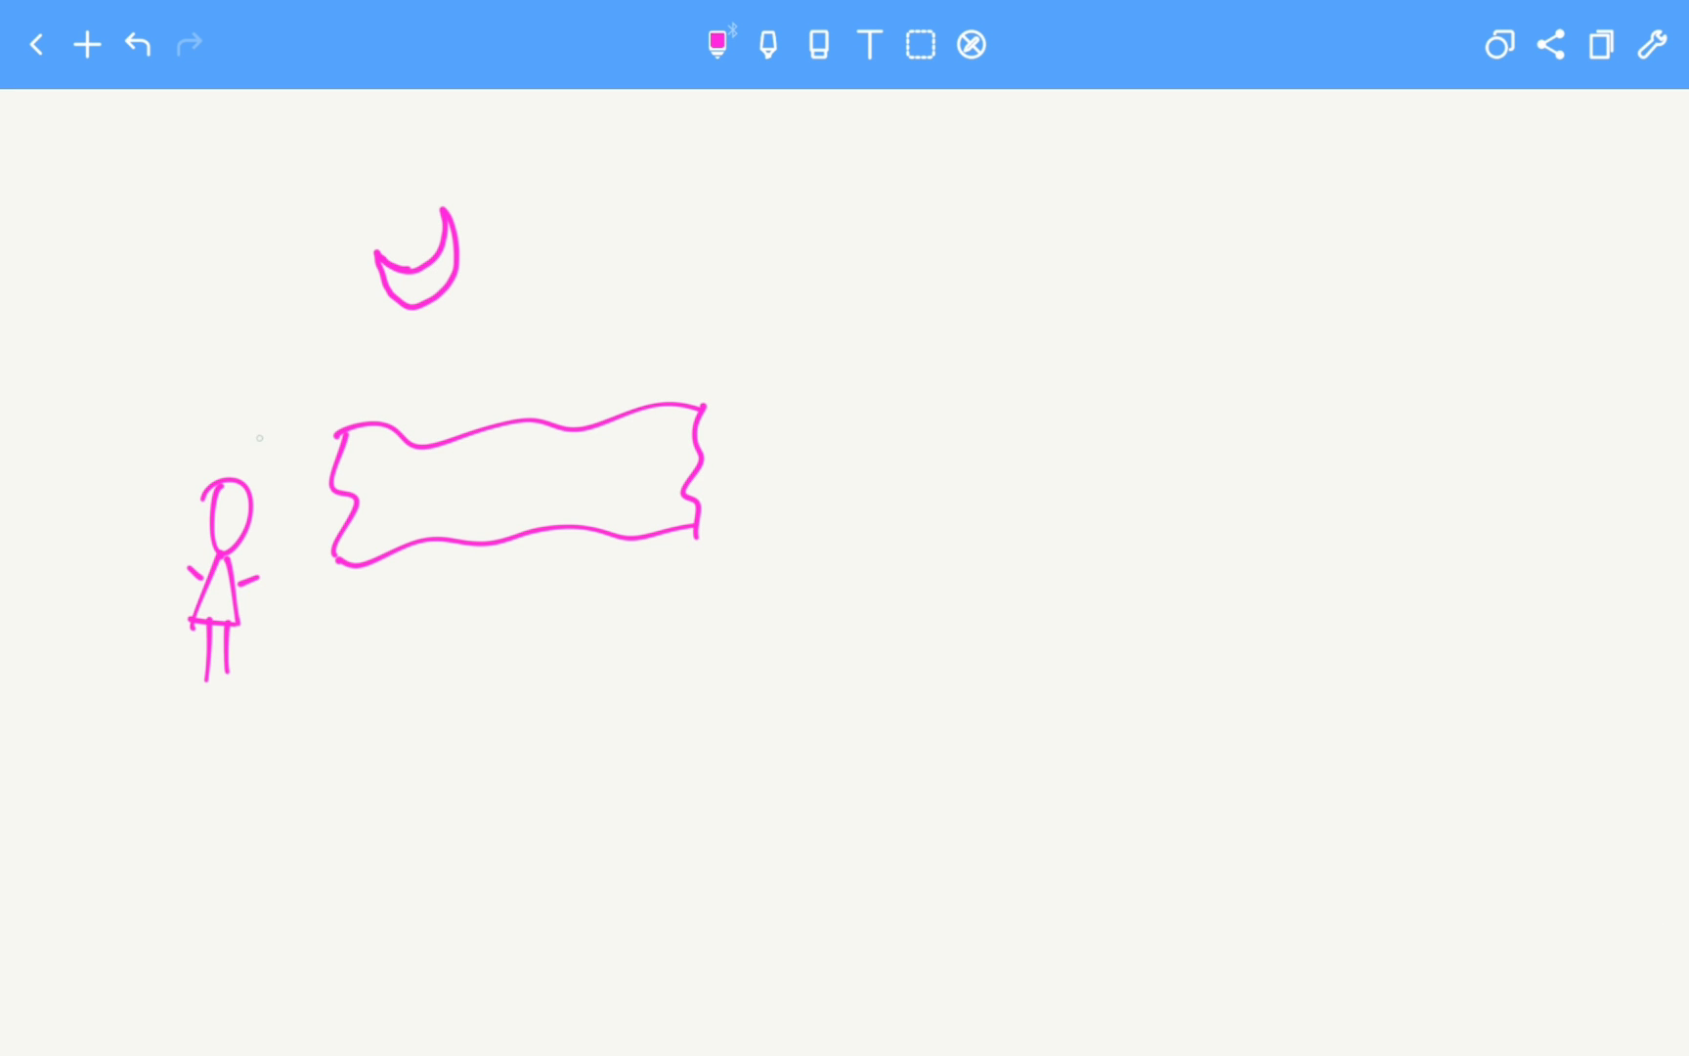
left_click_drag(242, 463, 340, 383)
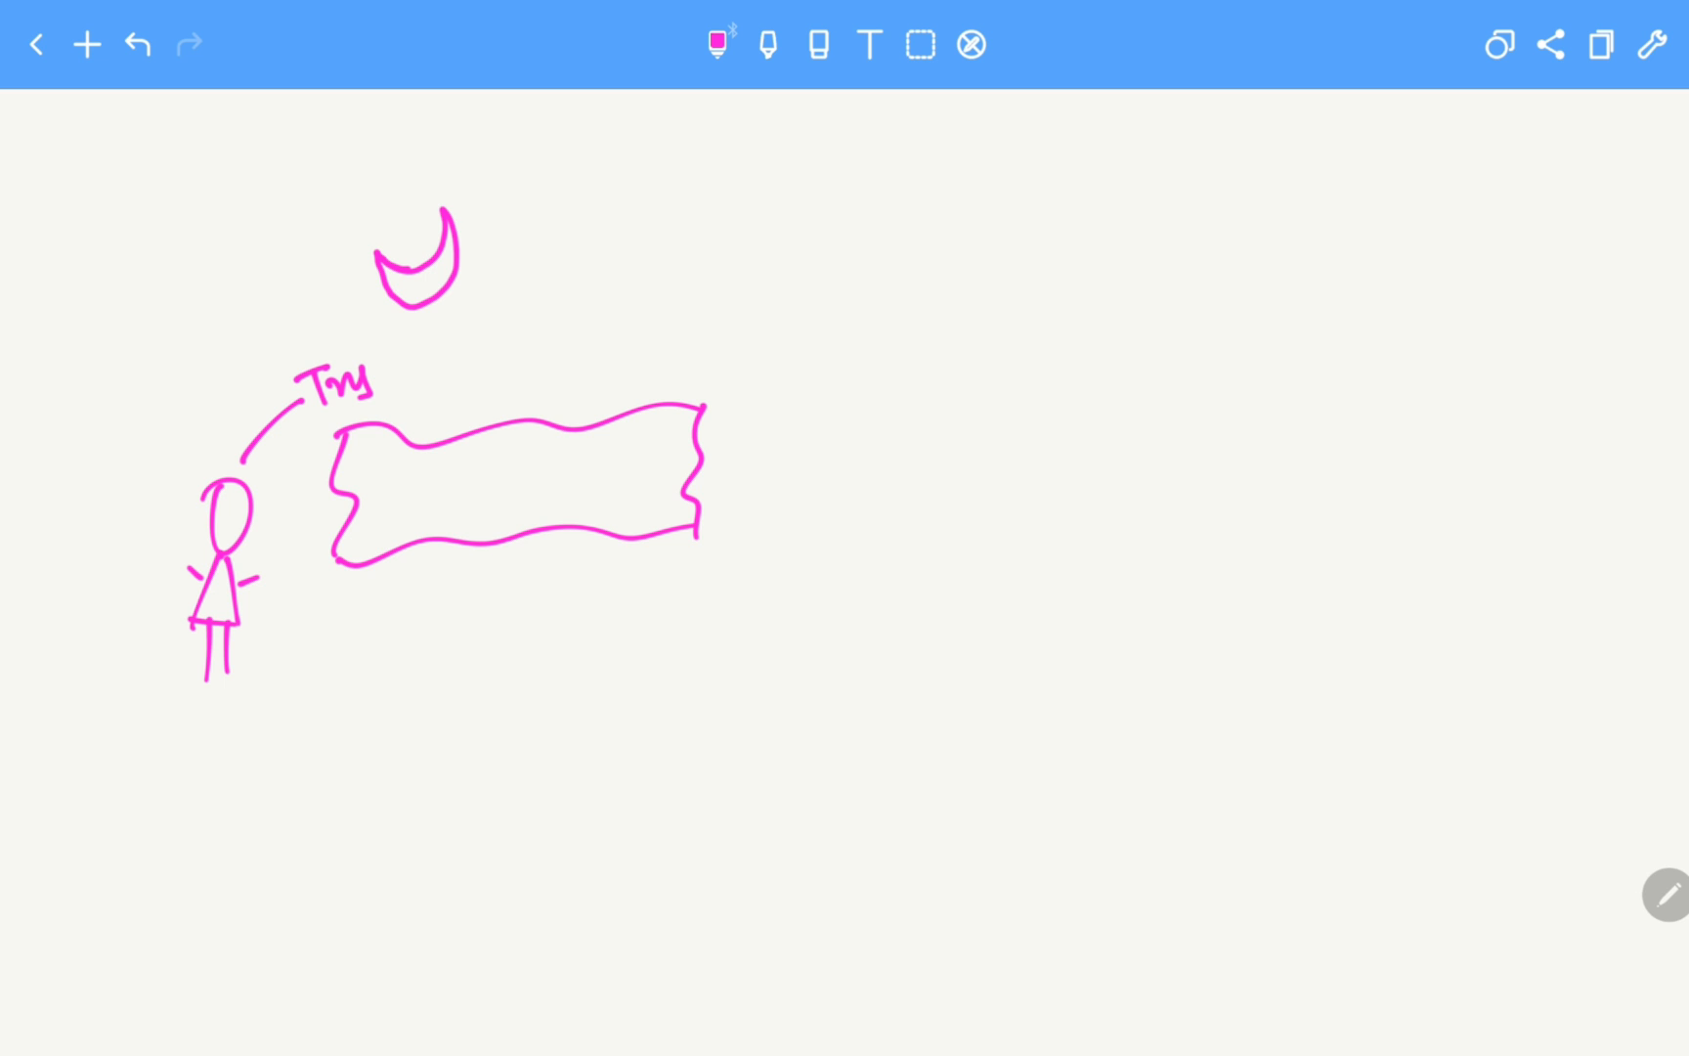
left_click_drag(313, 587, 319, 669)
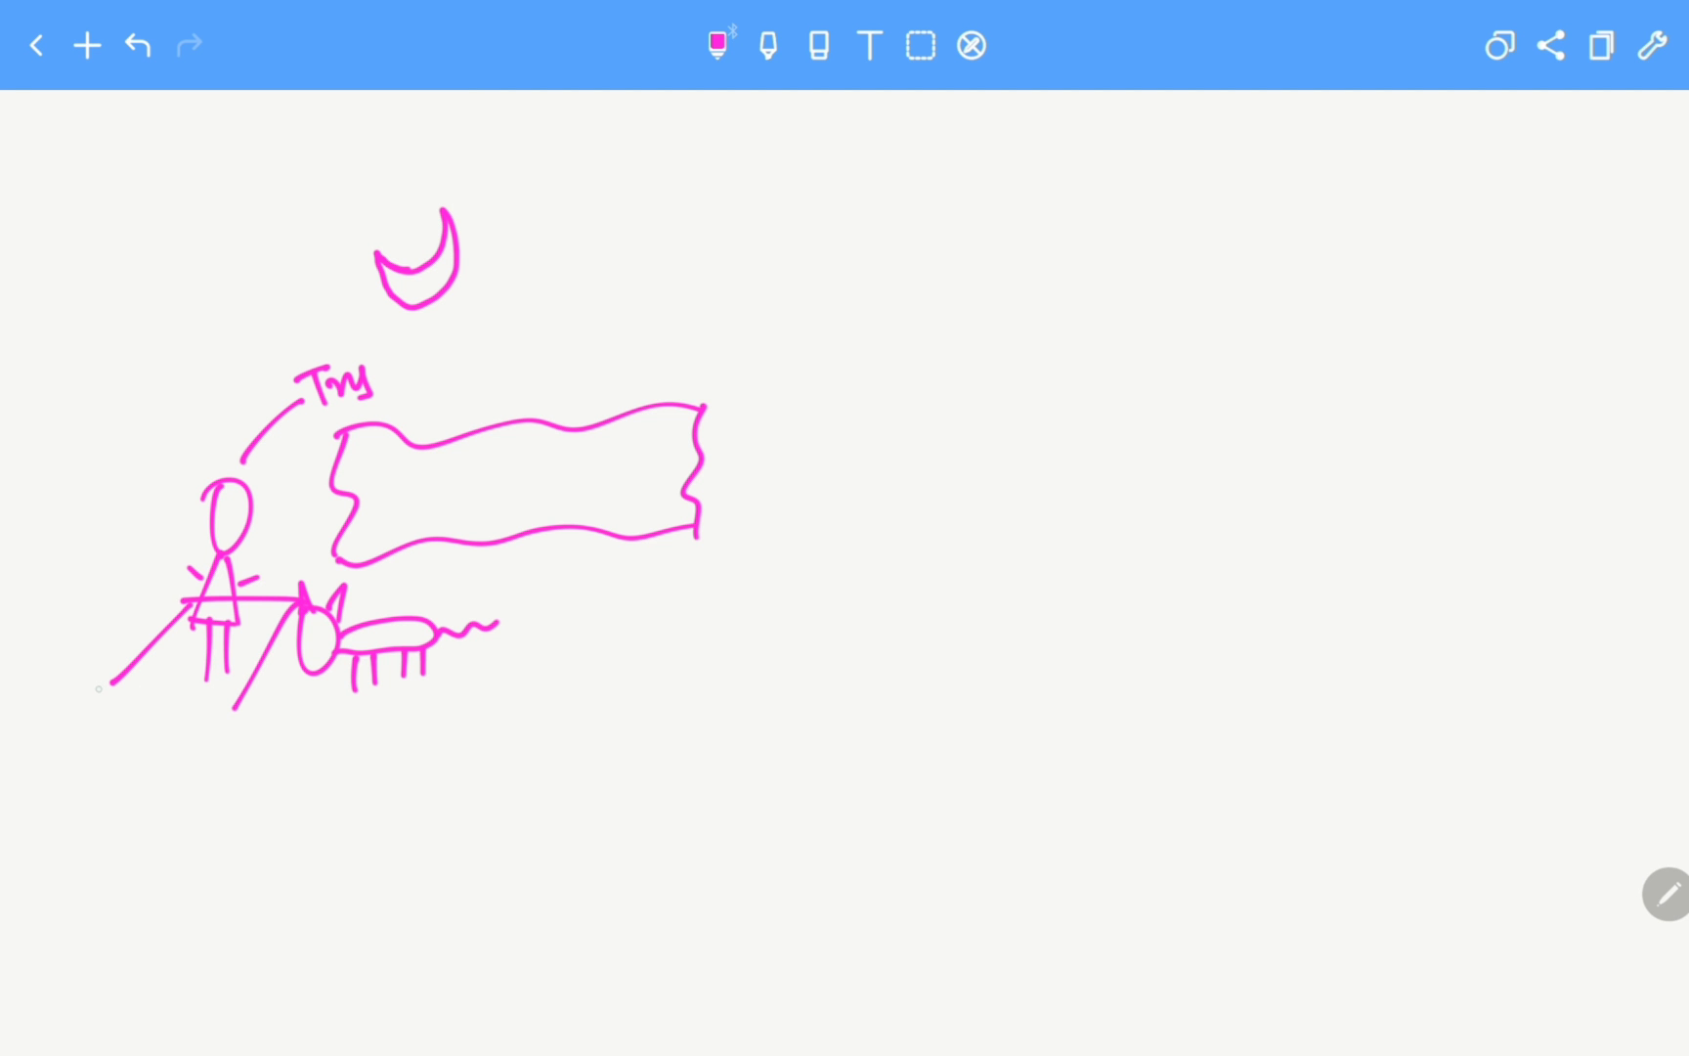
left_click_drag(107, 685, 248, 705)
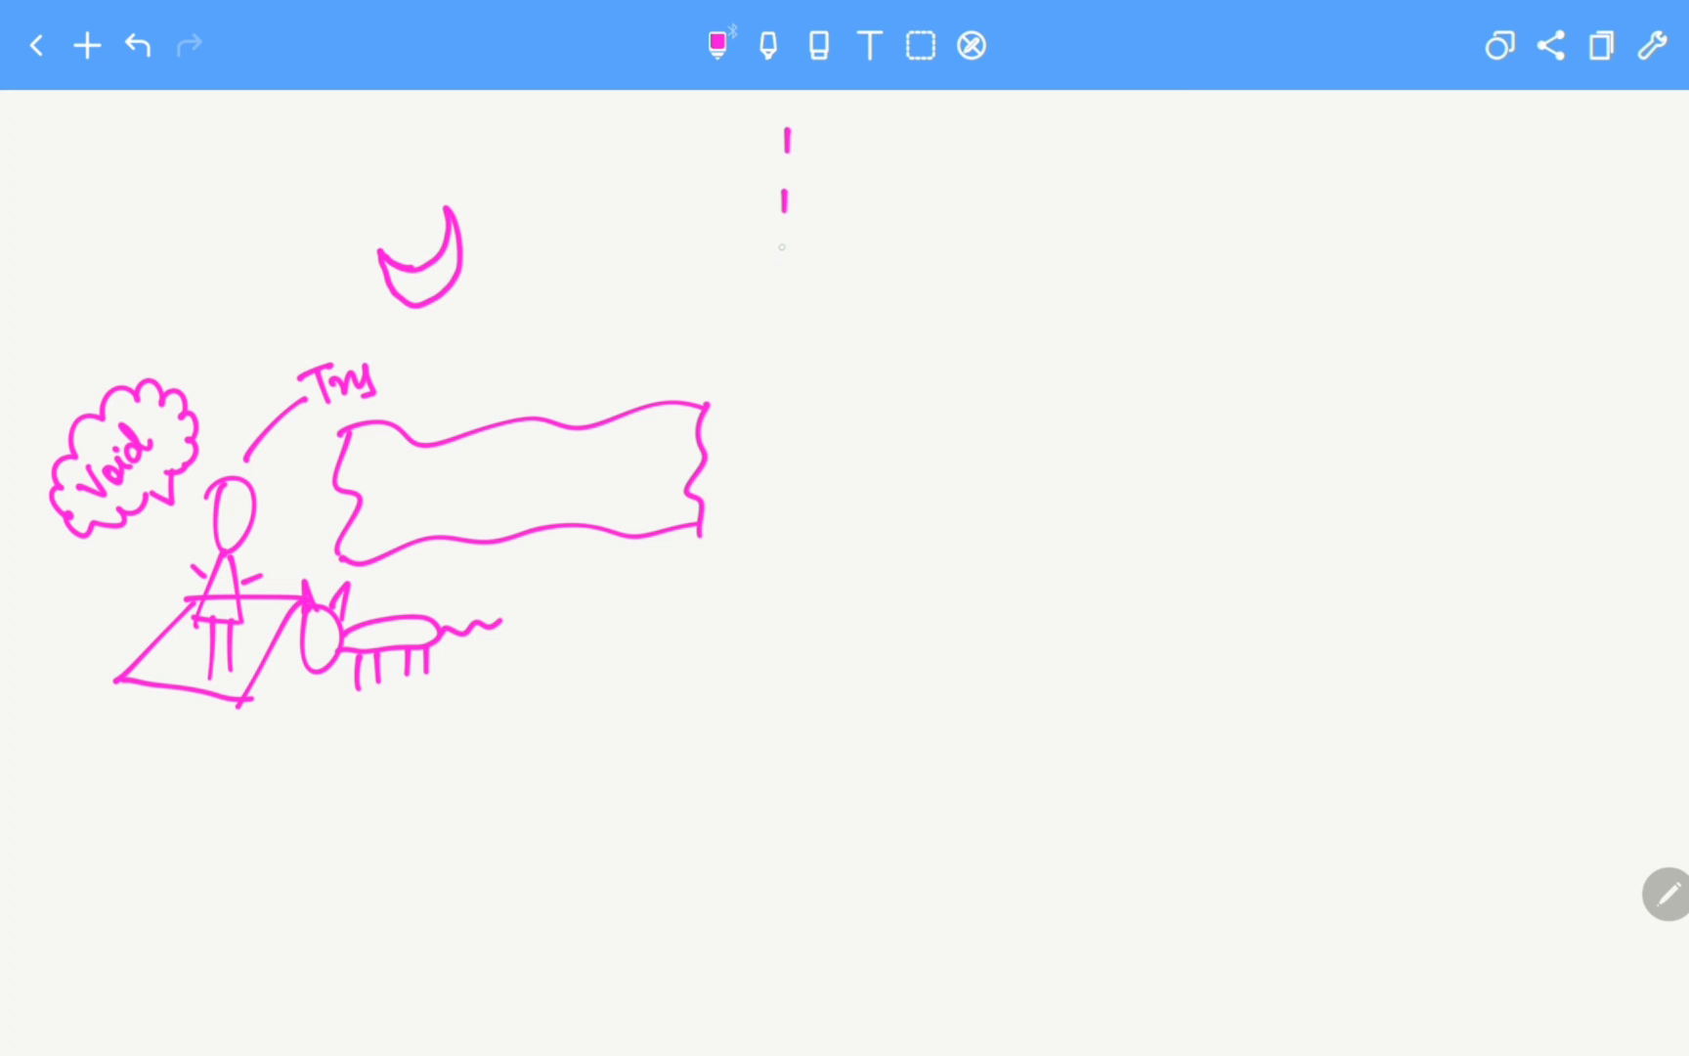
- Draw a dashed divider, a sun, a girl in a cap and a box labelled 'HAMBURGER' on the right side
left_click_drag(782, 129, 776, 668)
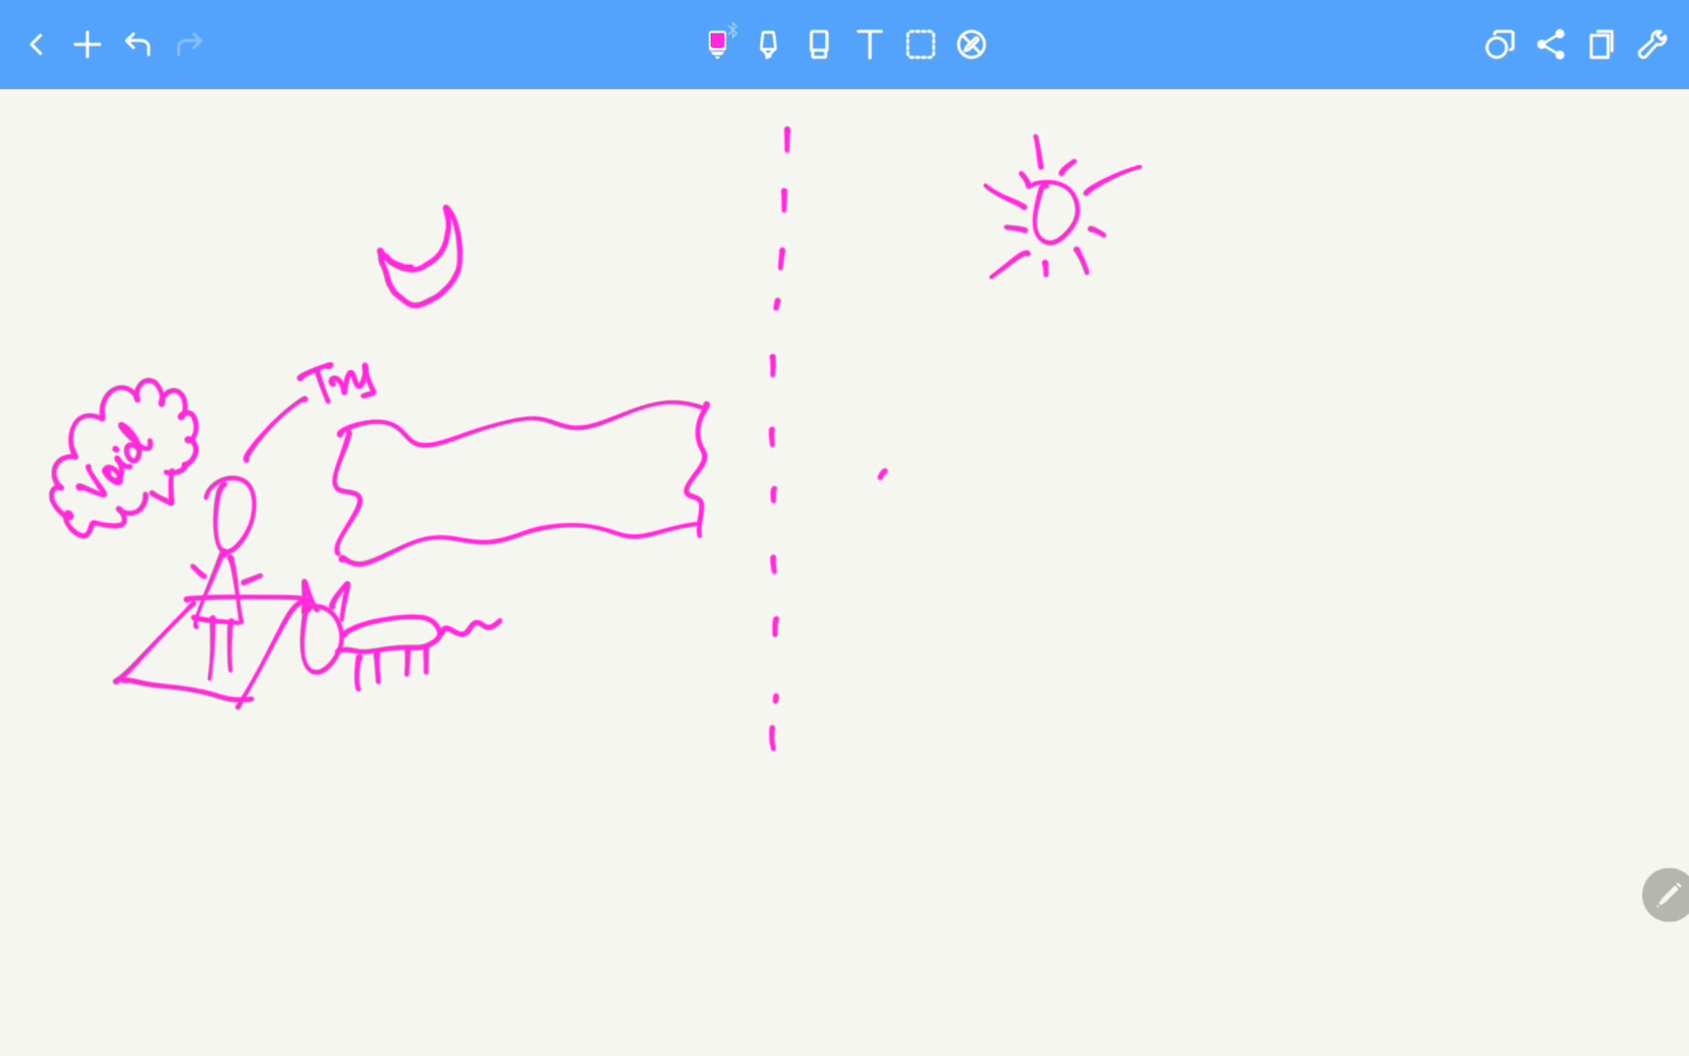
left_click_drag(889, 464, 890, 669)
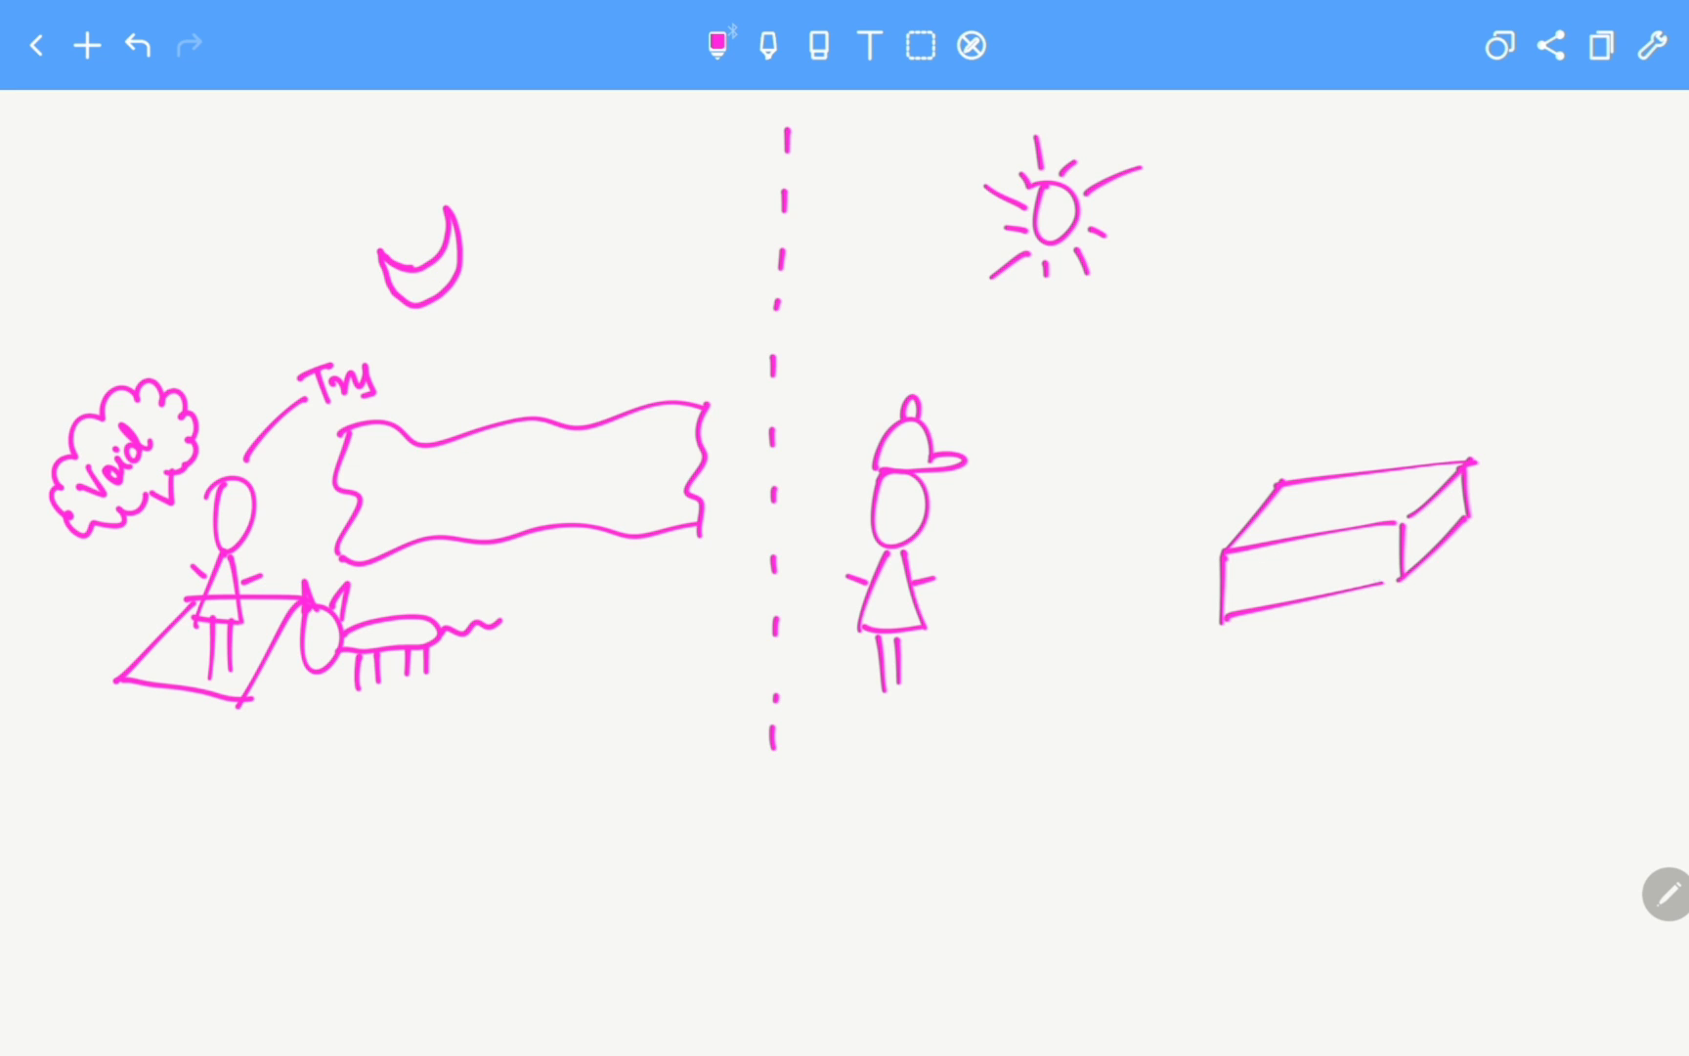
type("HAN")
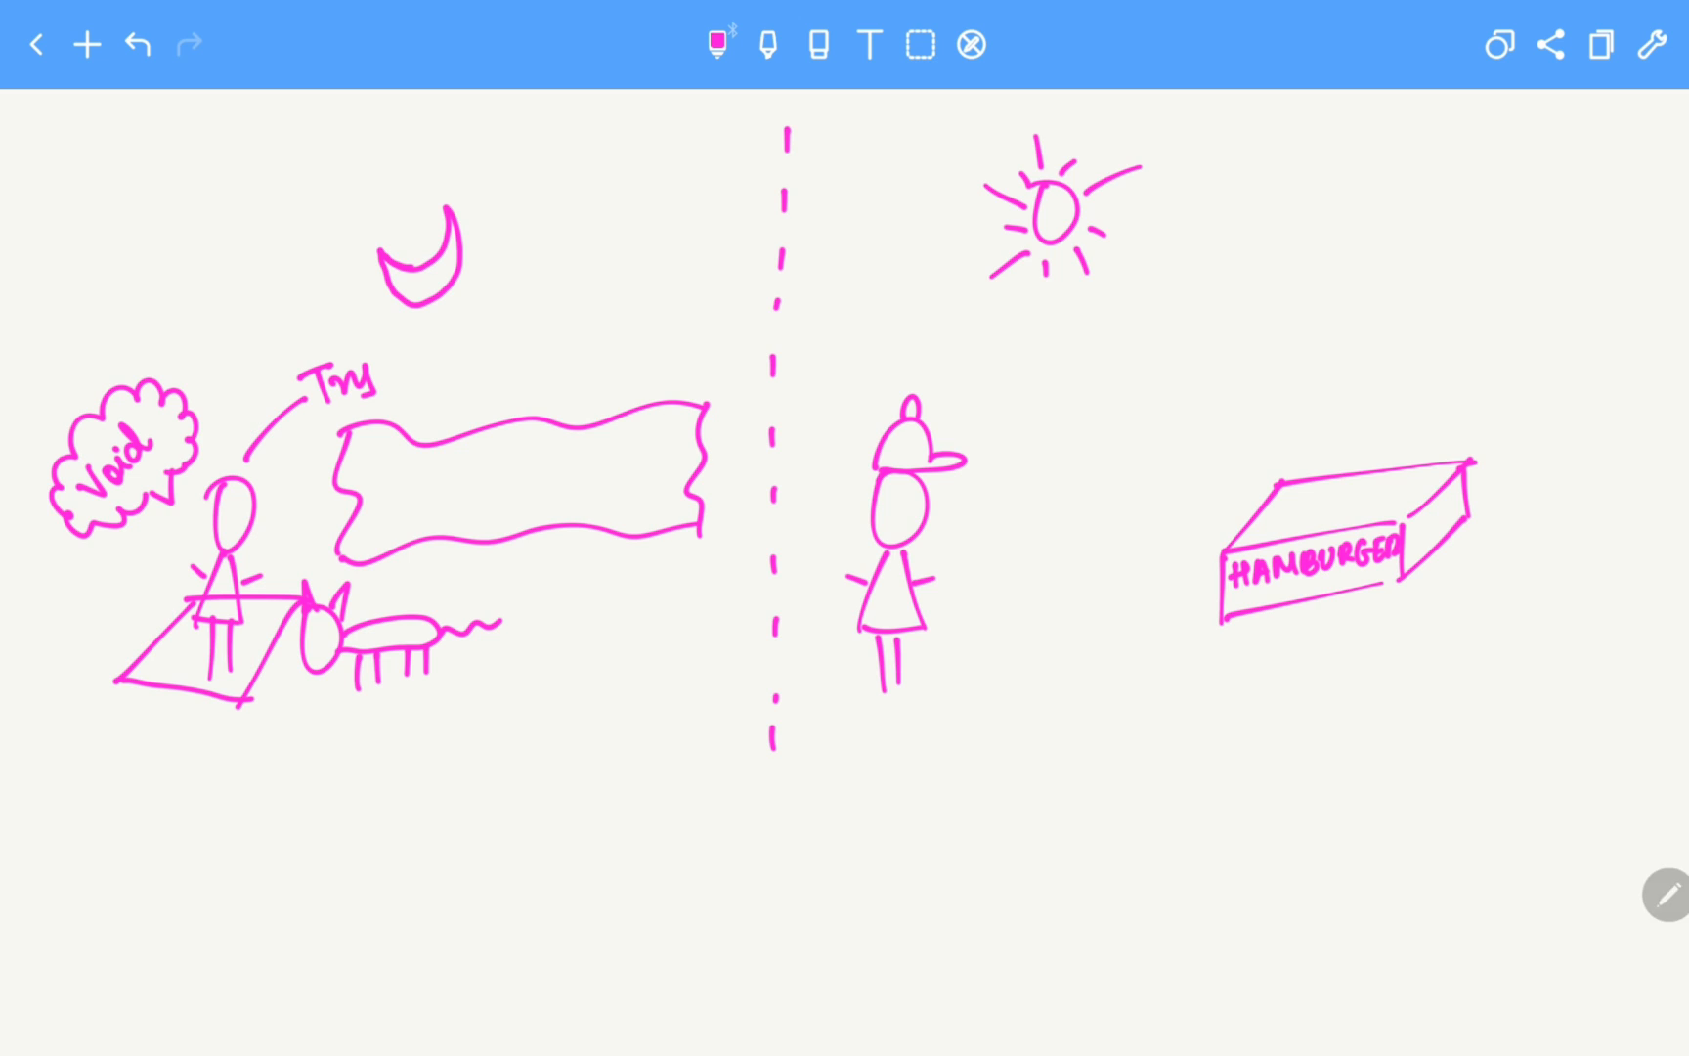
- Highlight the story elements in yellow and number them 1–8, including the Void cloud 6, cap 7 and HAMBURGER box 8
left_click(768, 45)
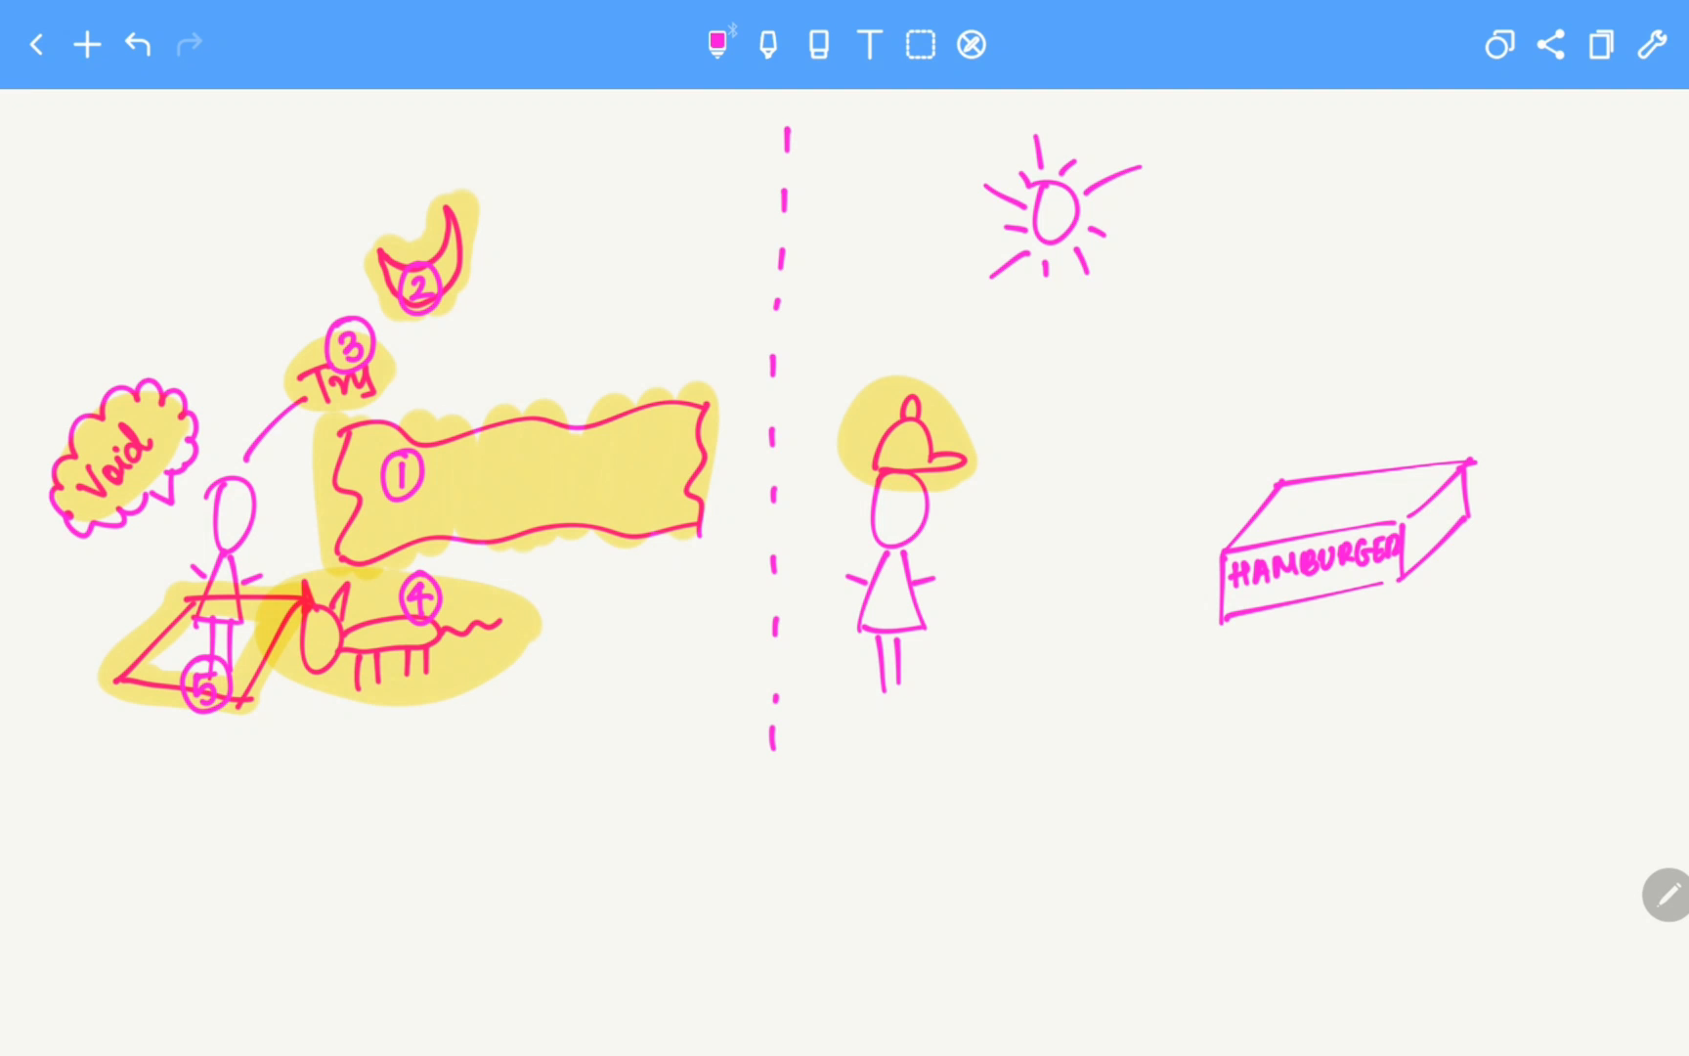
left_click(91, 436)
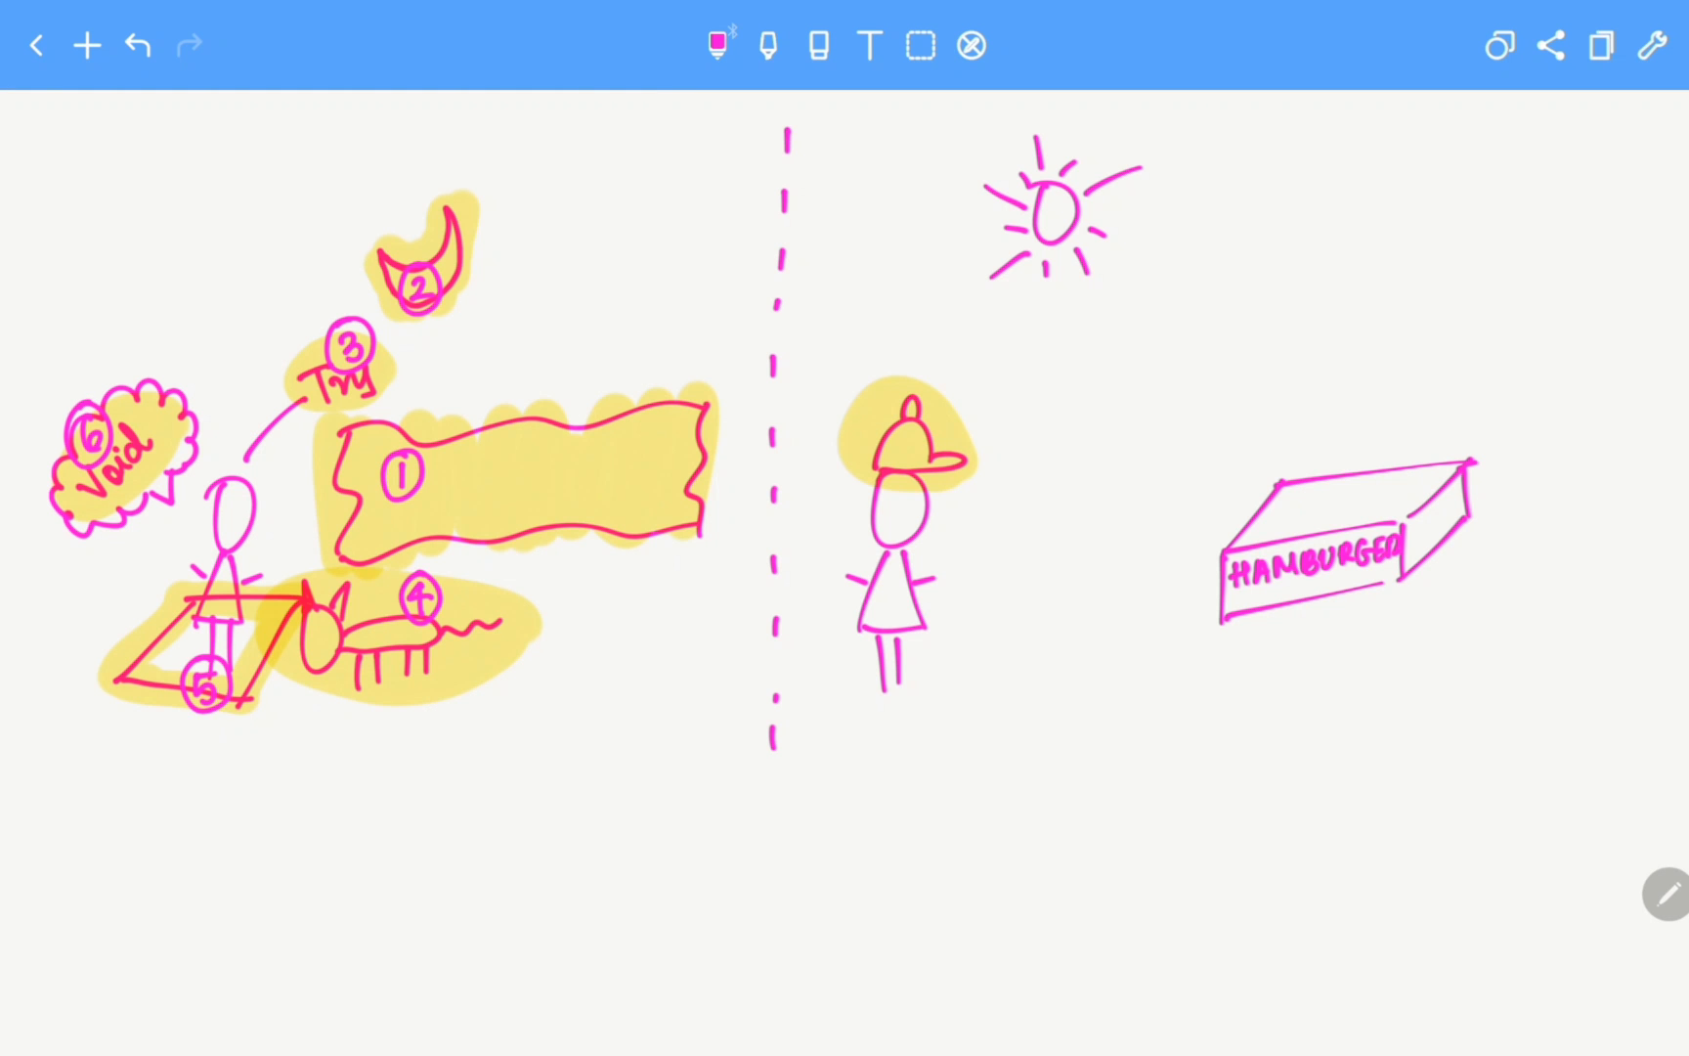
left_click(910, 444)
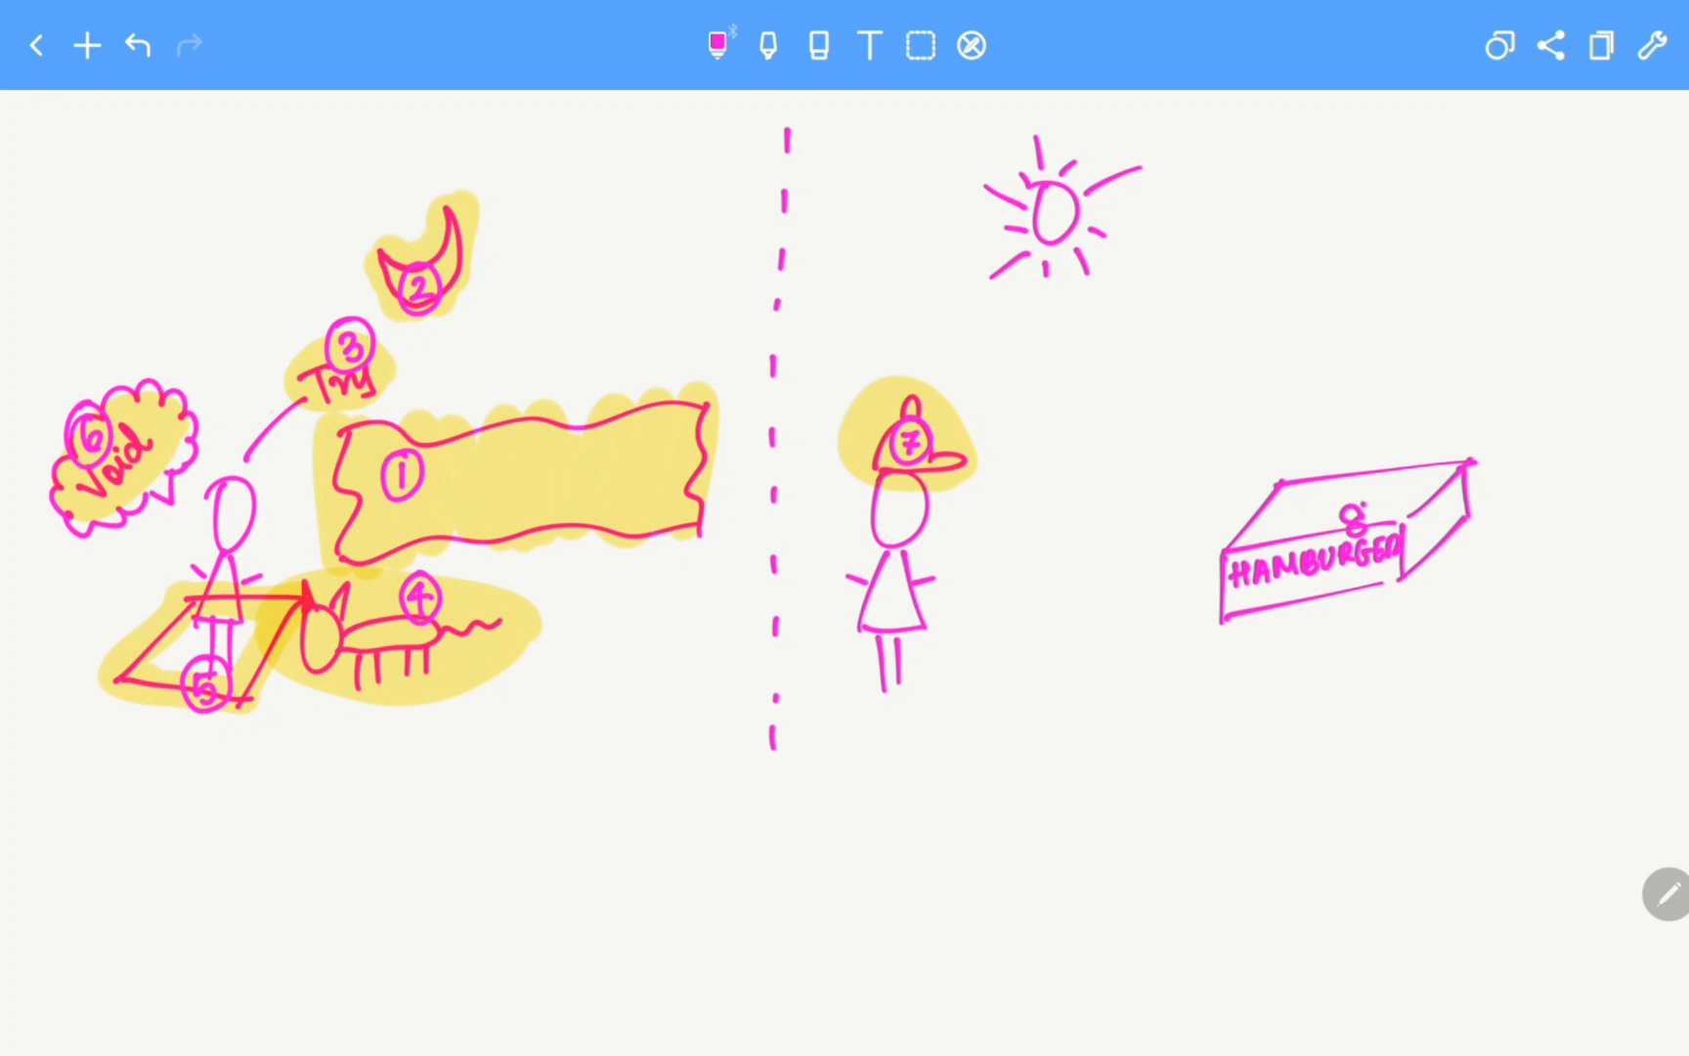
left_click(766, 45)
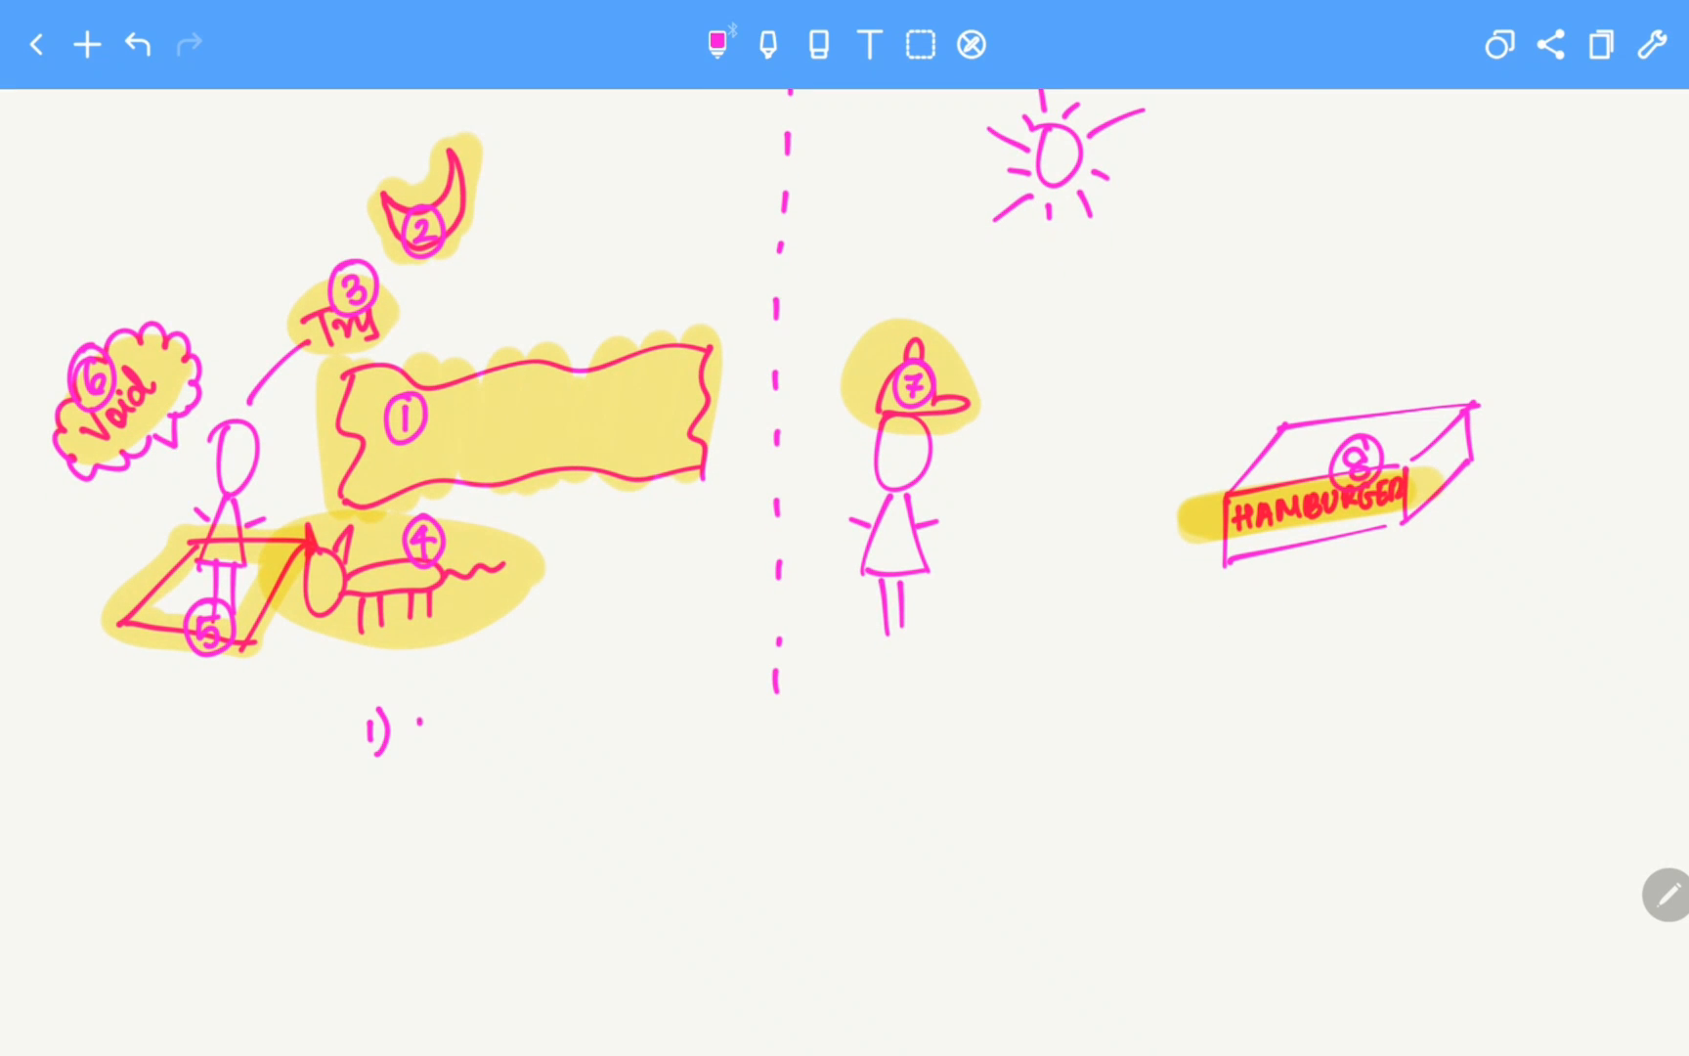
- Handwrite '1) Scarf = Scaphoid' and '2) Lunate = Lunate' in the mnemonic list
type("Scarf = Scaphe")
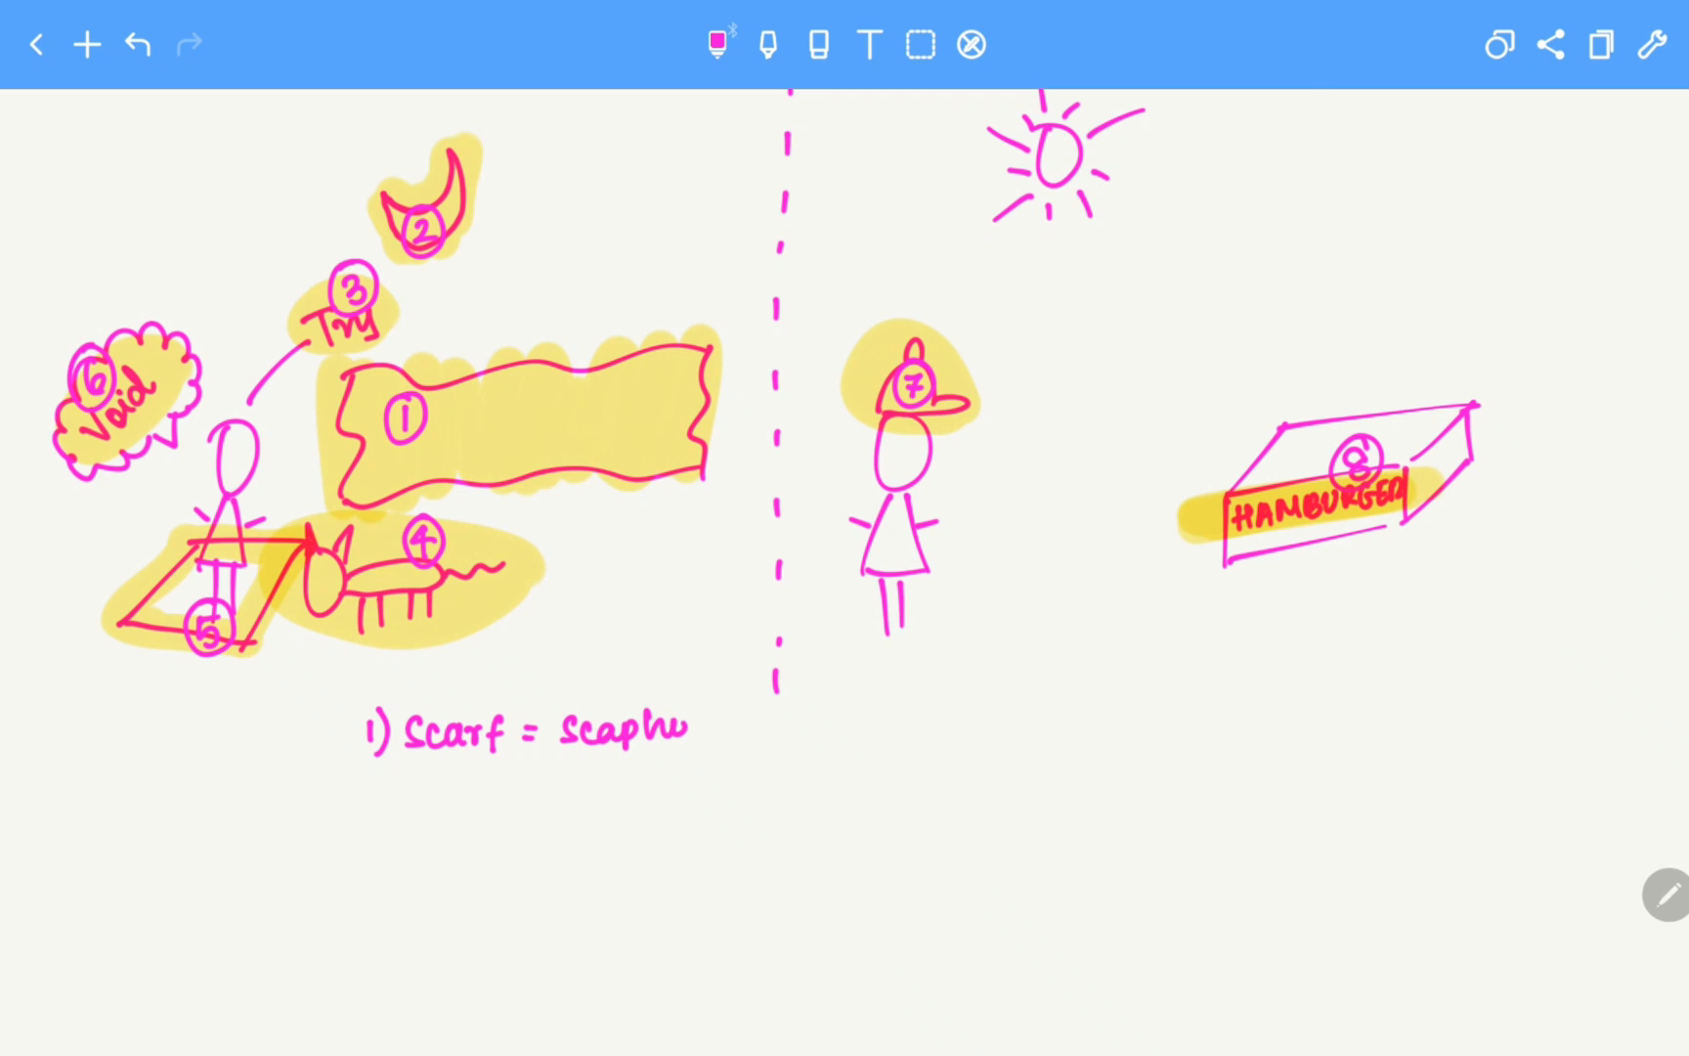
type("id")
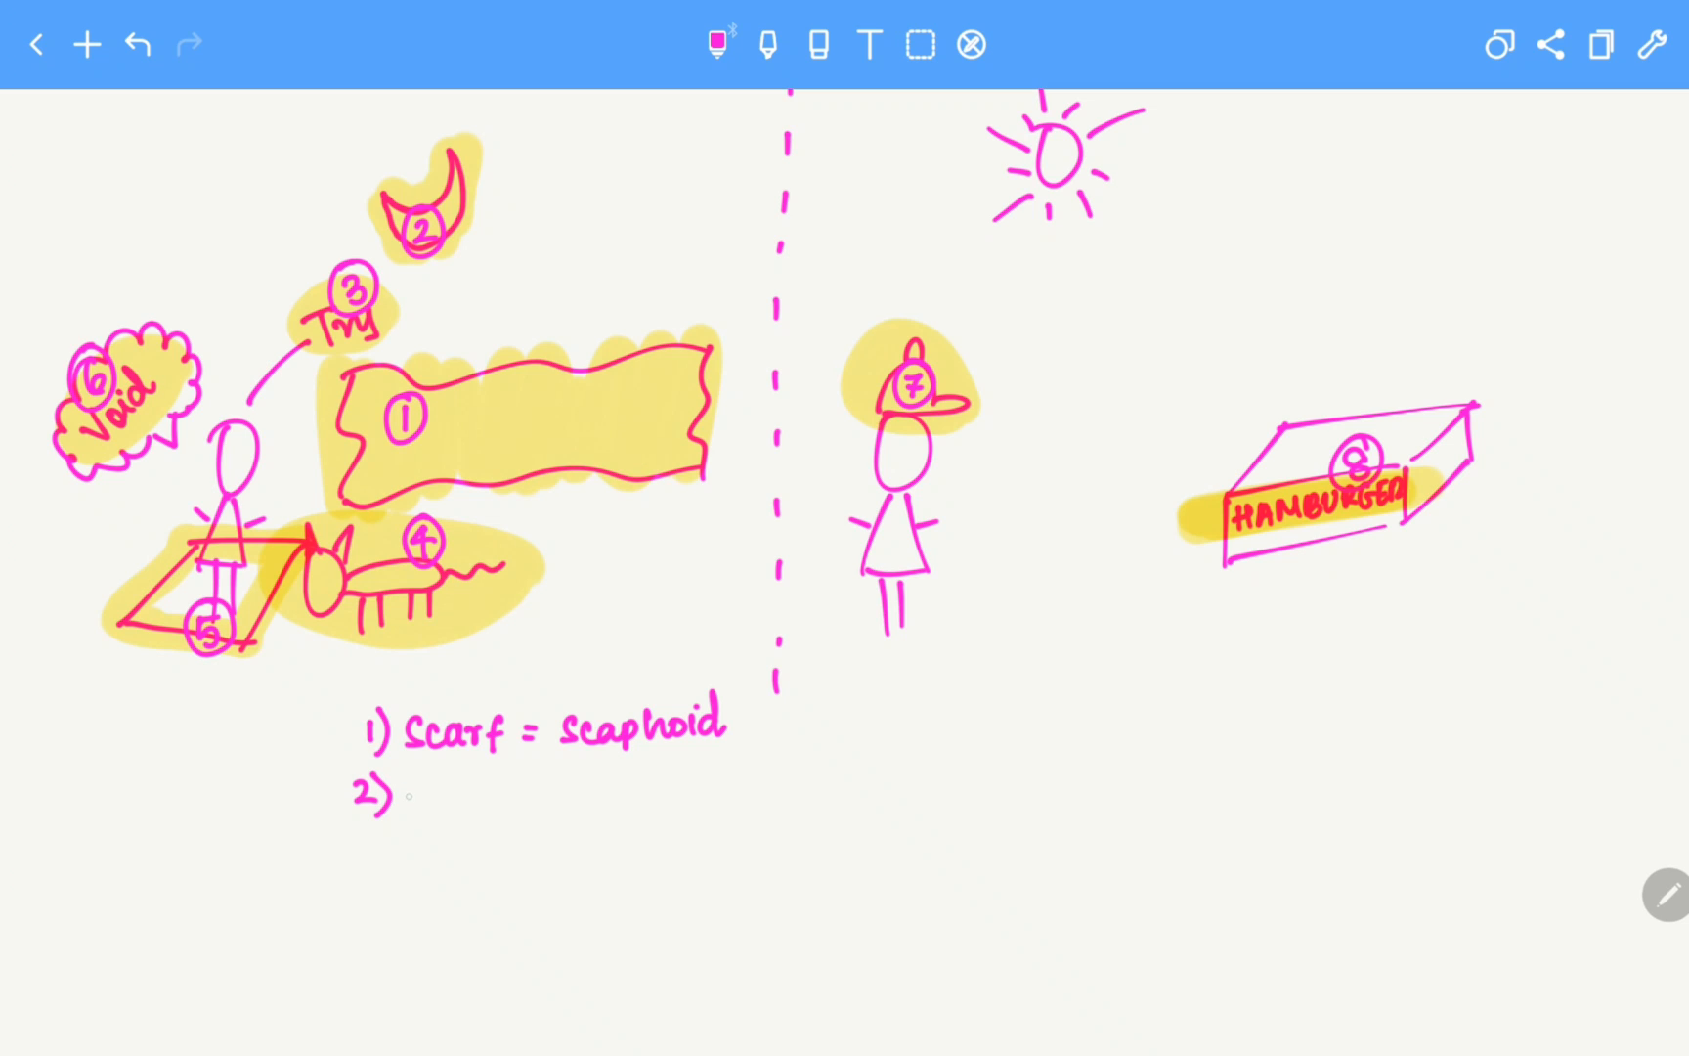
type("Lunate =")
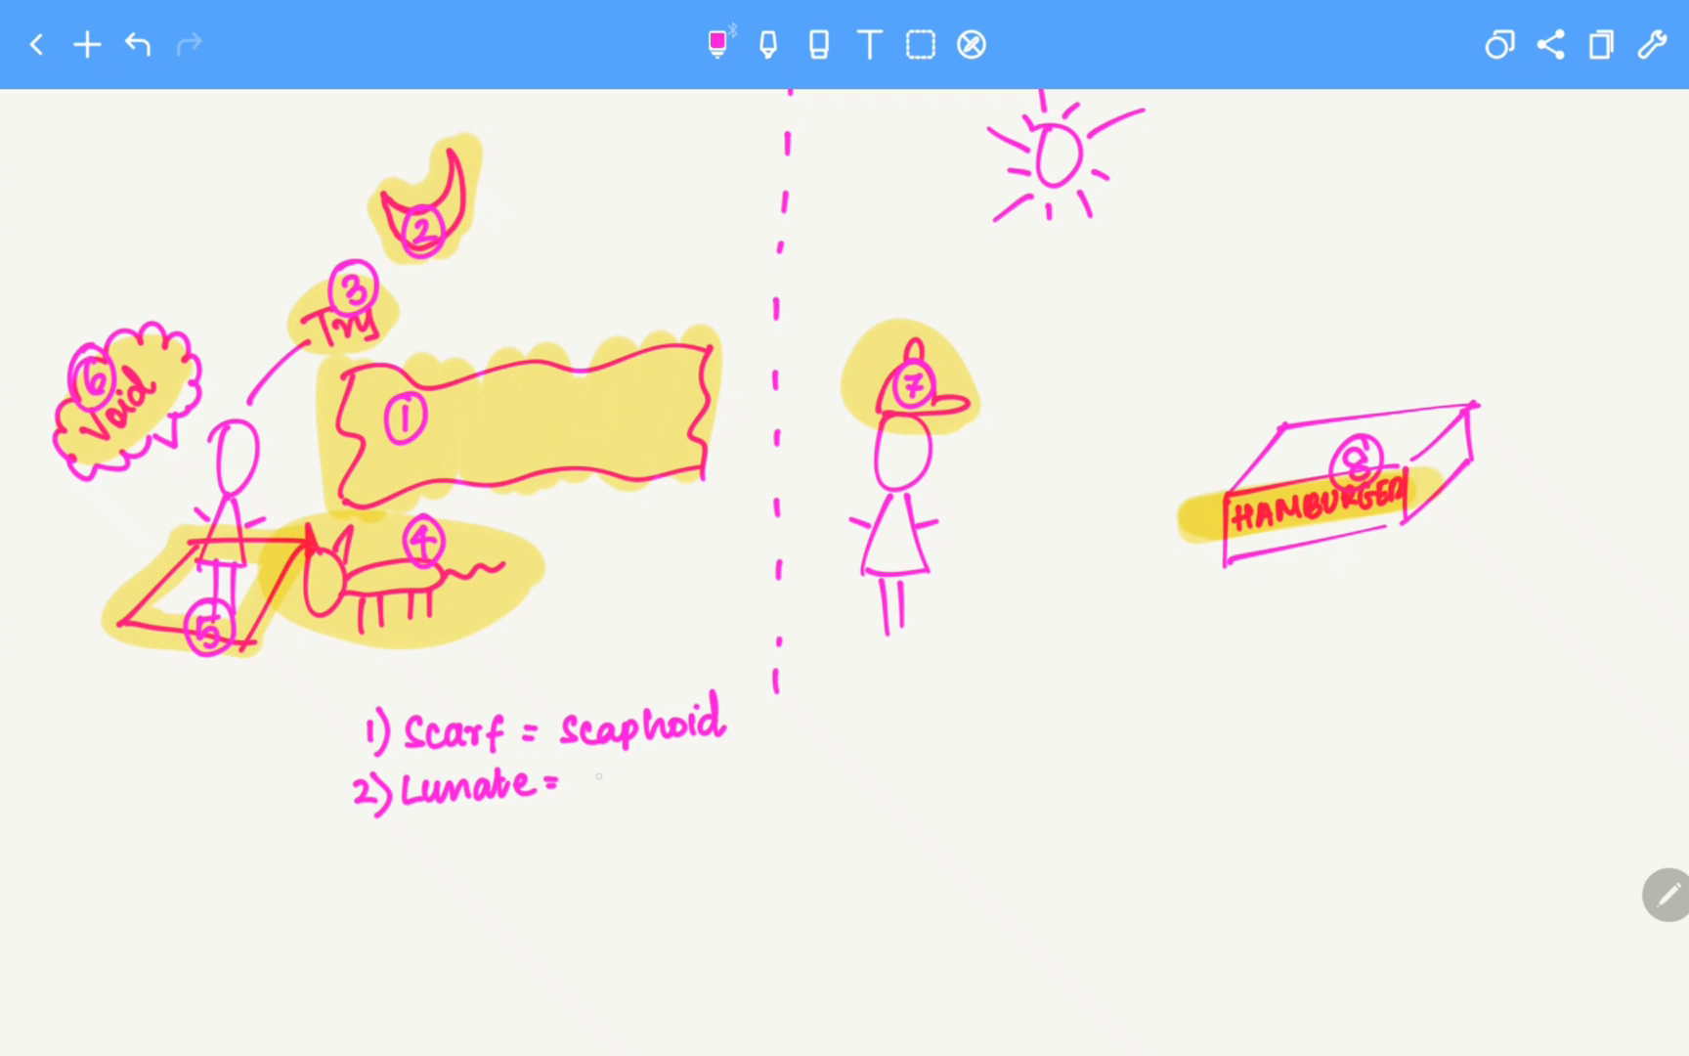
type("Luna")
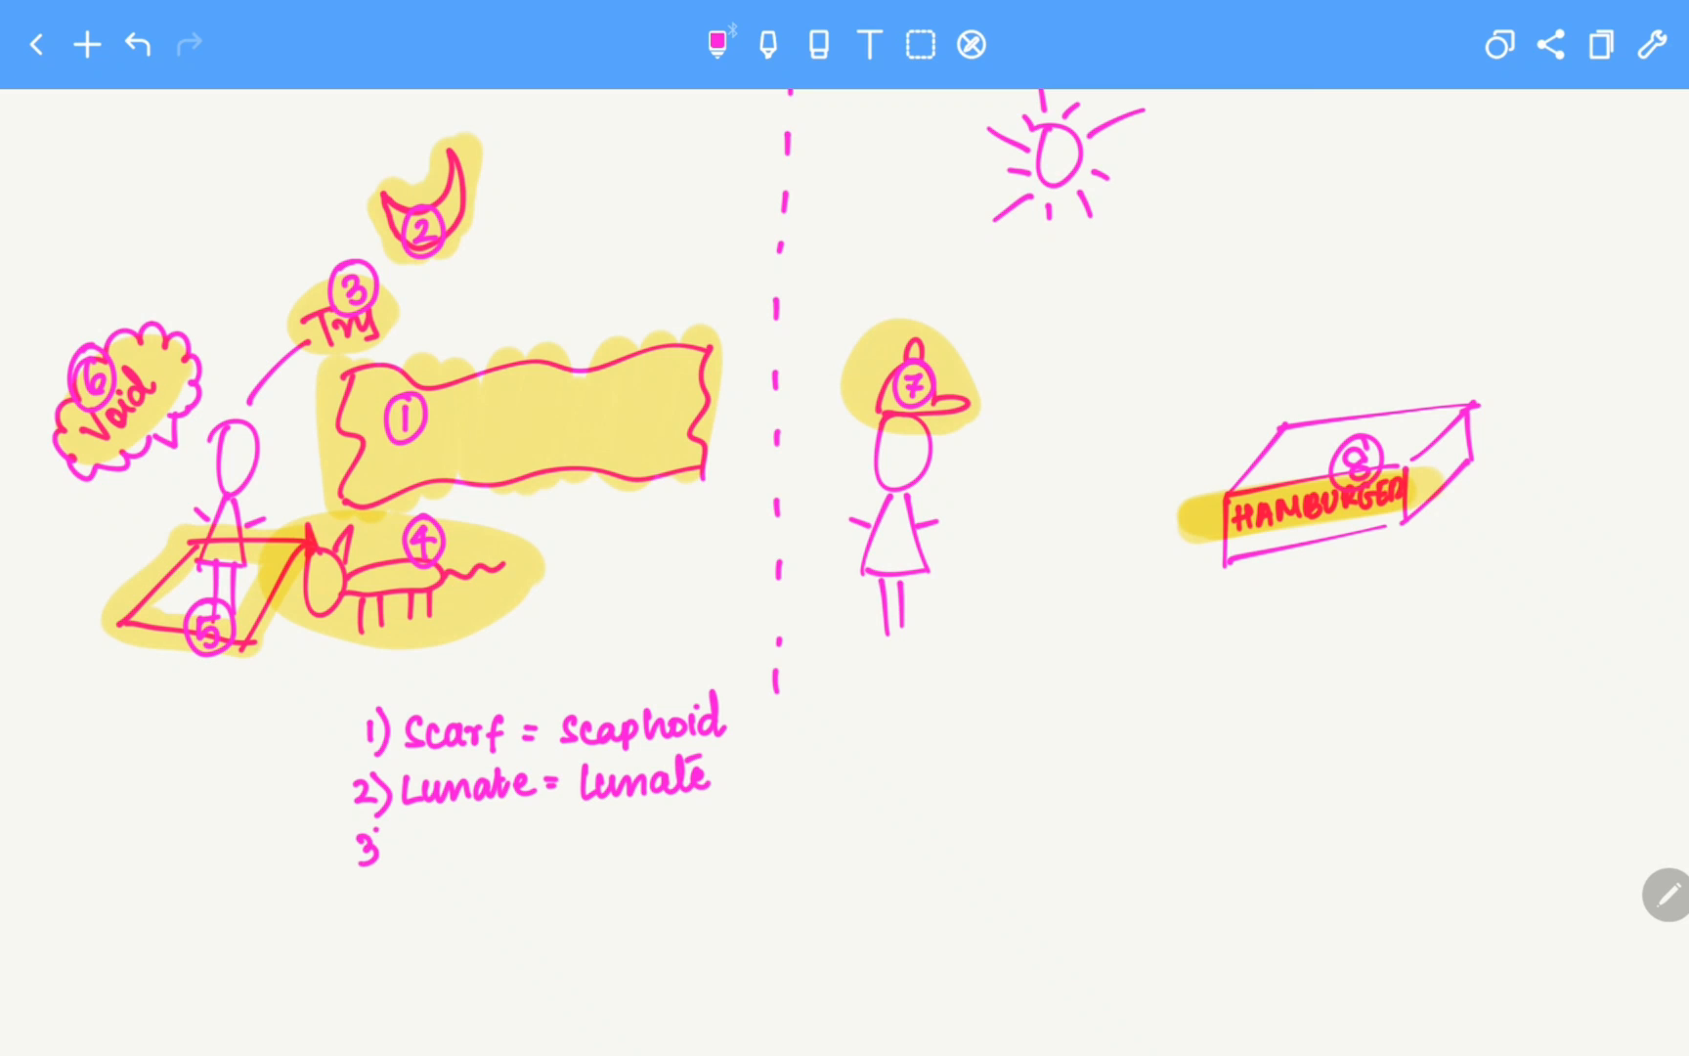
type(")")
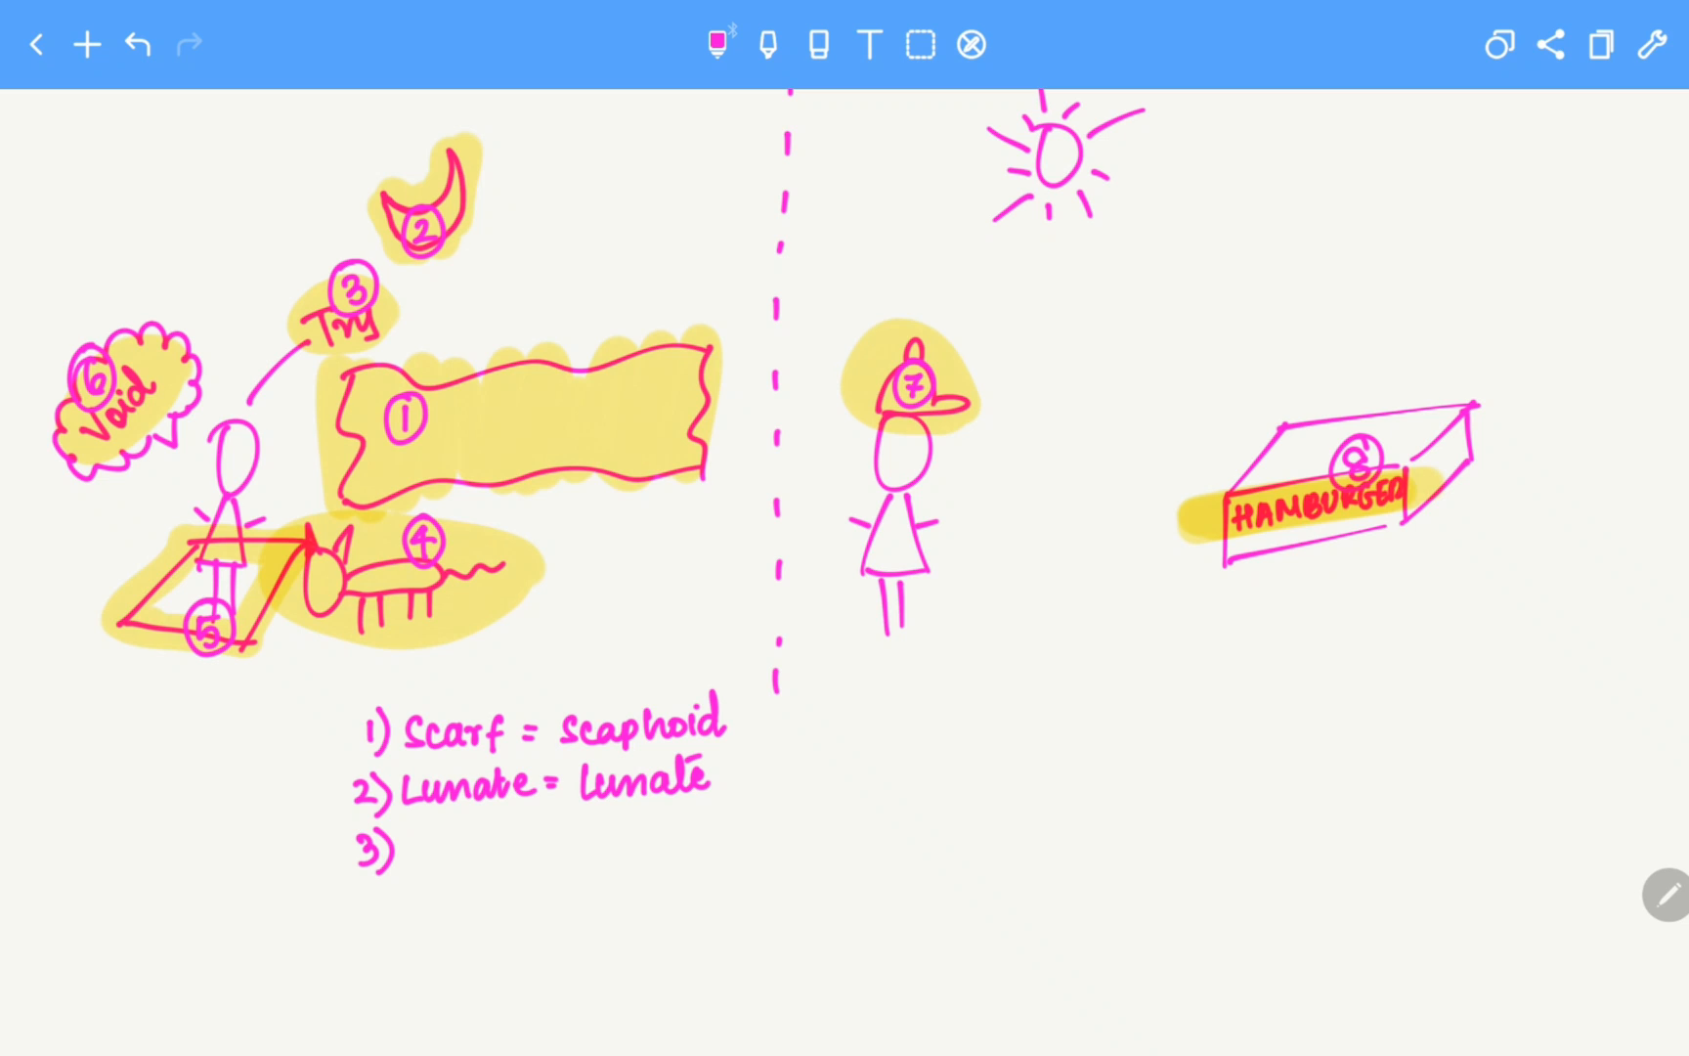
- Handwrite line 3 as 'Try = Triquetral'
type("Tru")
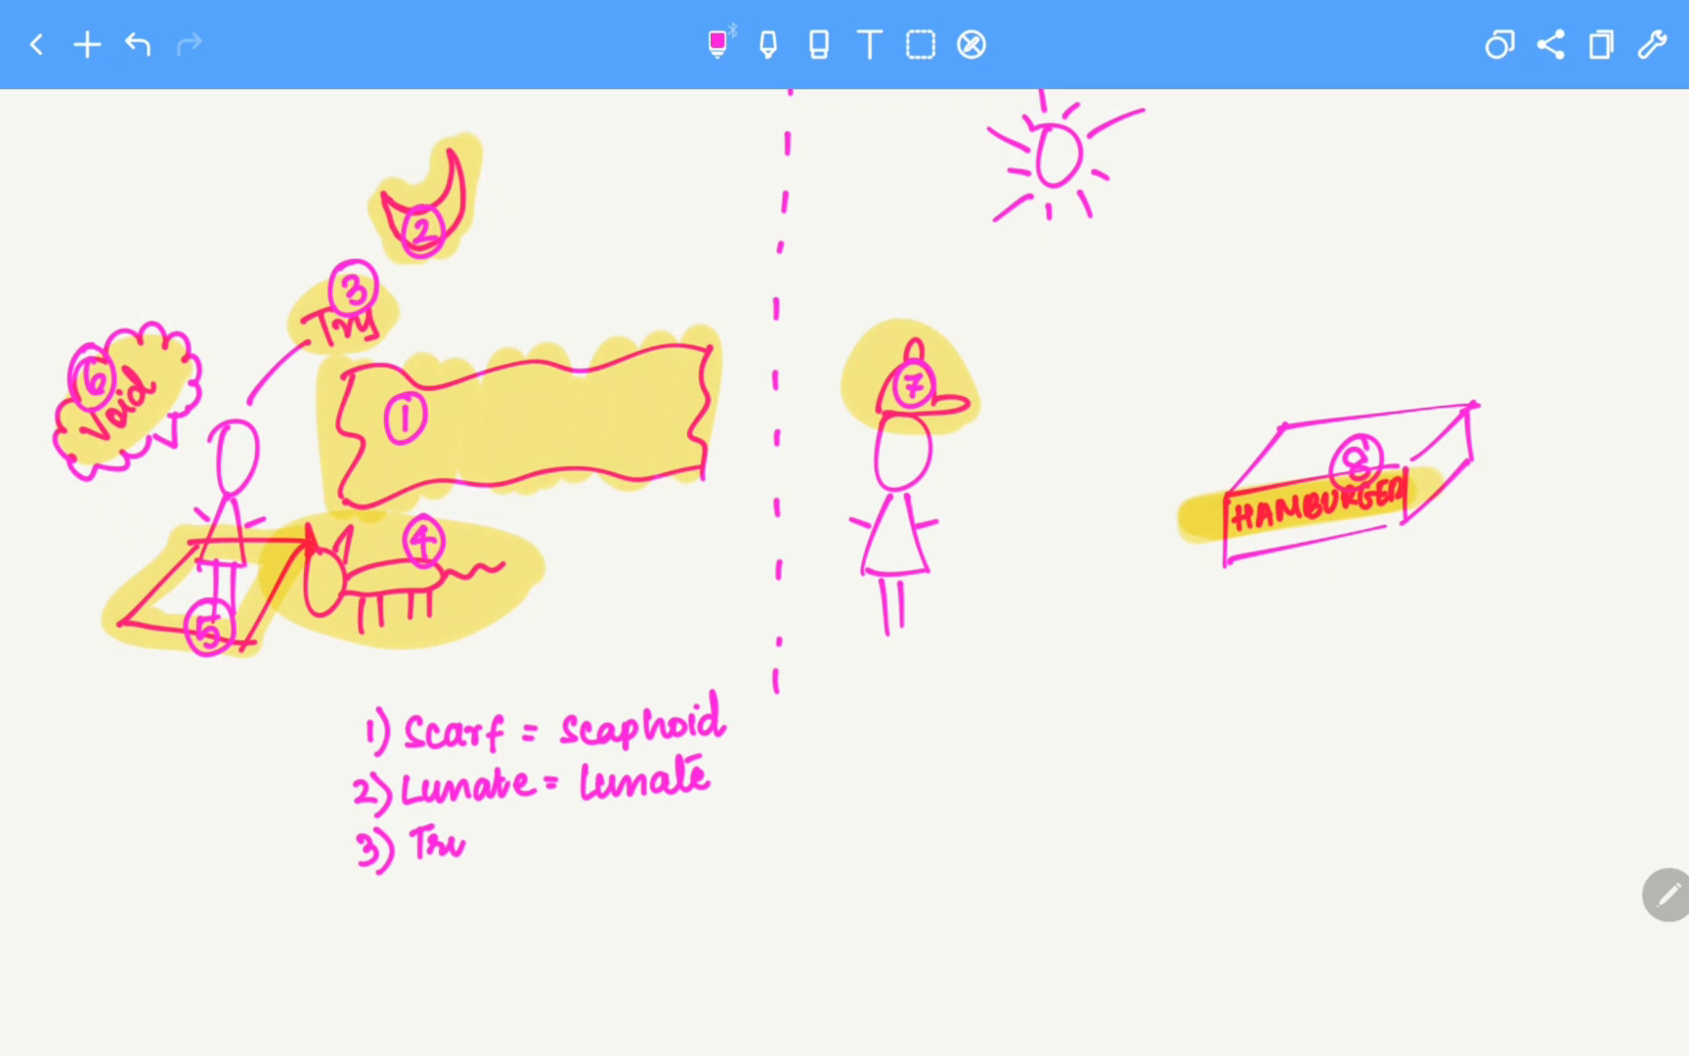
type("= T")
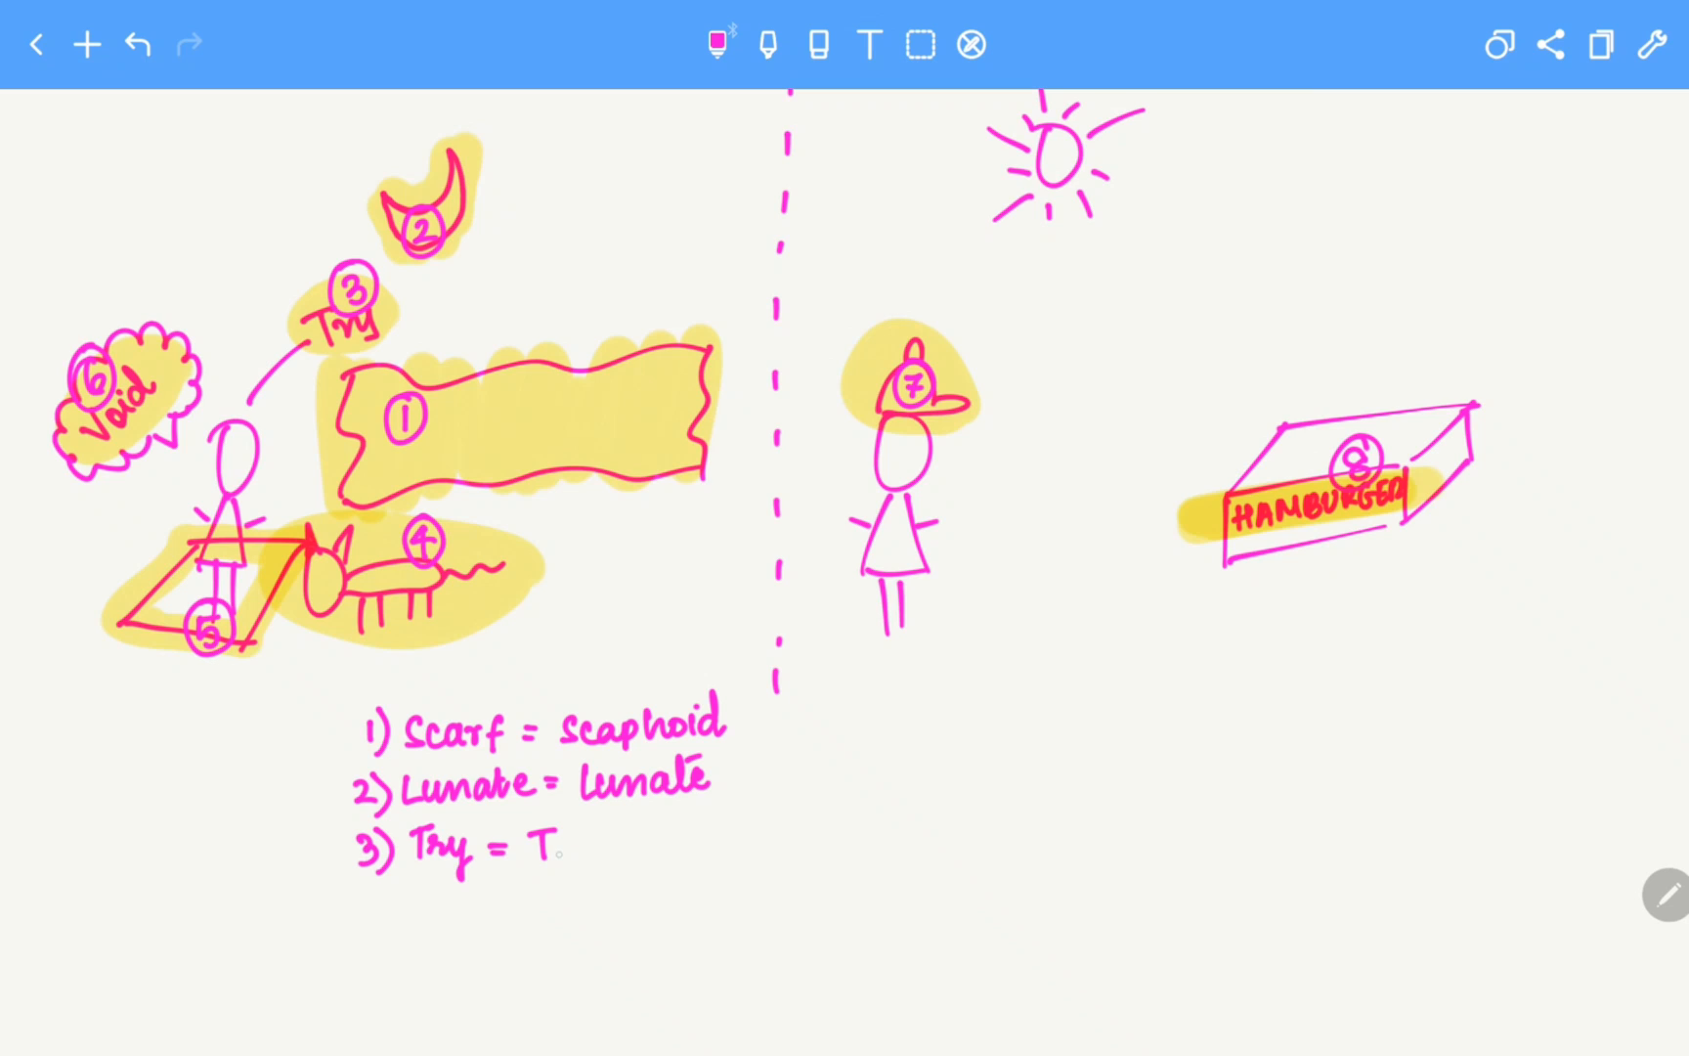
type("riqs")
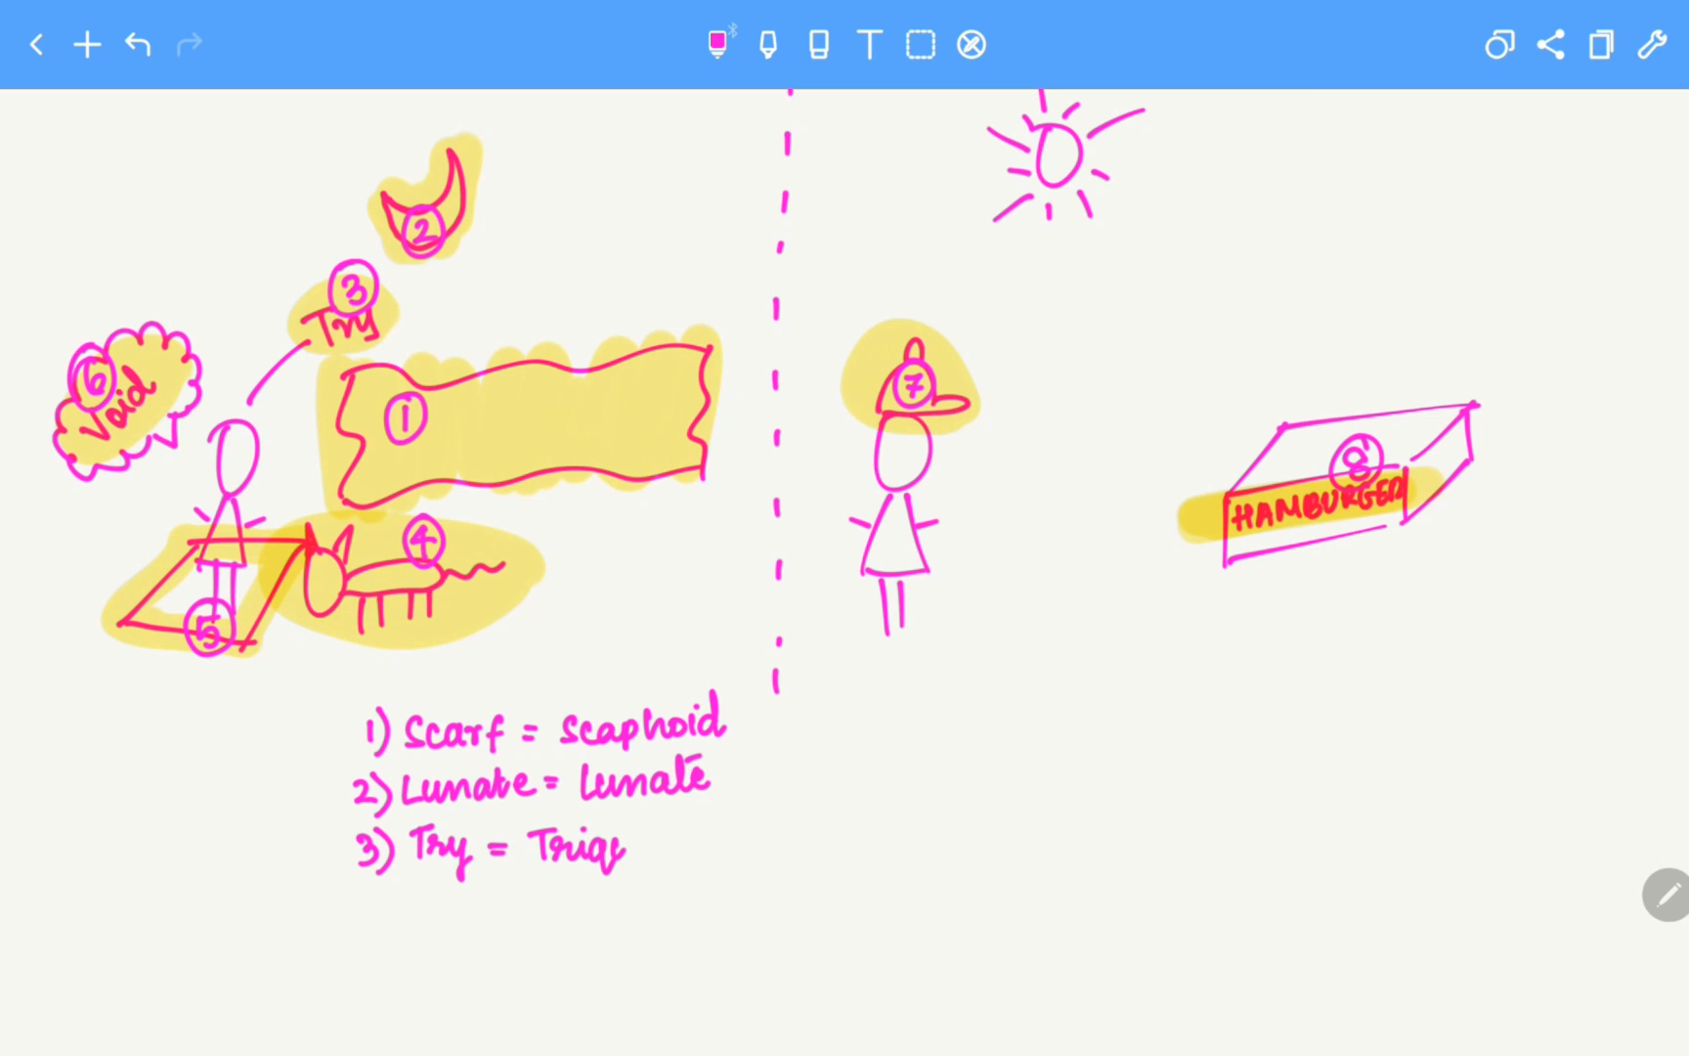
type("etra")
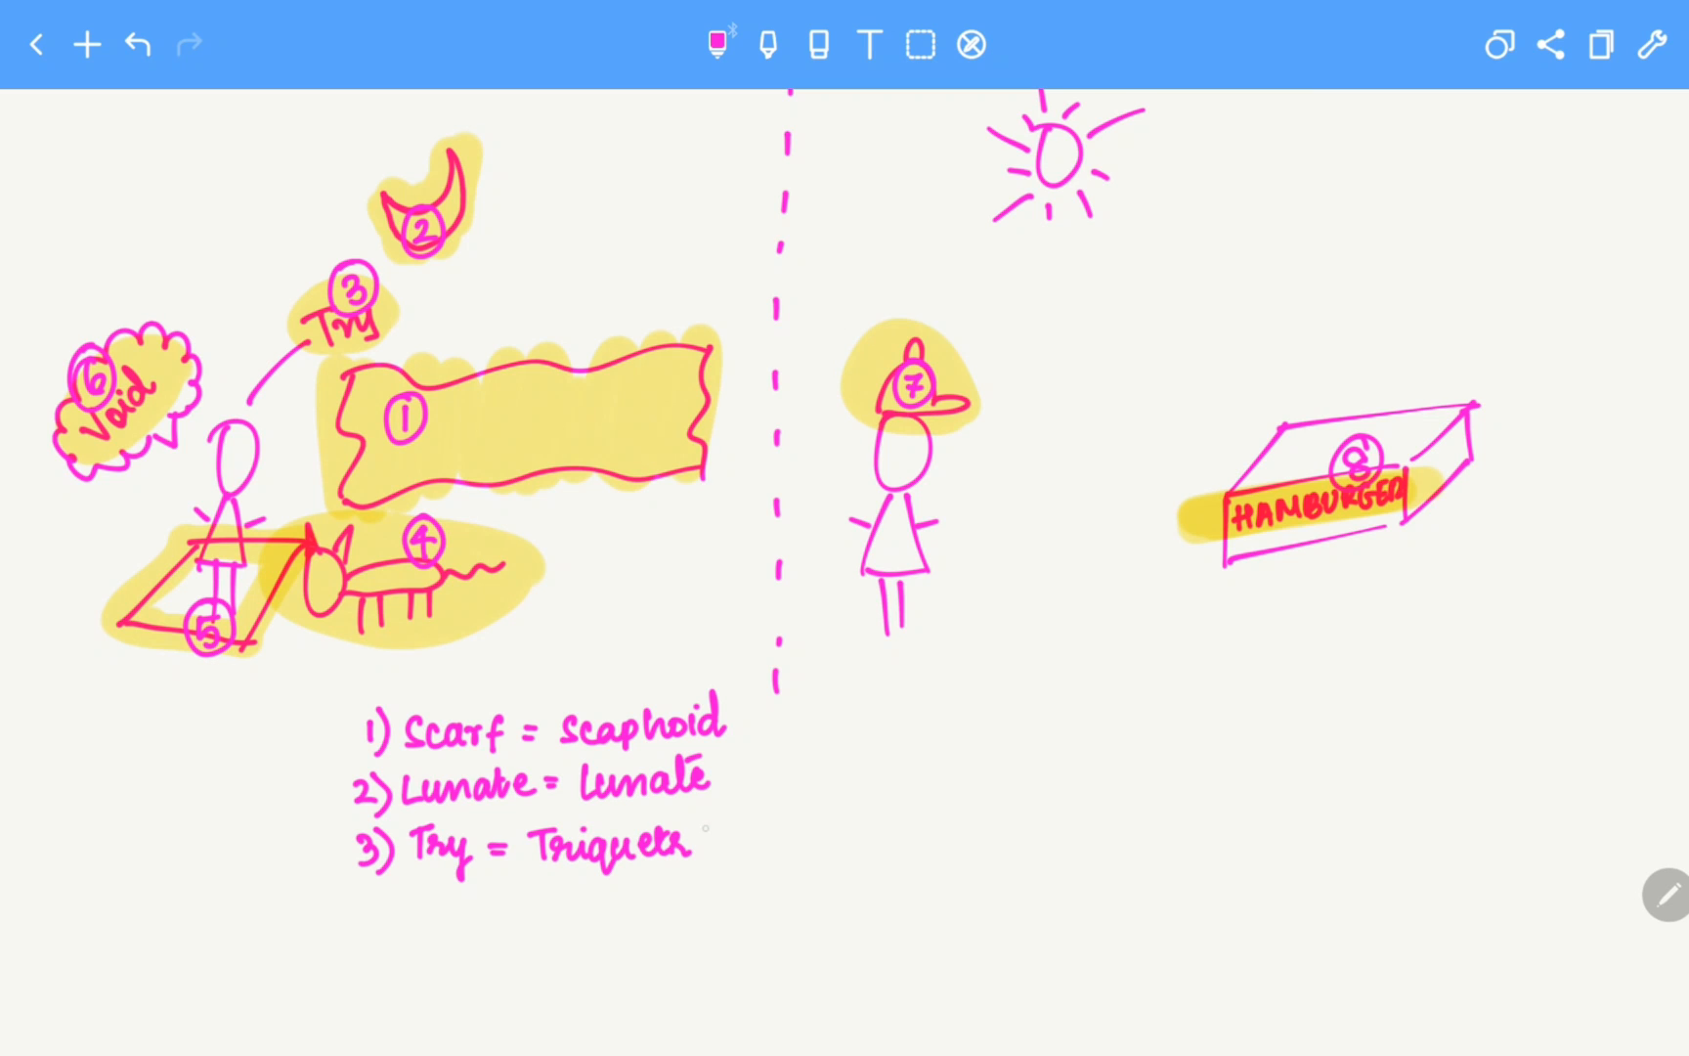
type("al")
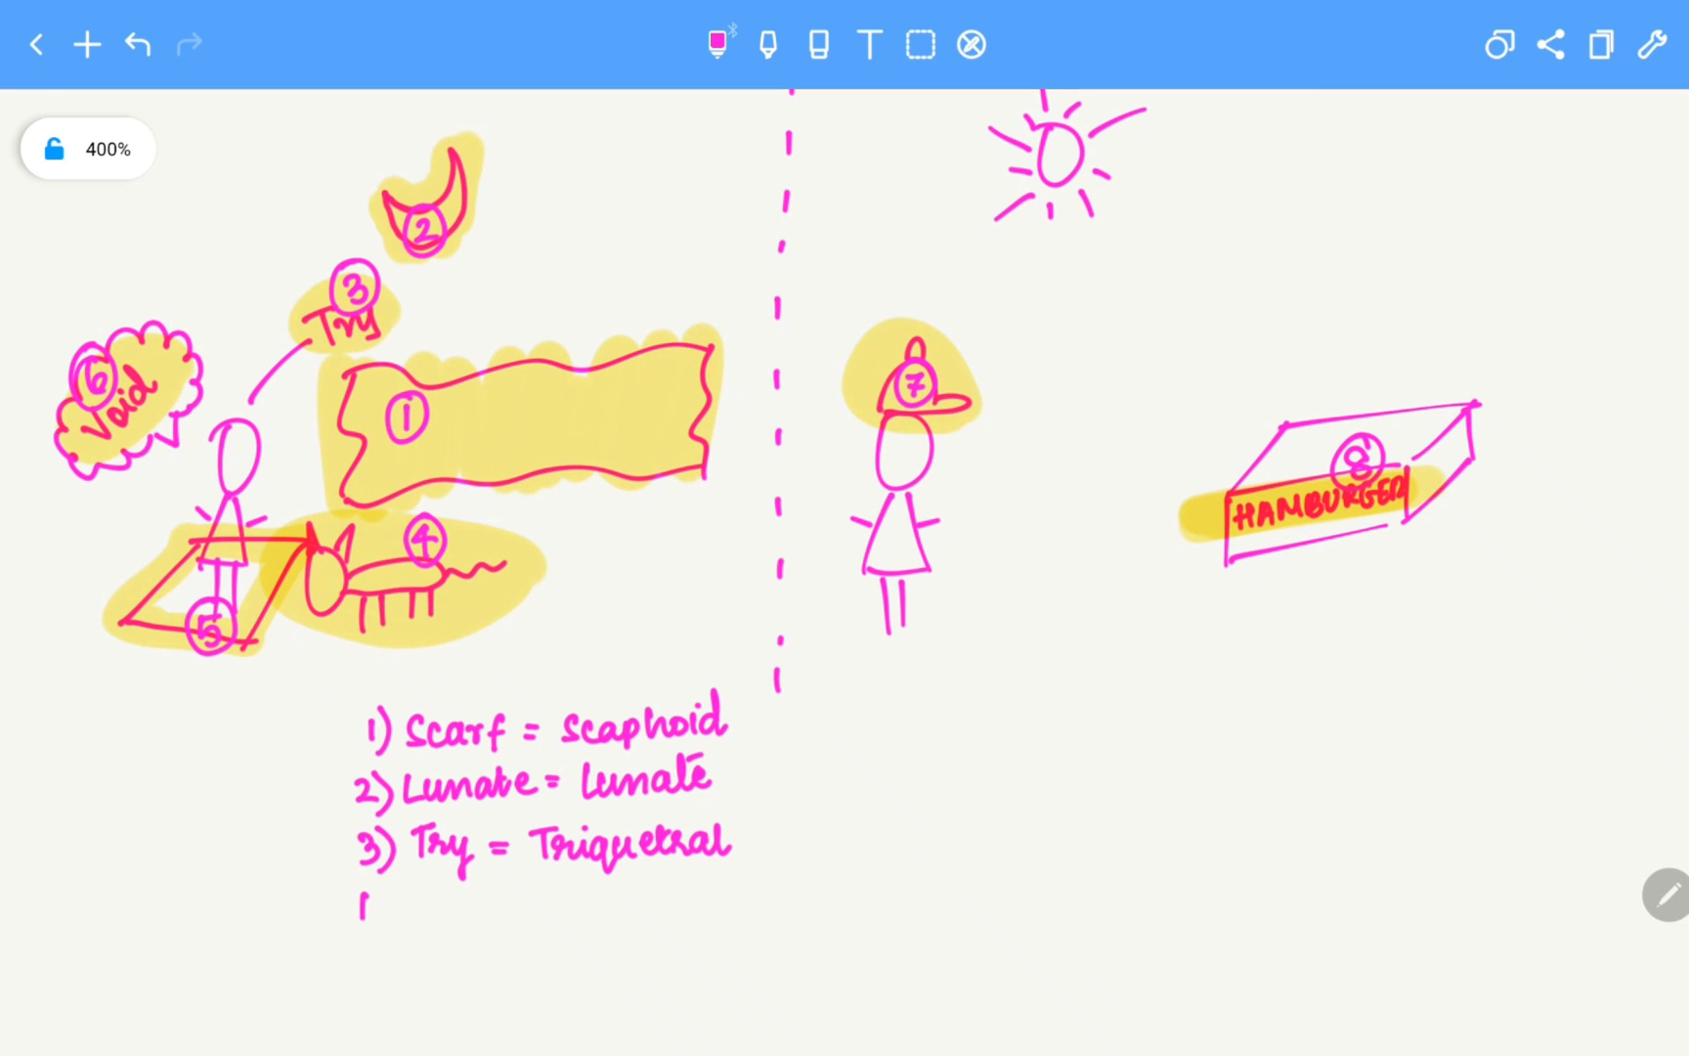
- Handwrite '4) Pussy = Pisiform' below it
type("4) P")
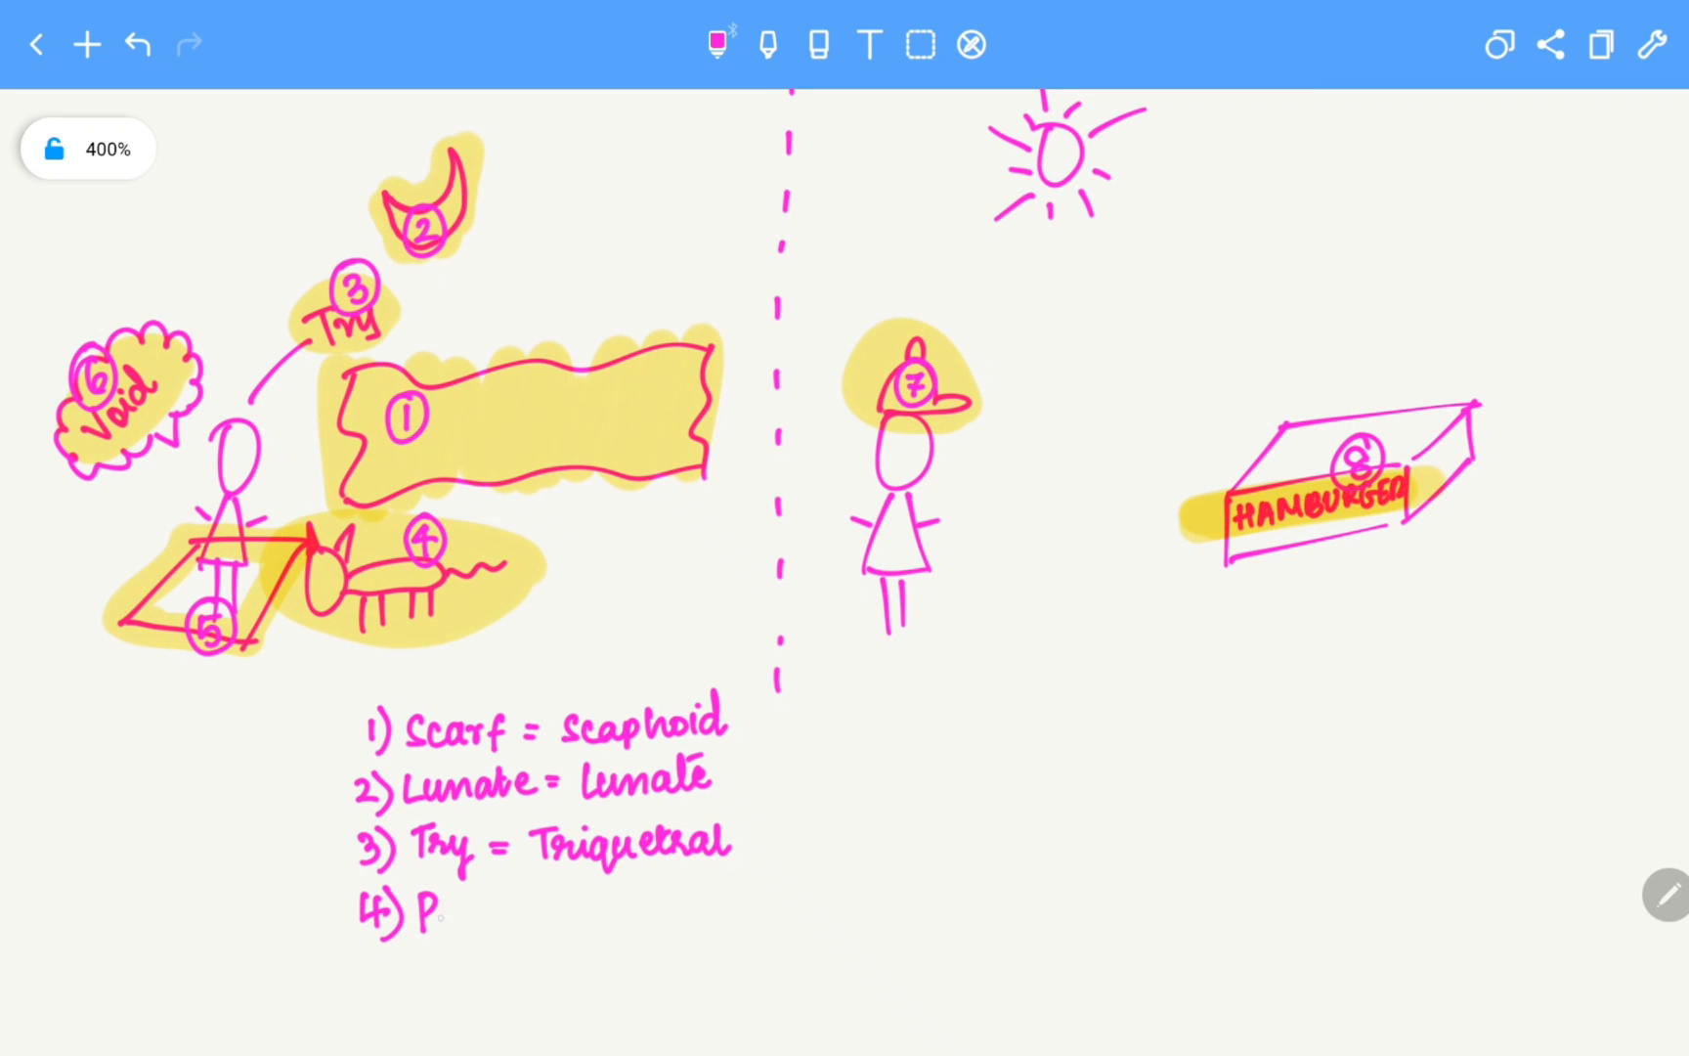
type("ussy=")
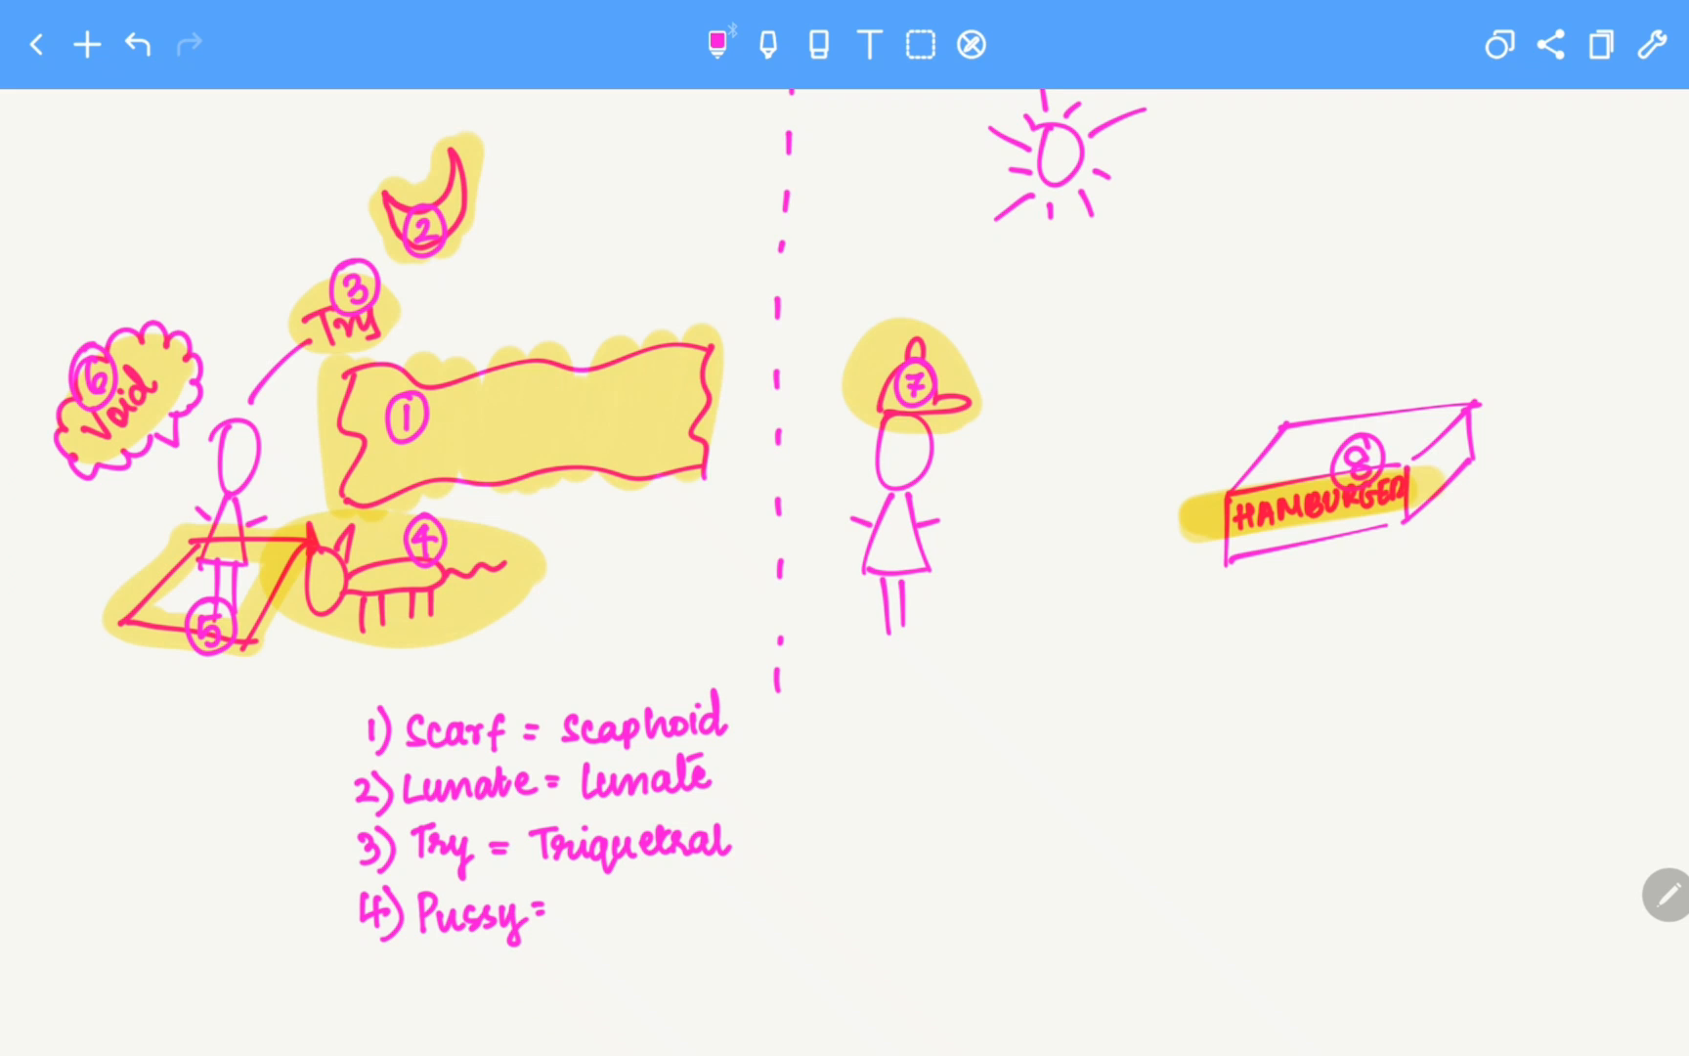
type("P")
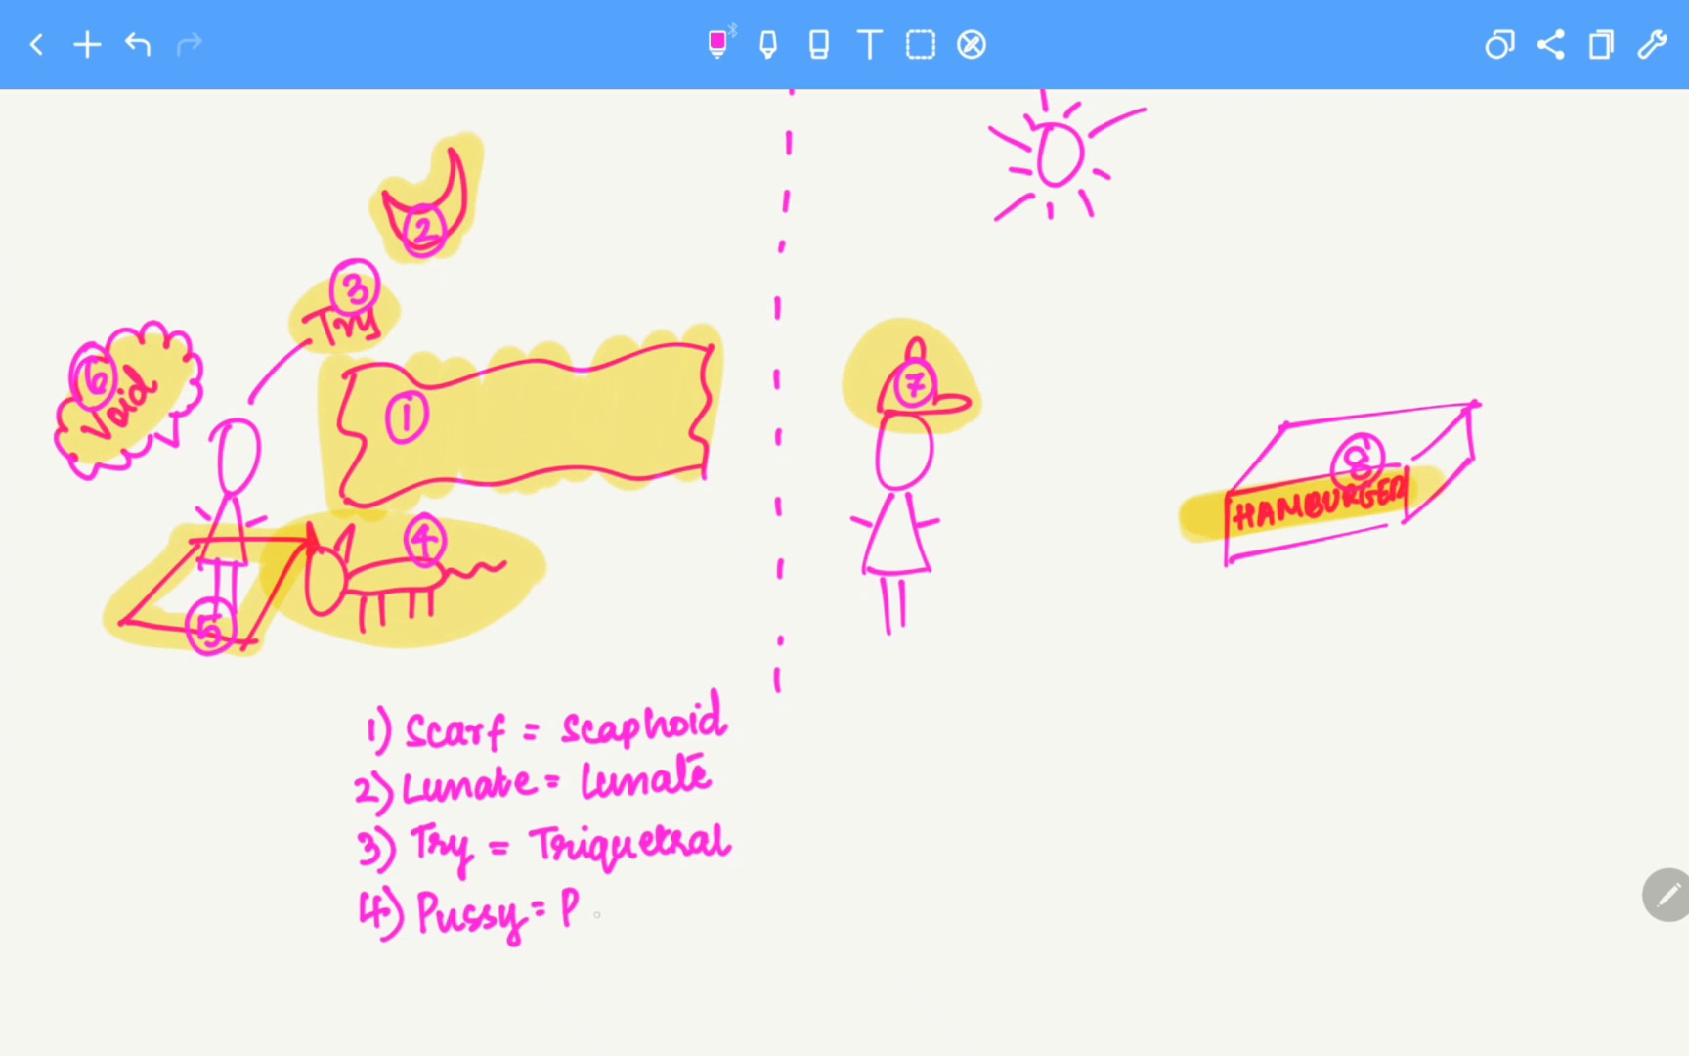
type("isif")
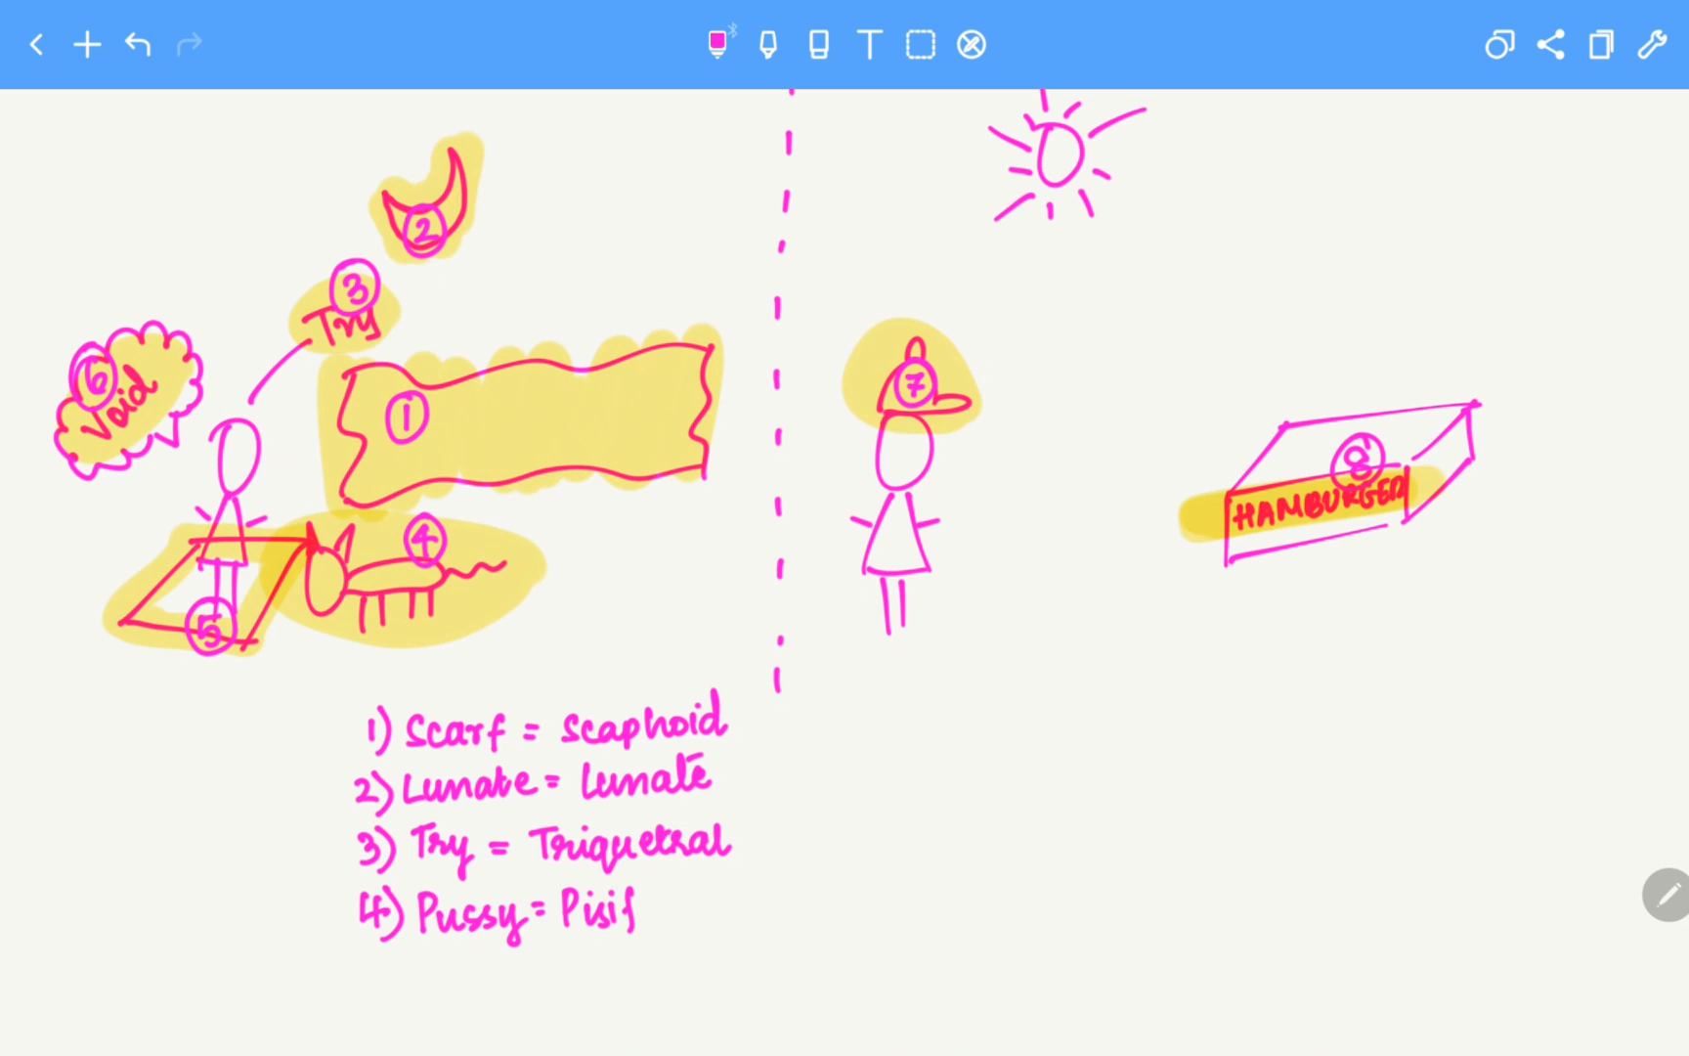
type("orm")
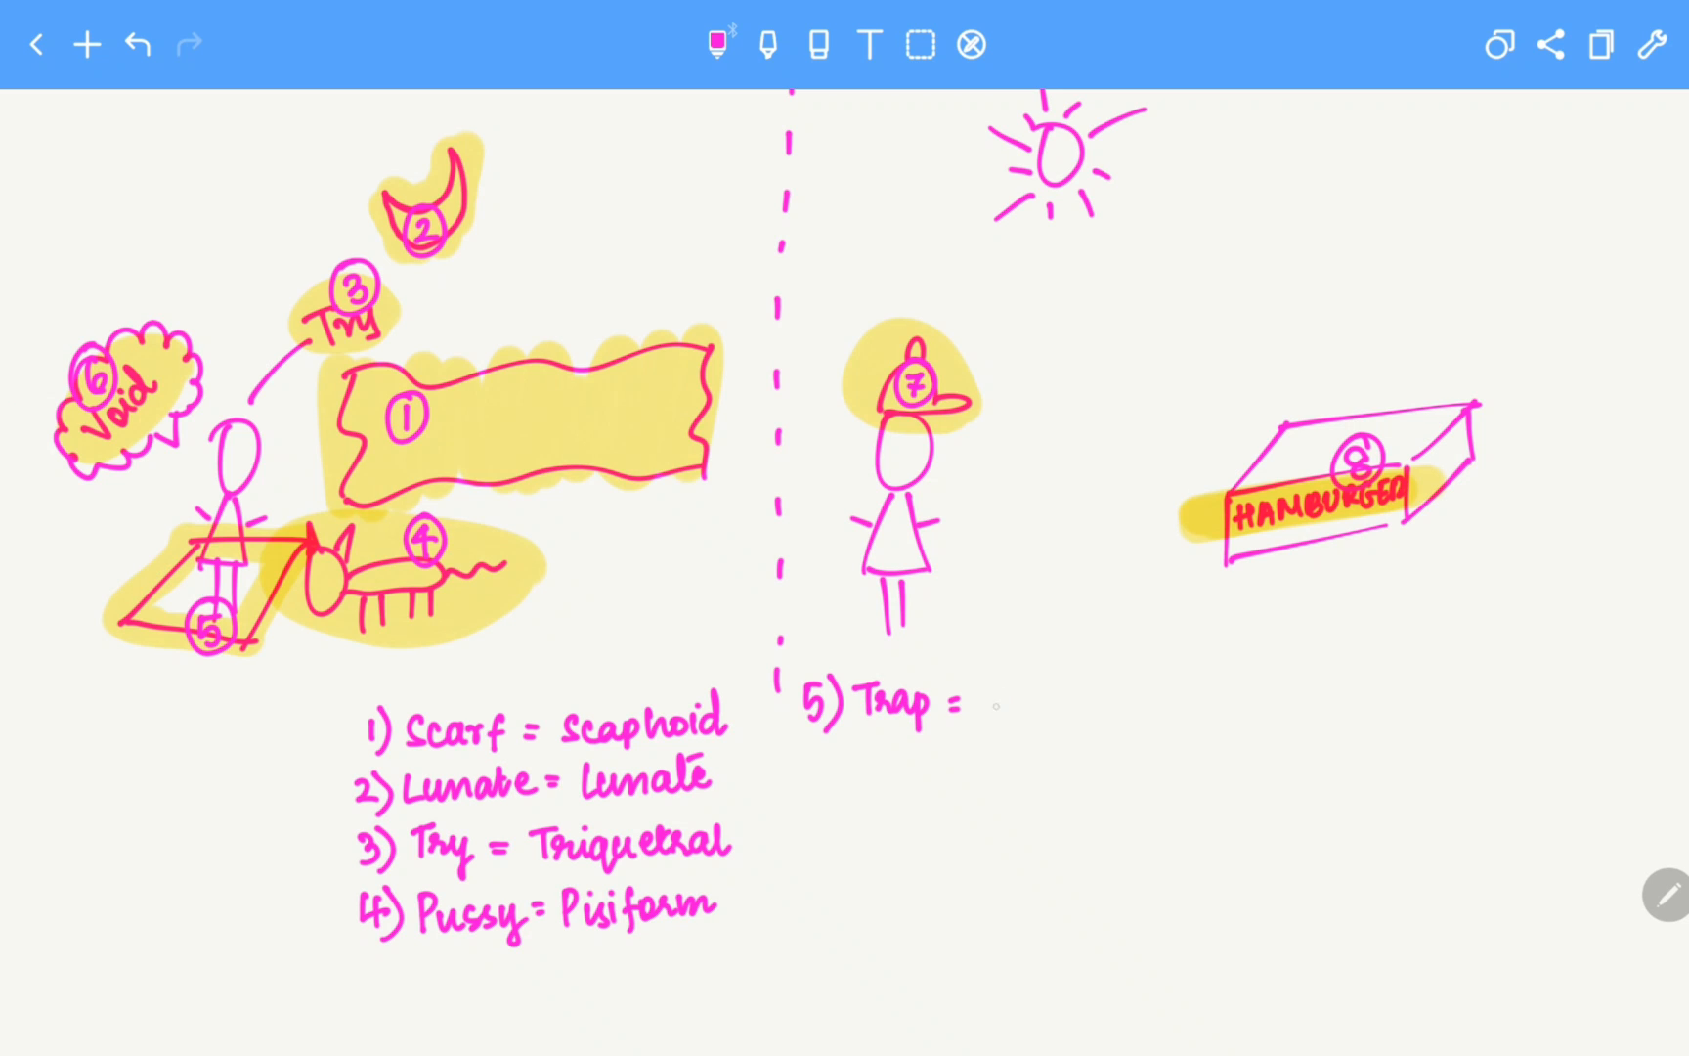
- Handwrite '5) Trap = Trapezium' and '6) Void = Trapezoid' in a second column
type("Trapezi")
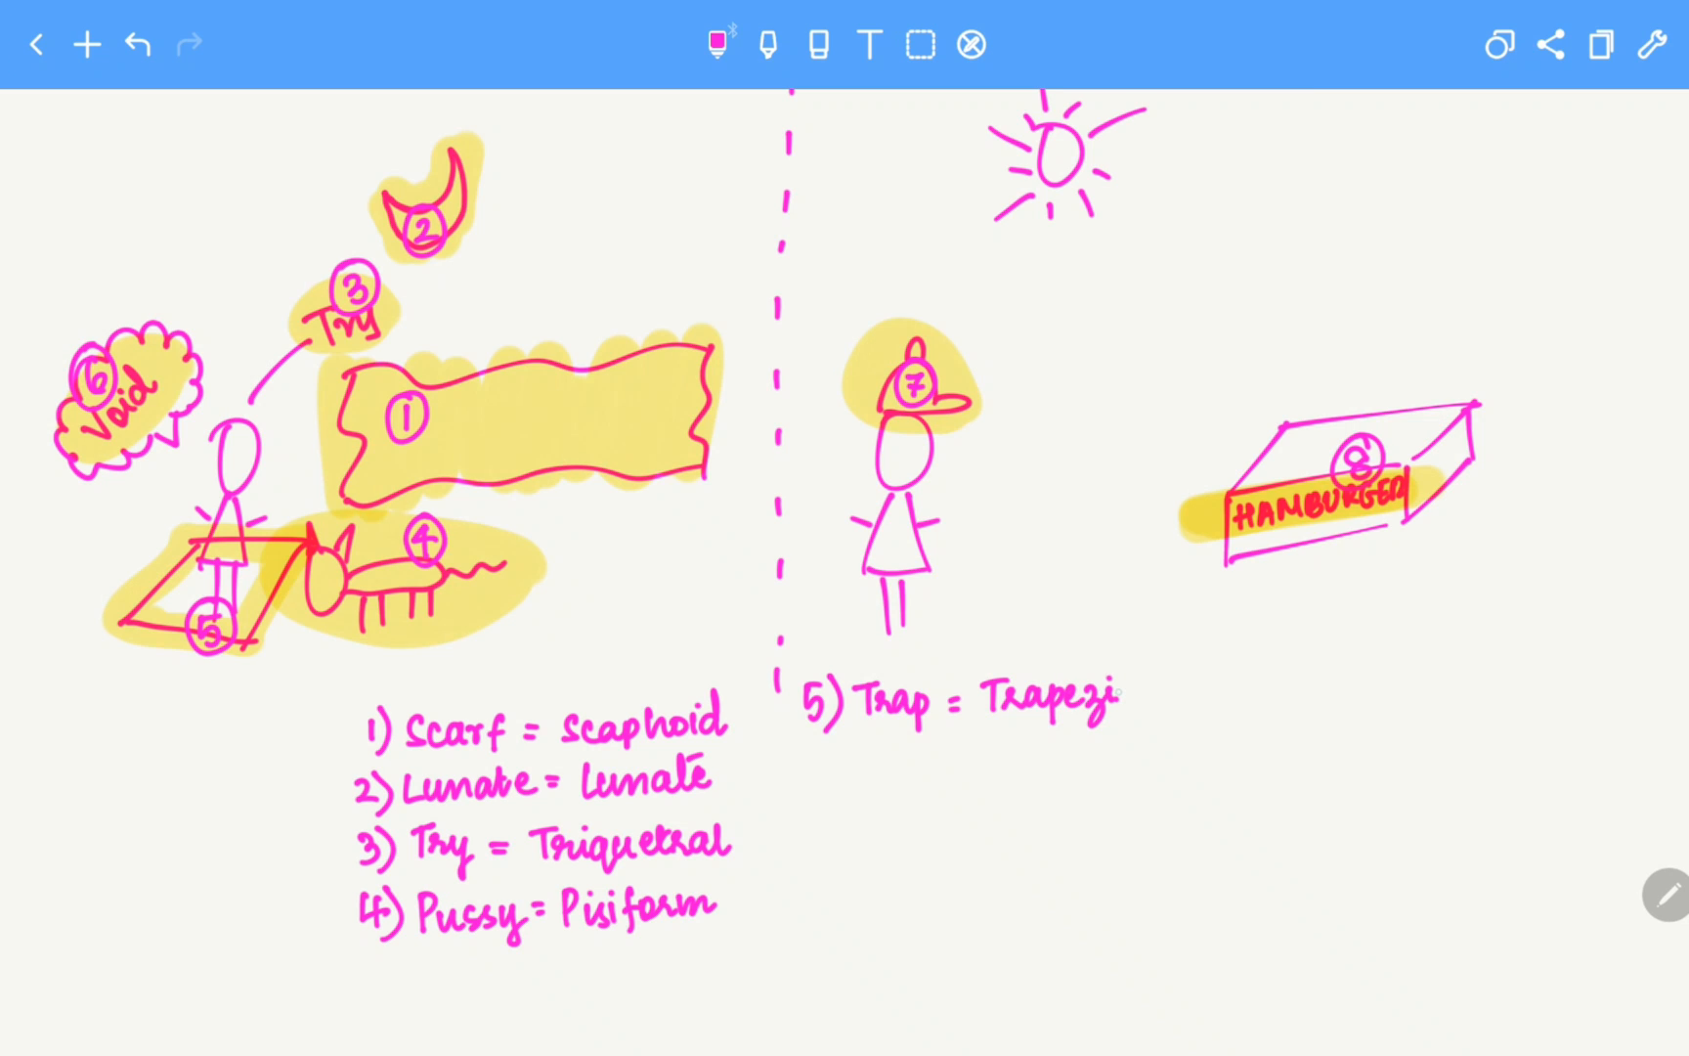
type("um")
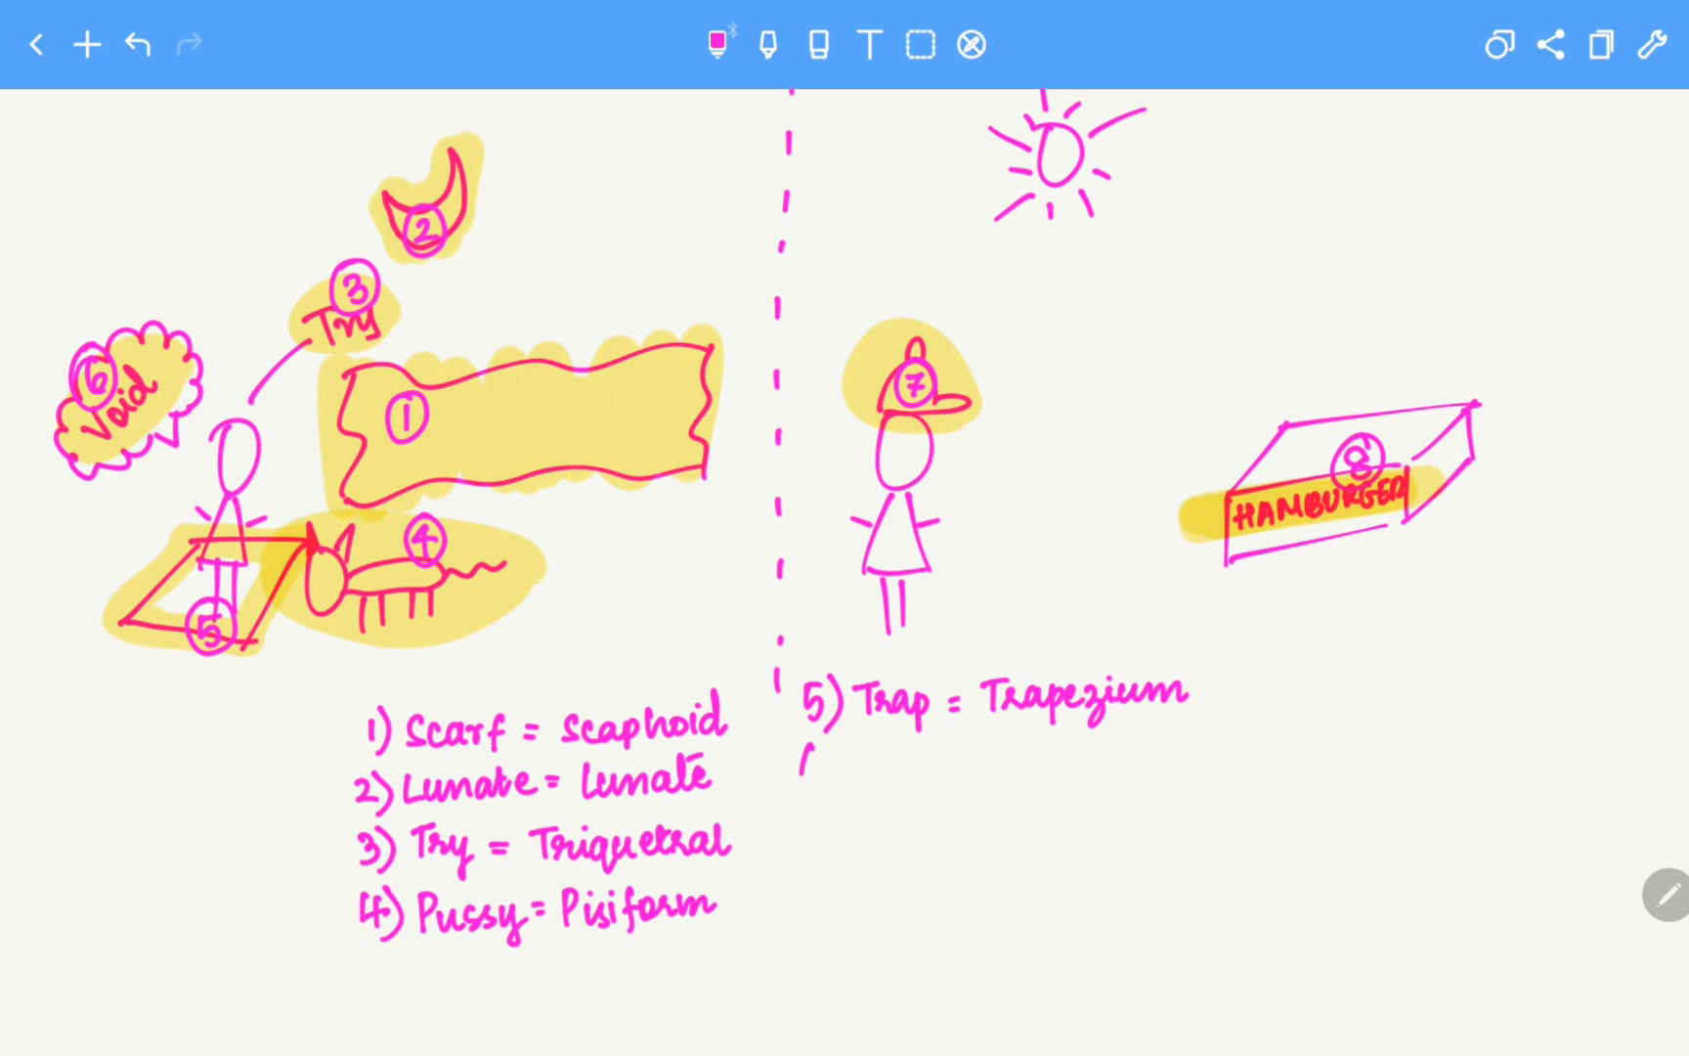
type("6) Void =")
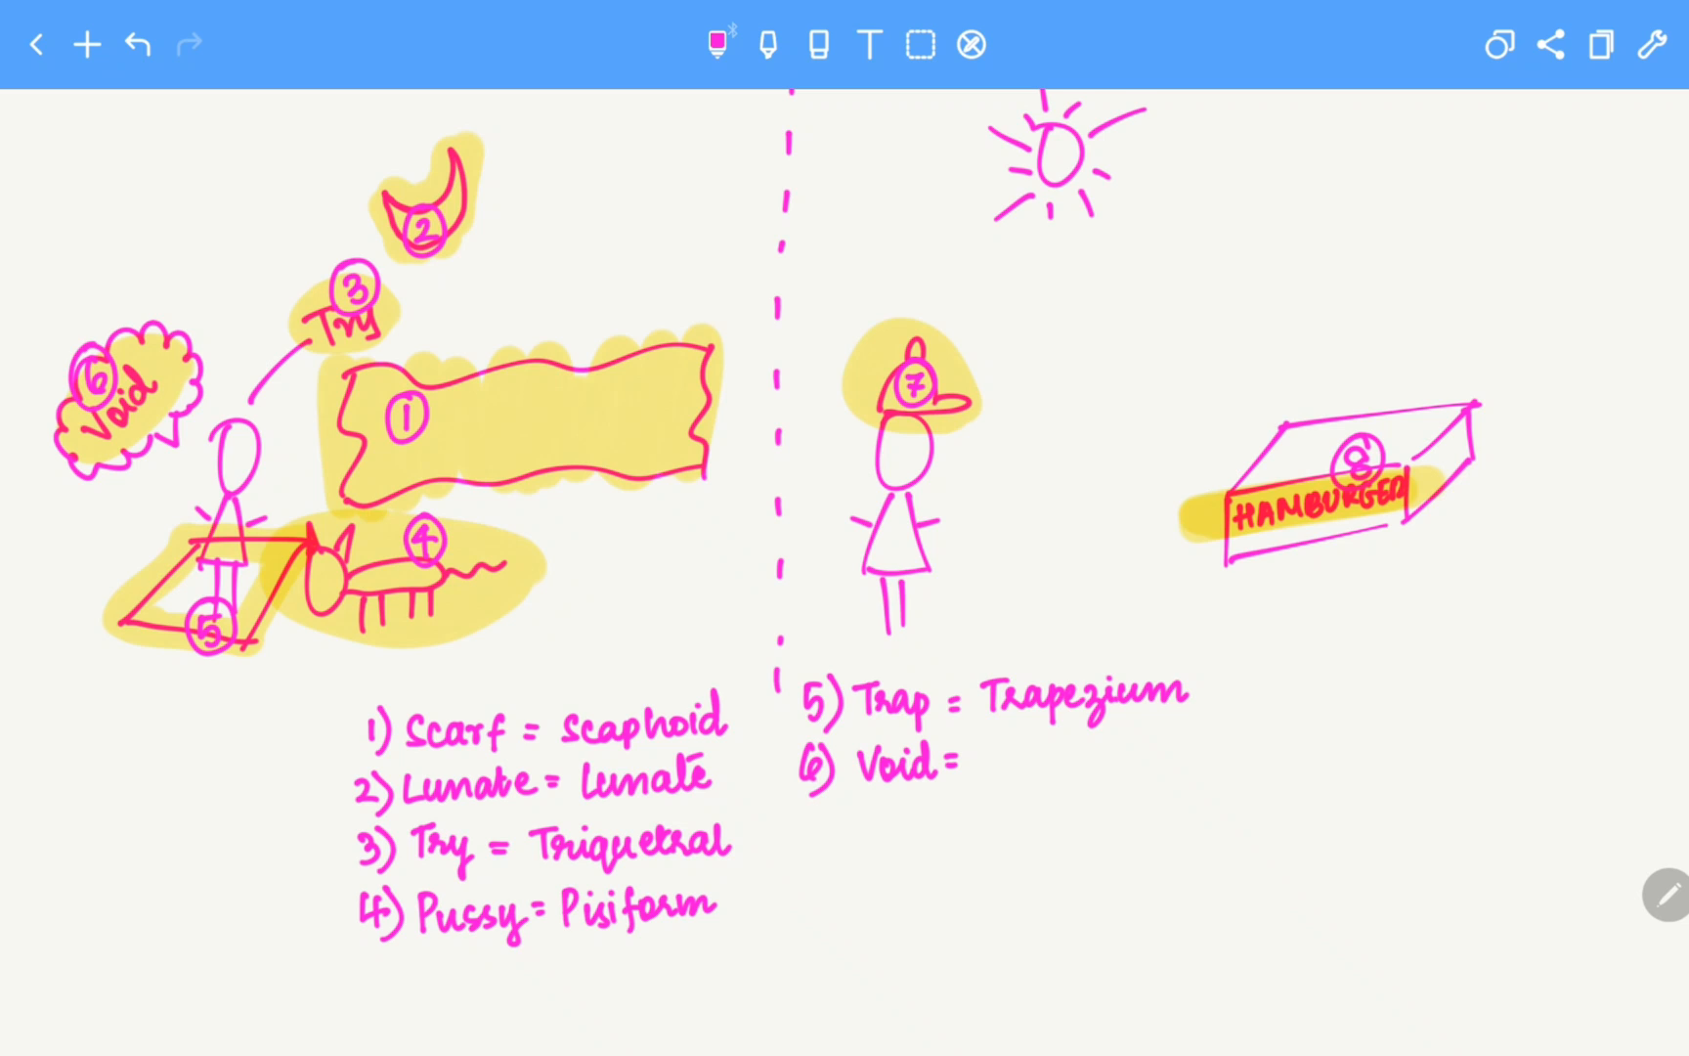
type("T")
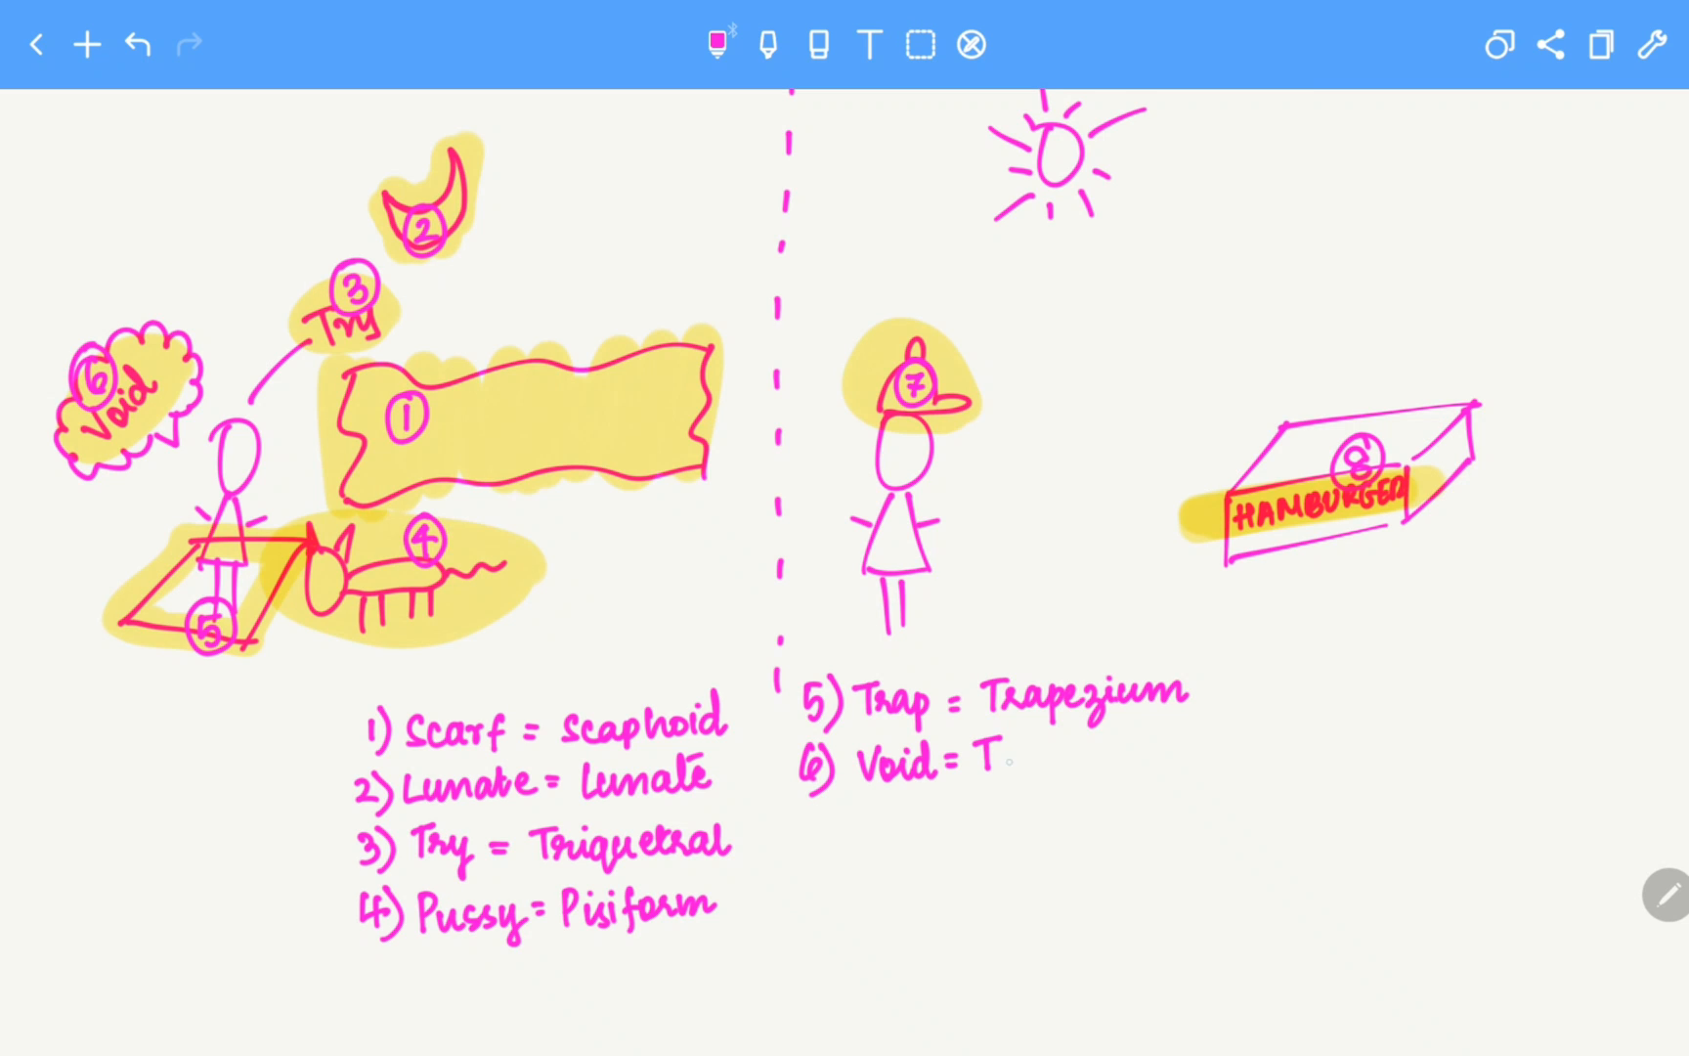
type("rapezoid")
left_click(870, 831)
type("7")
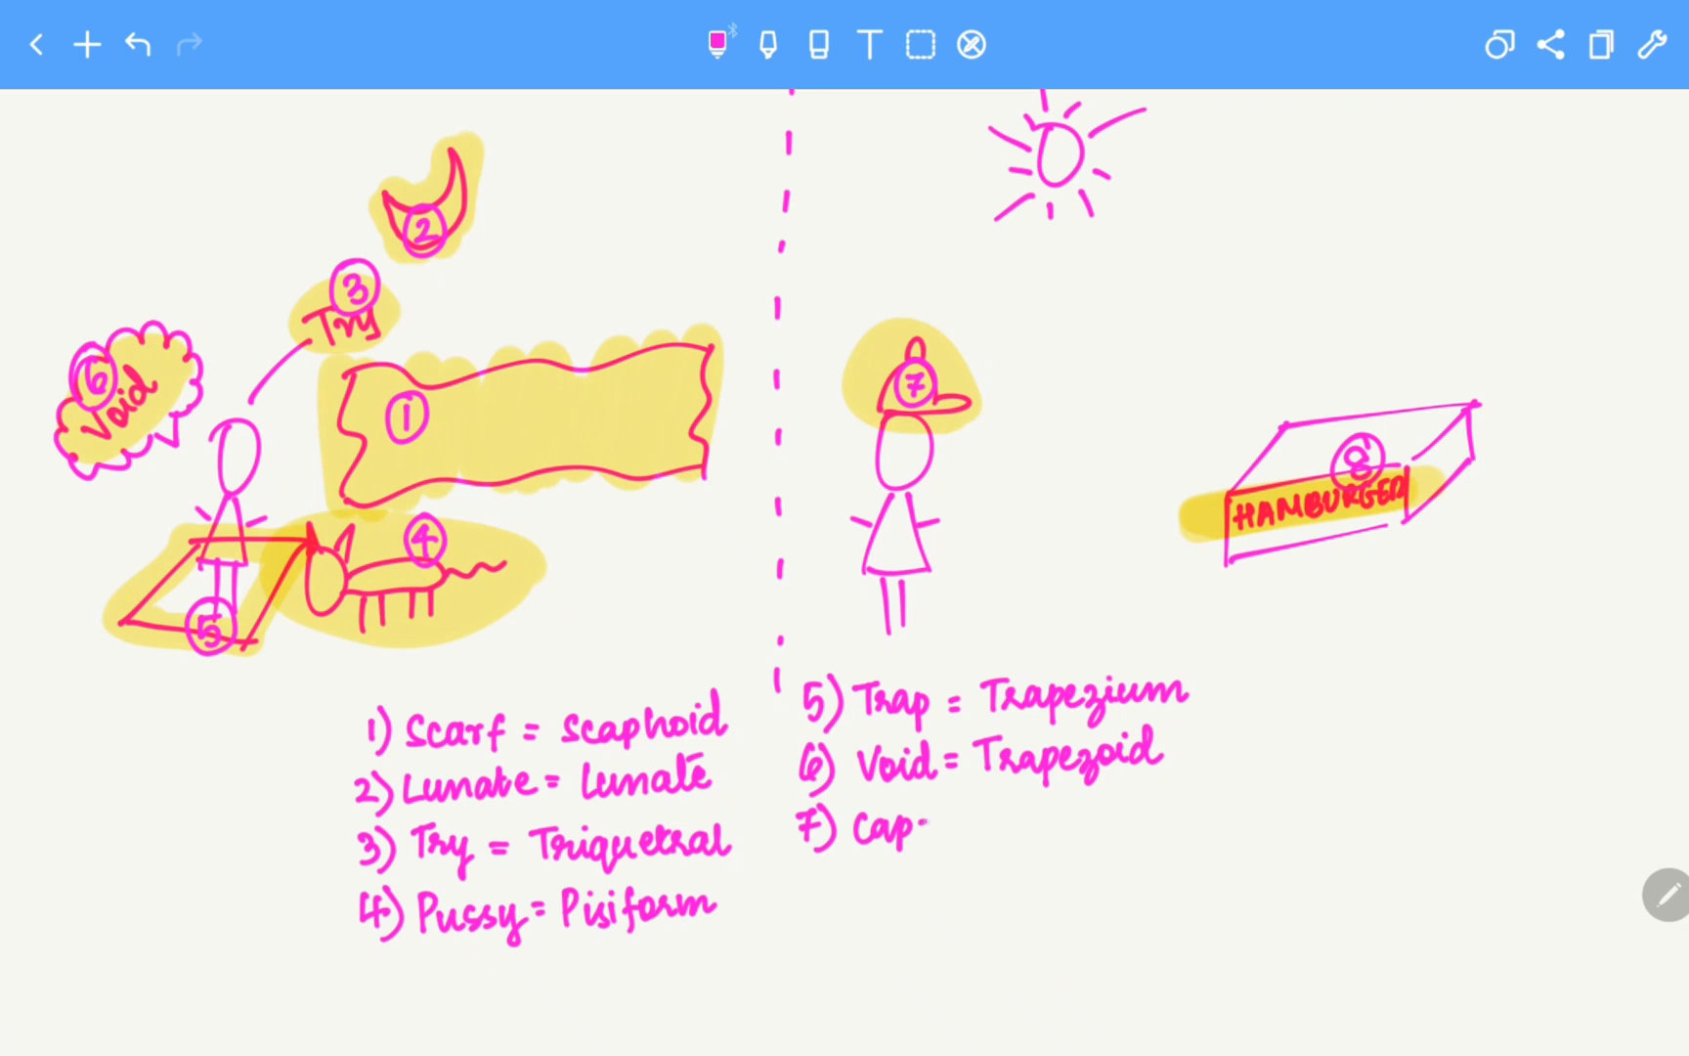
- Handwrite '7) Cap = Capitate' and '8) Hamburger = Hamate', then begin the 'Proximal row' heading
type("= Cap")
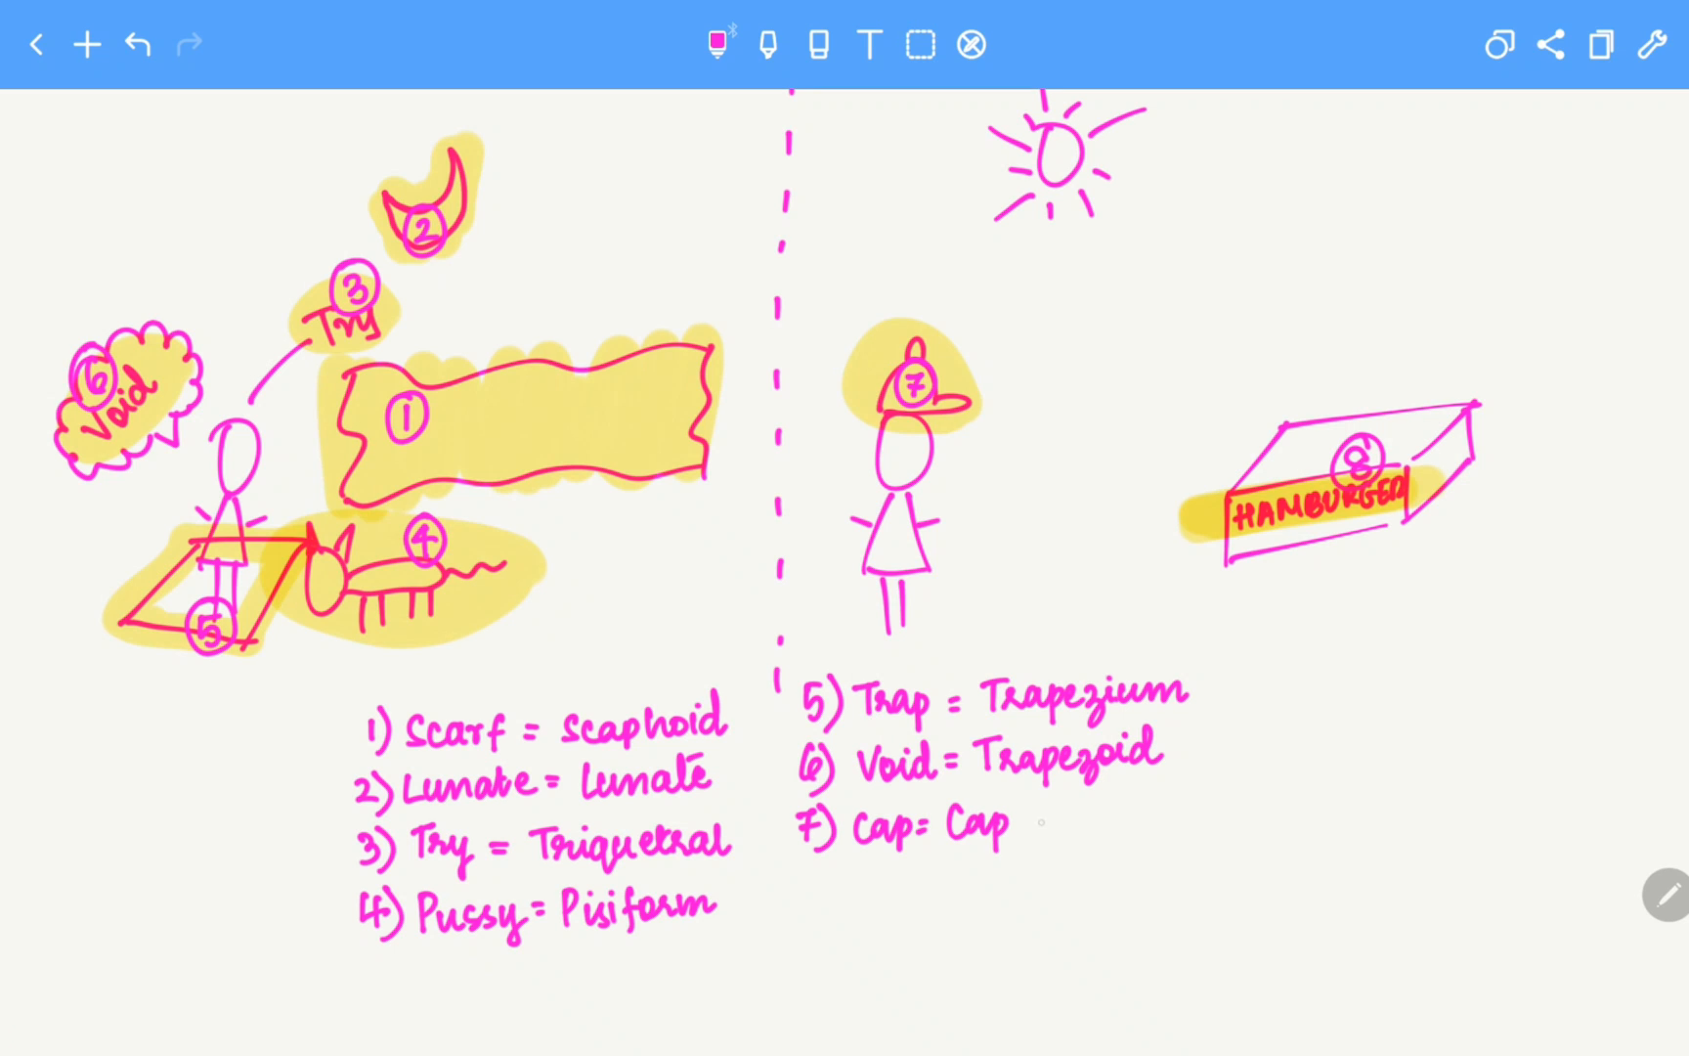
type("ital")
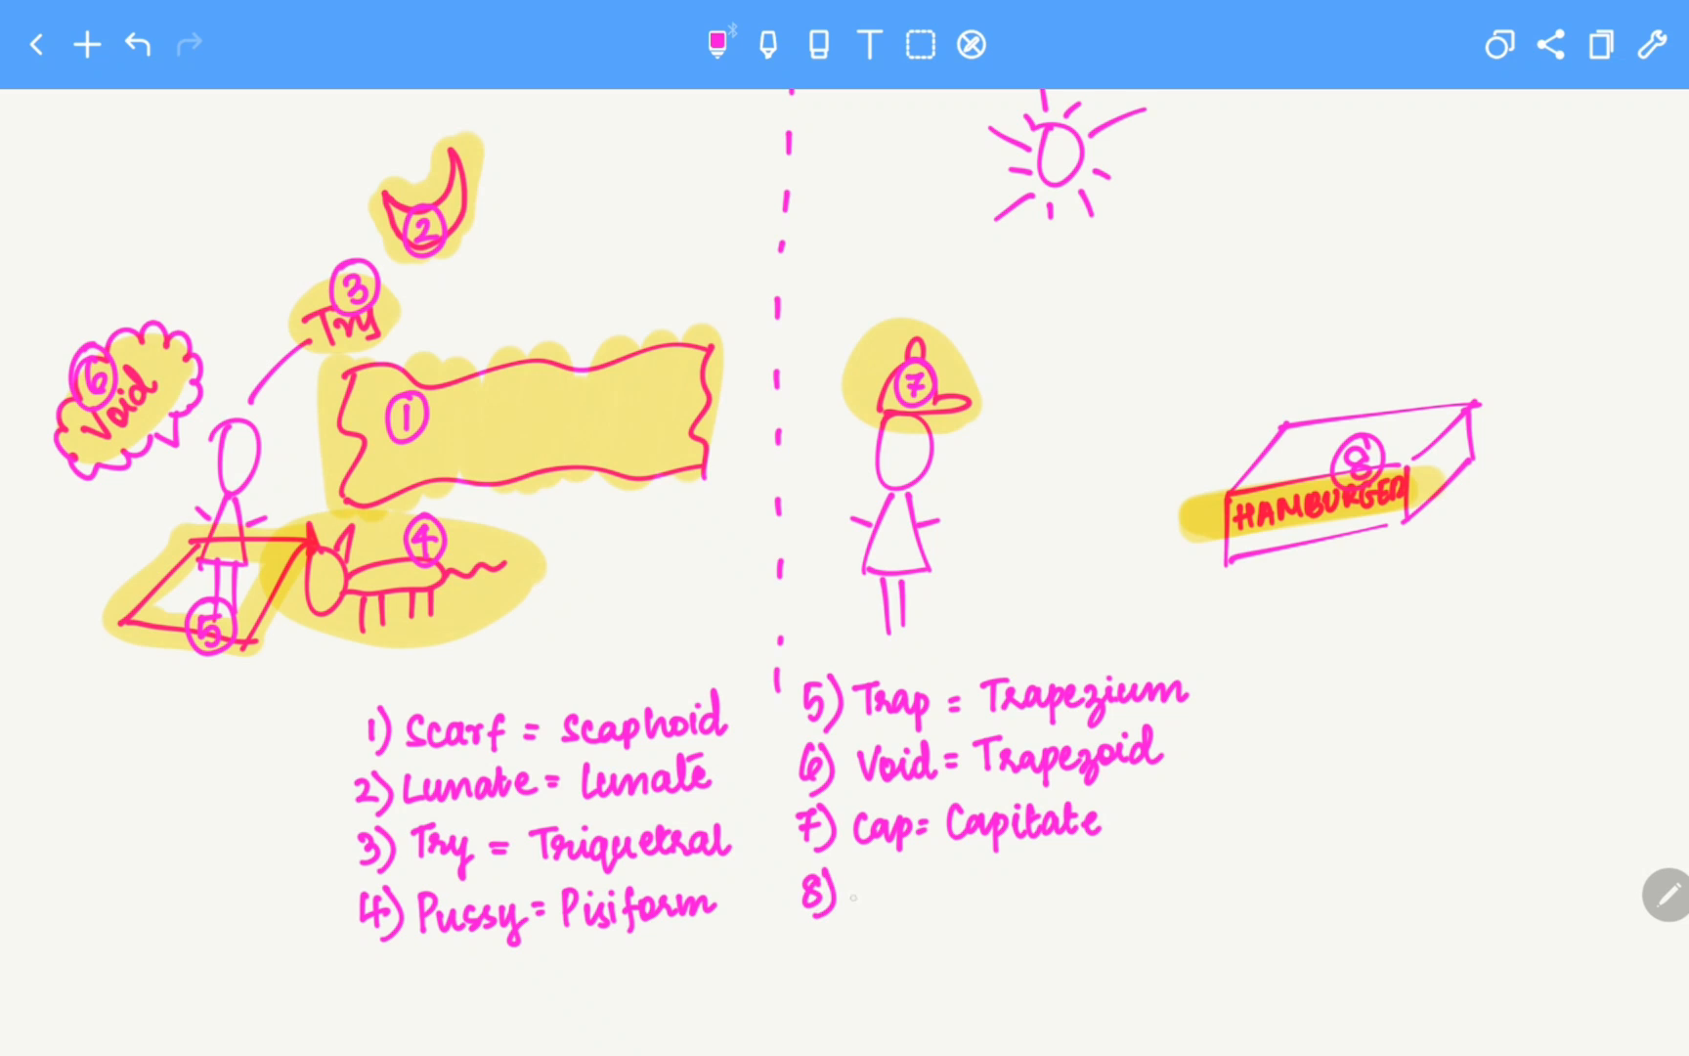
type("Ham")
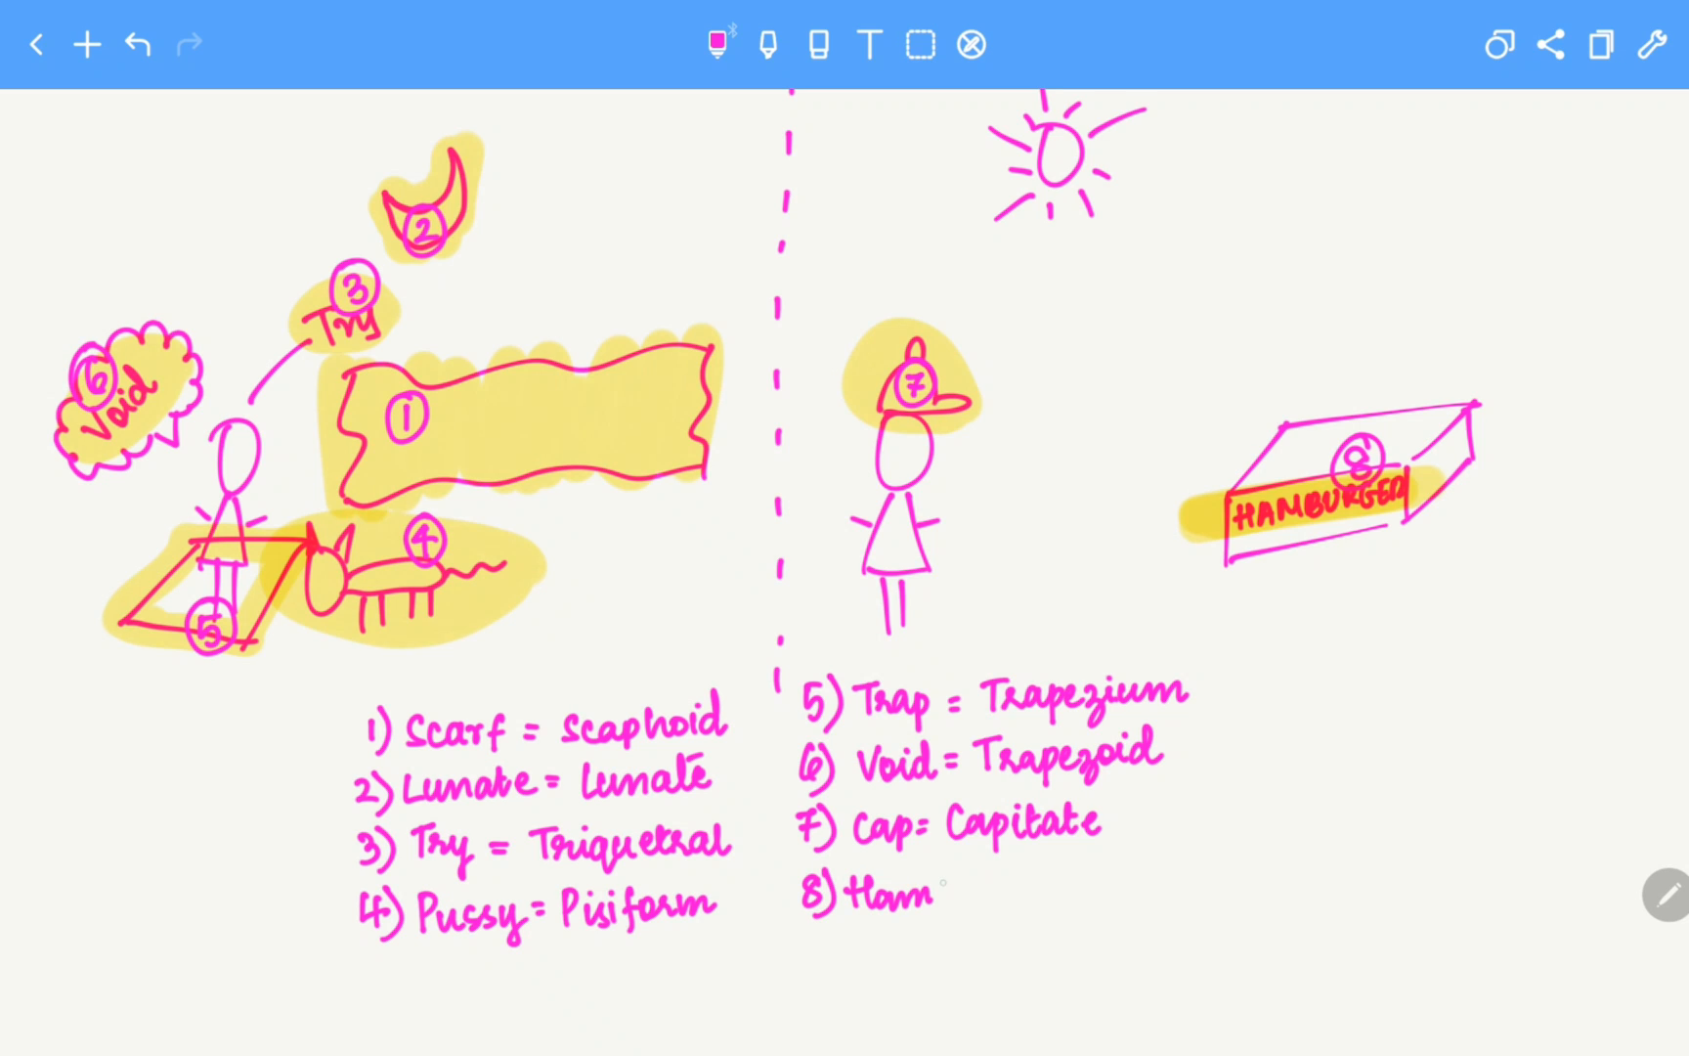
type("burger = H")
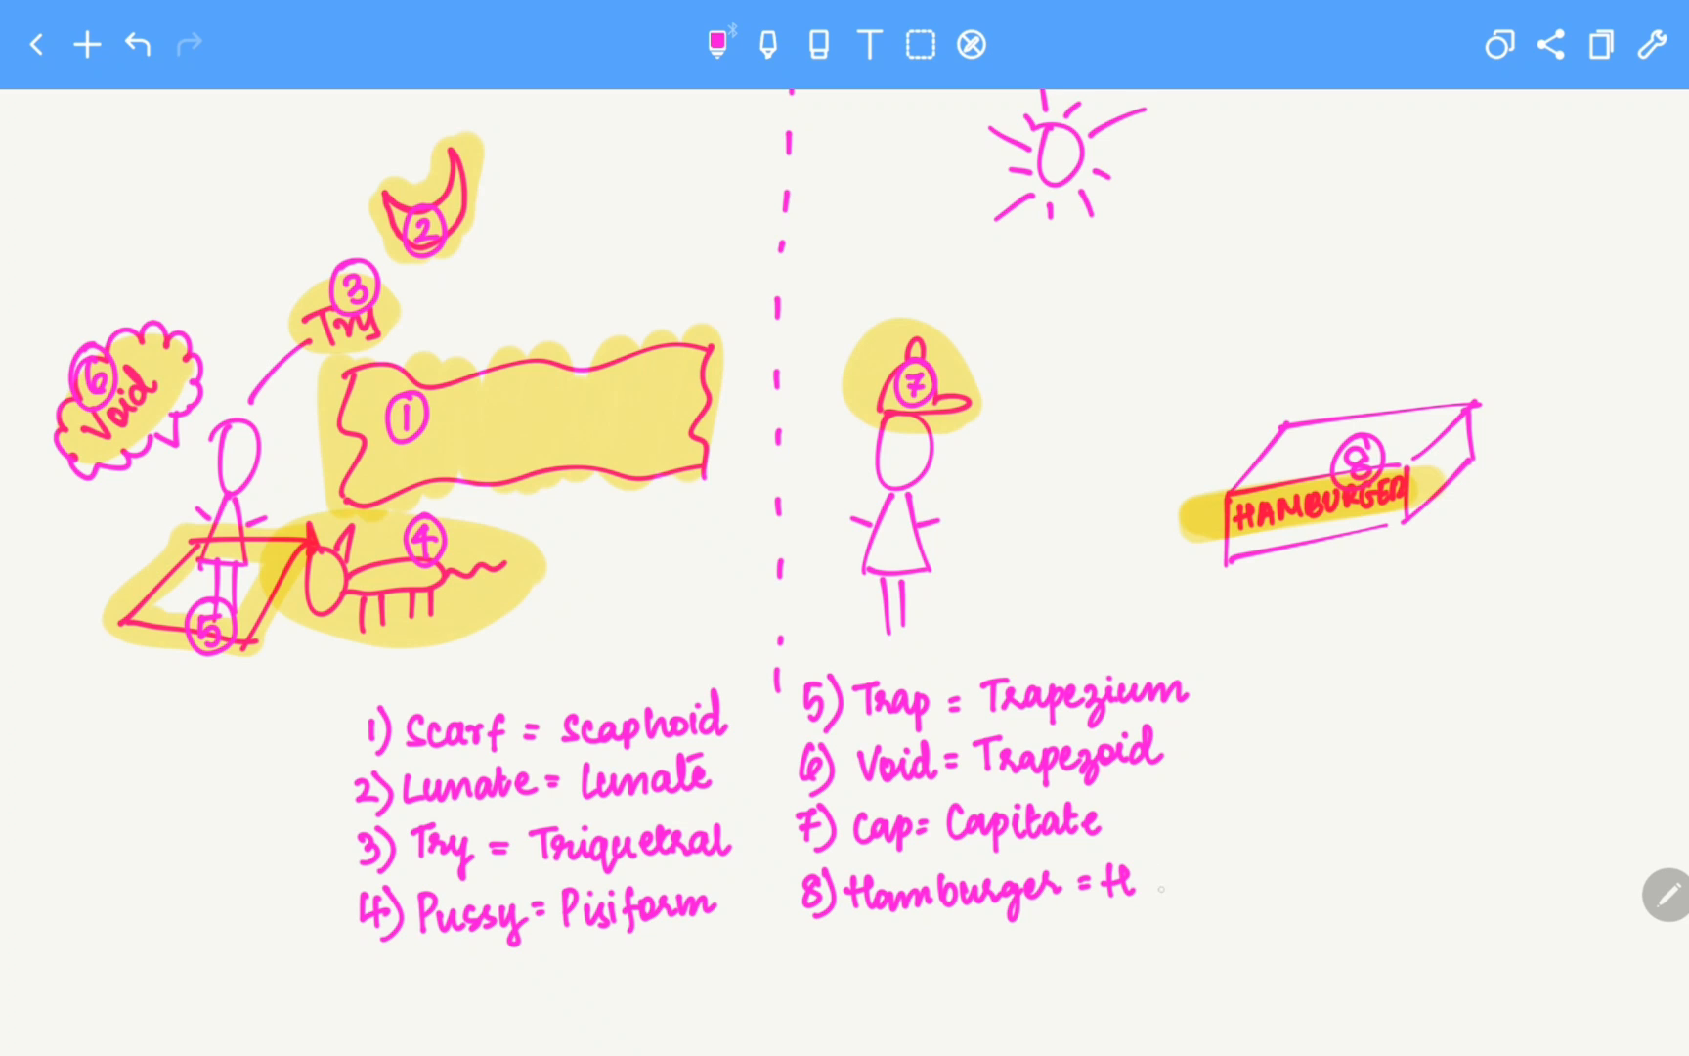
type("amal.")
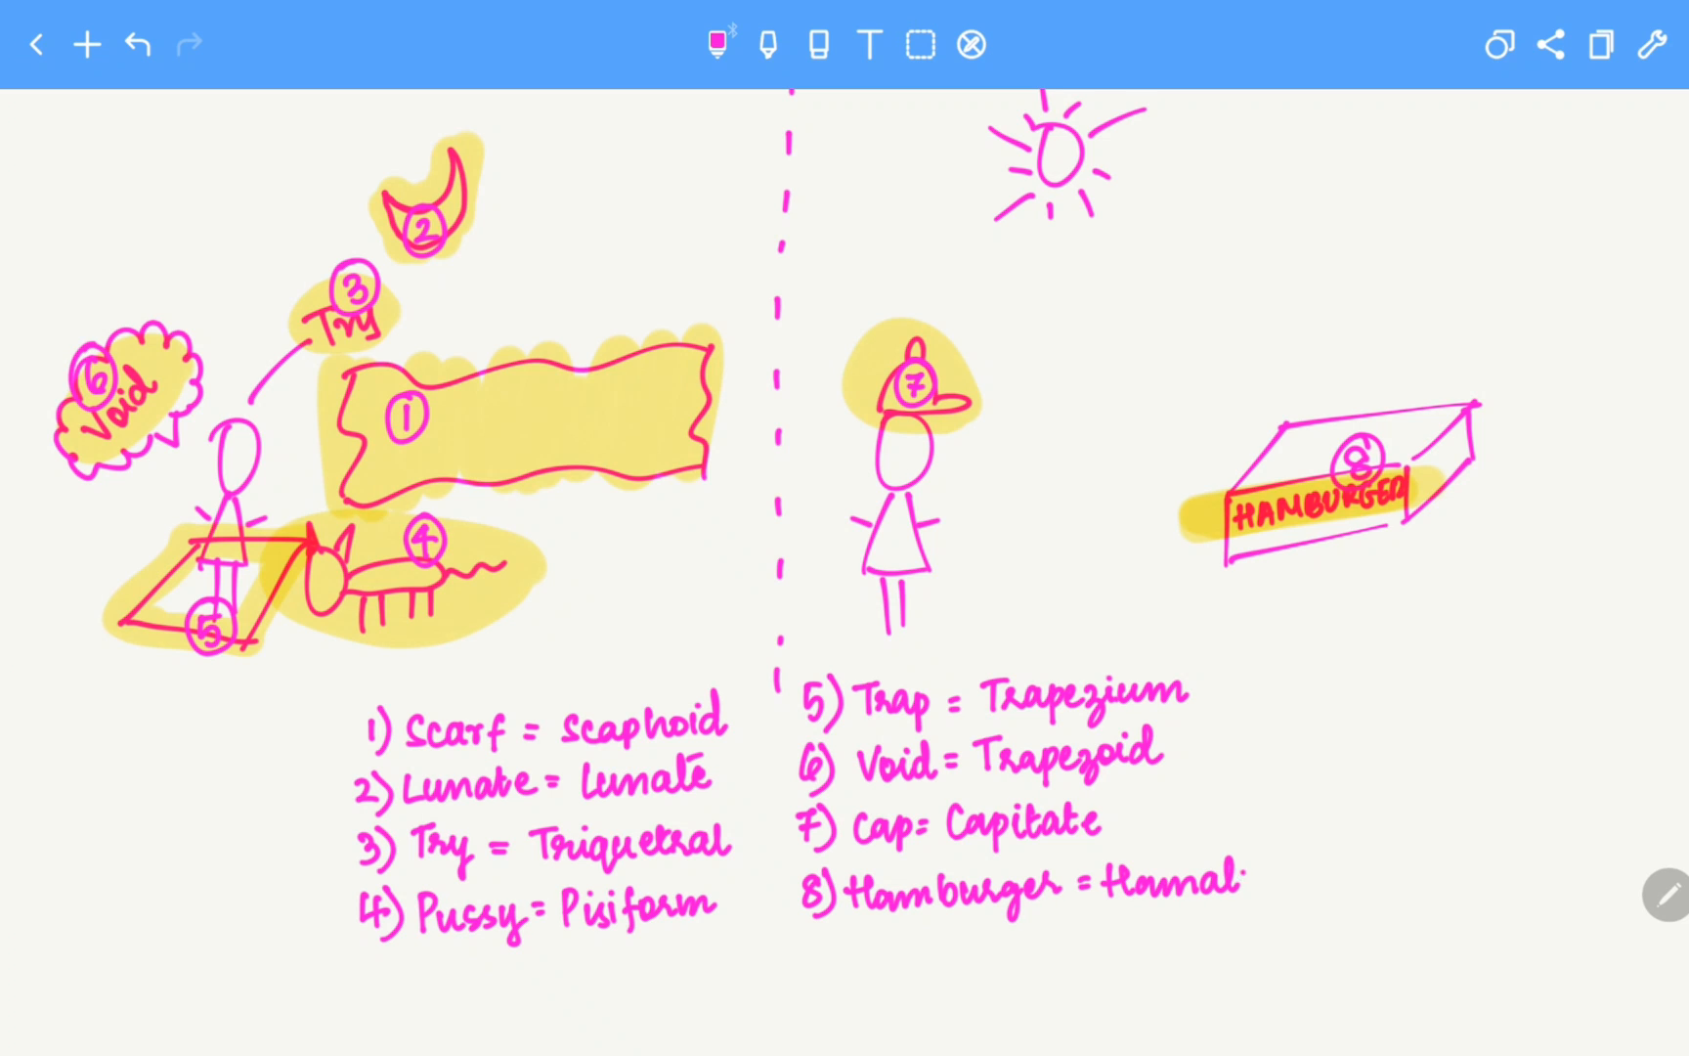
type("é")
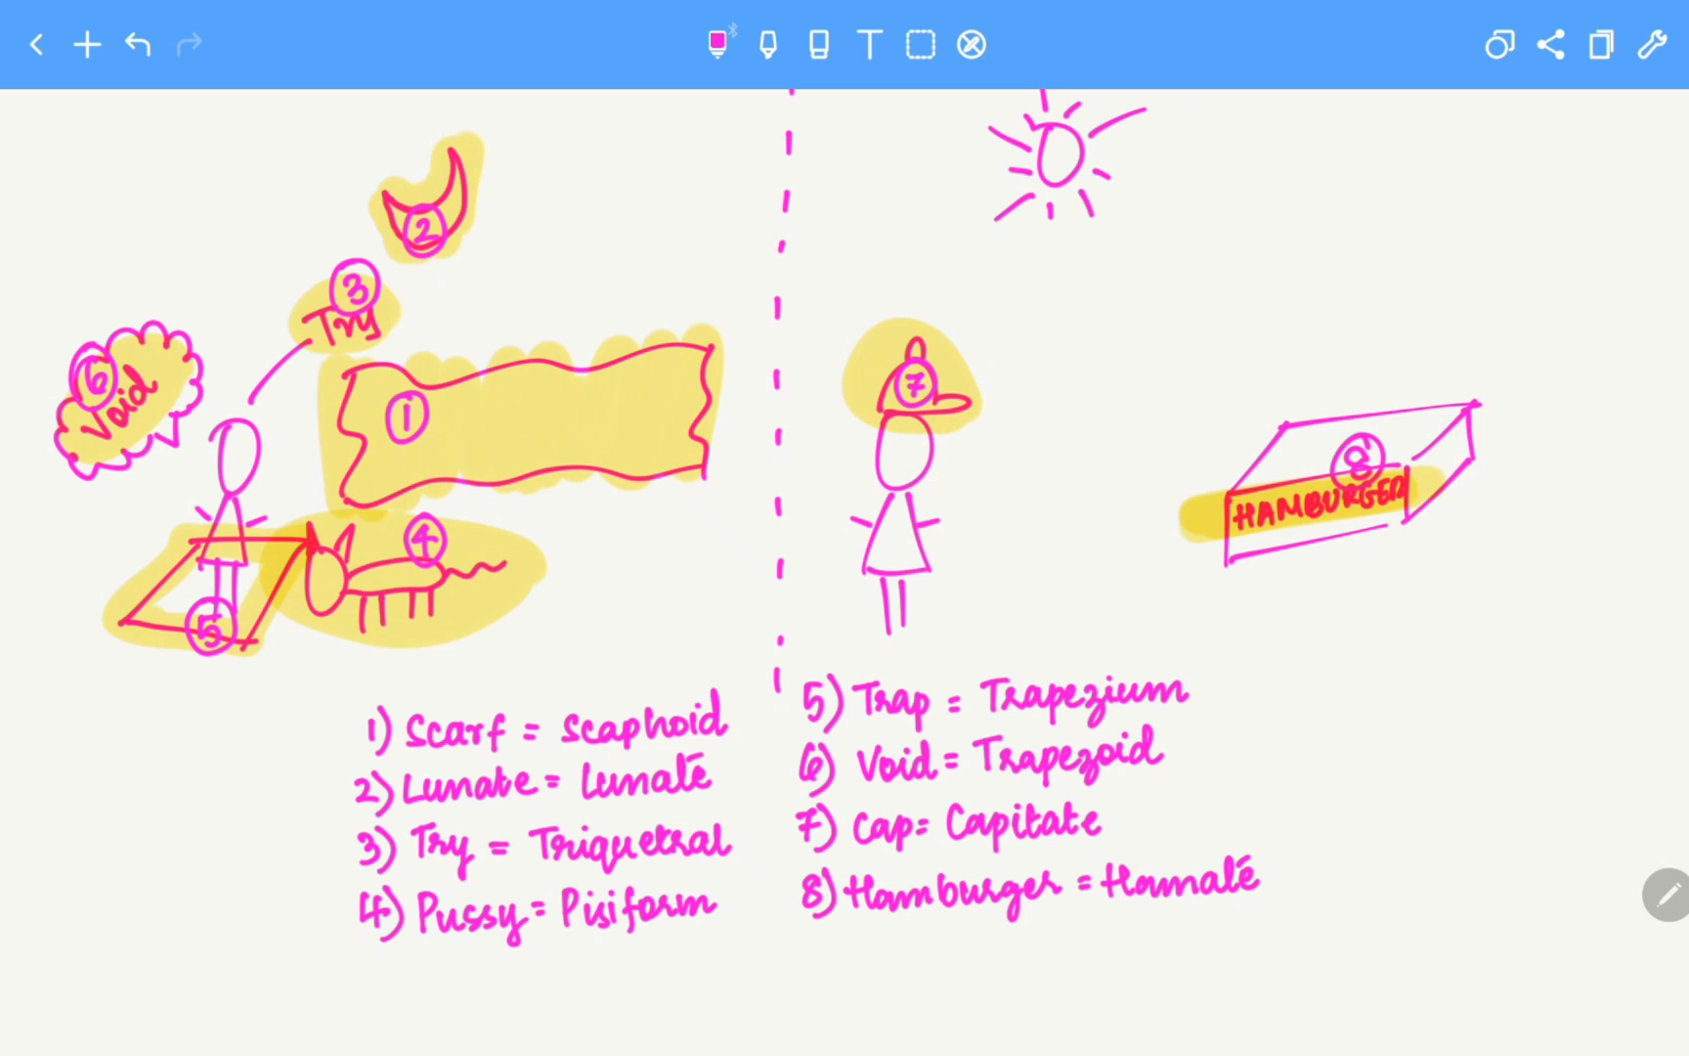
type("Proximal row")
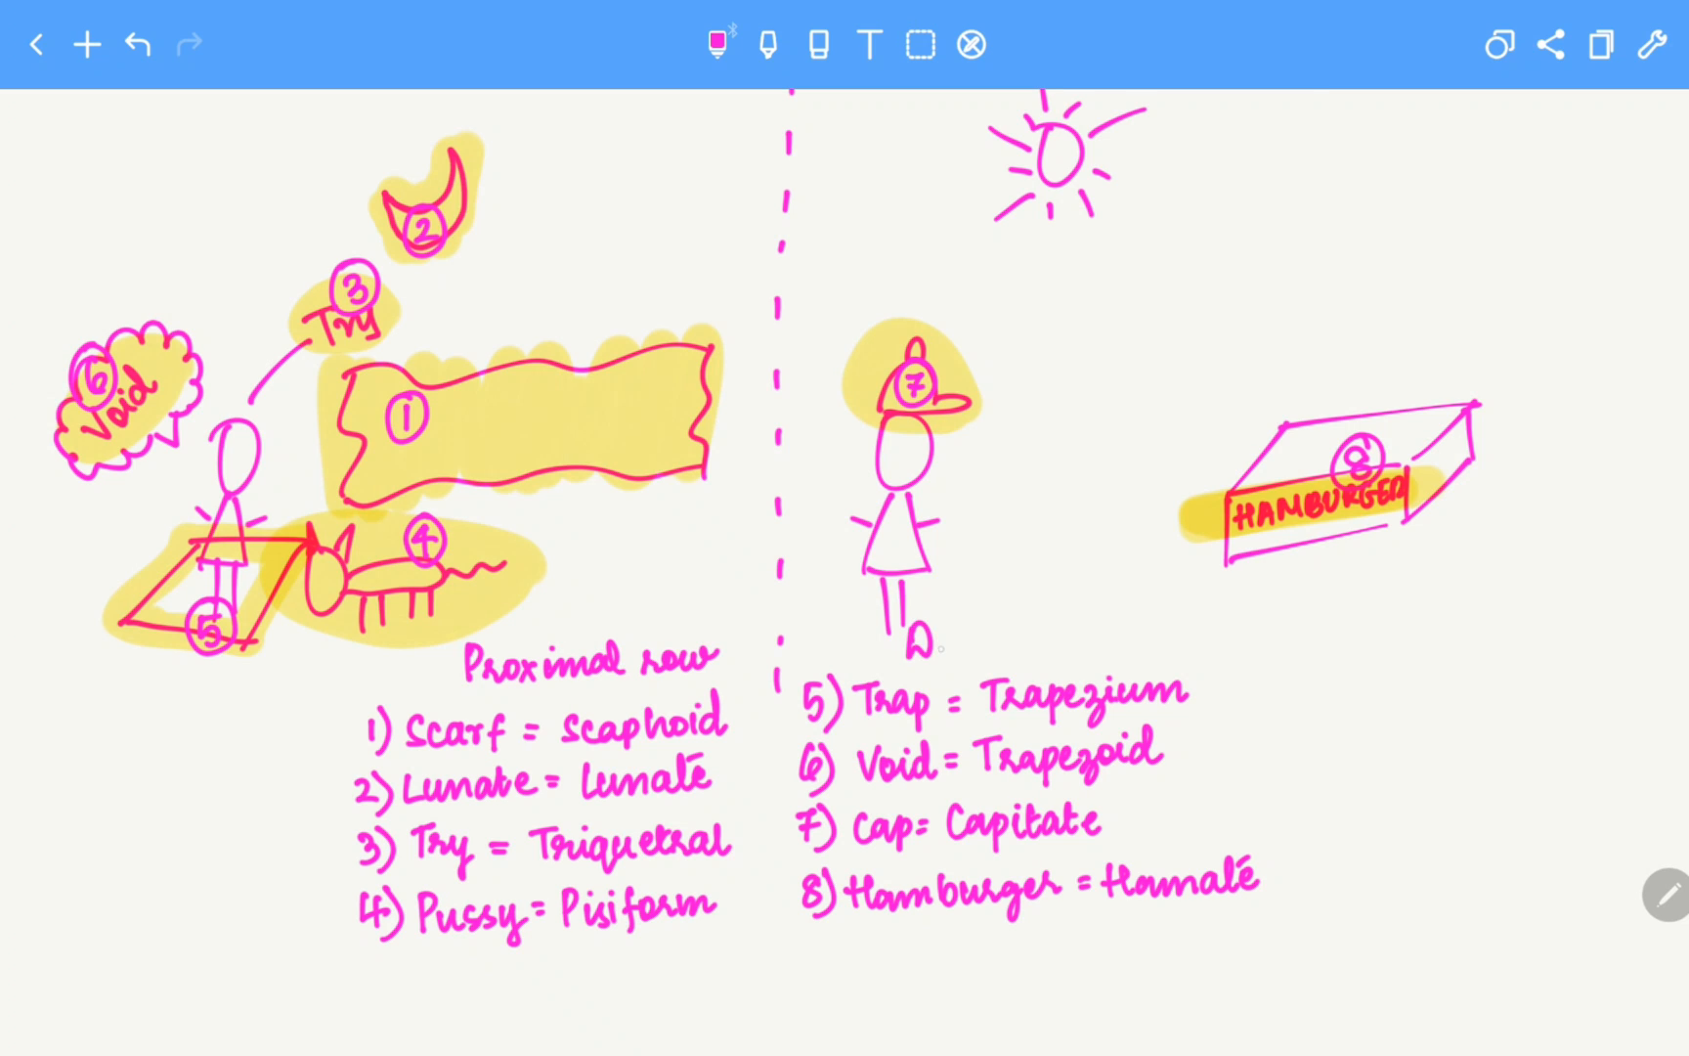
- Write the 'Distal' heading above the second column of entries 5–8
type("Distal")
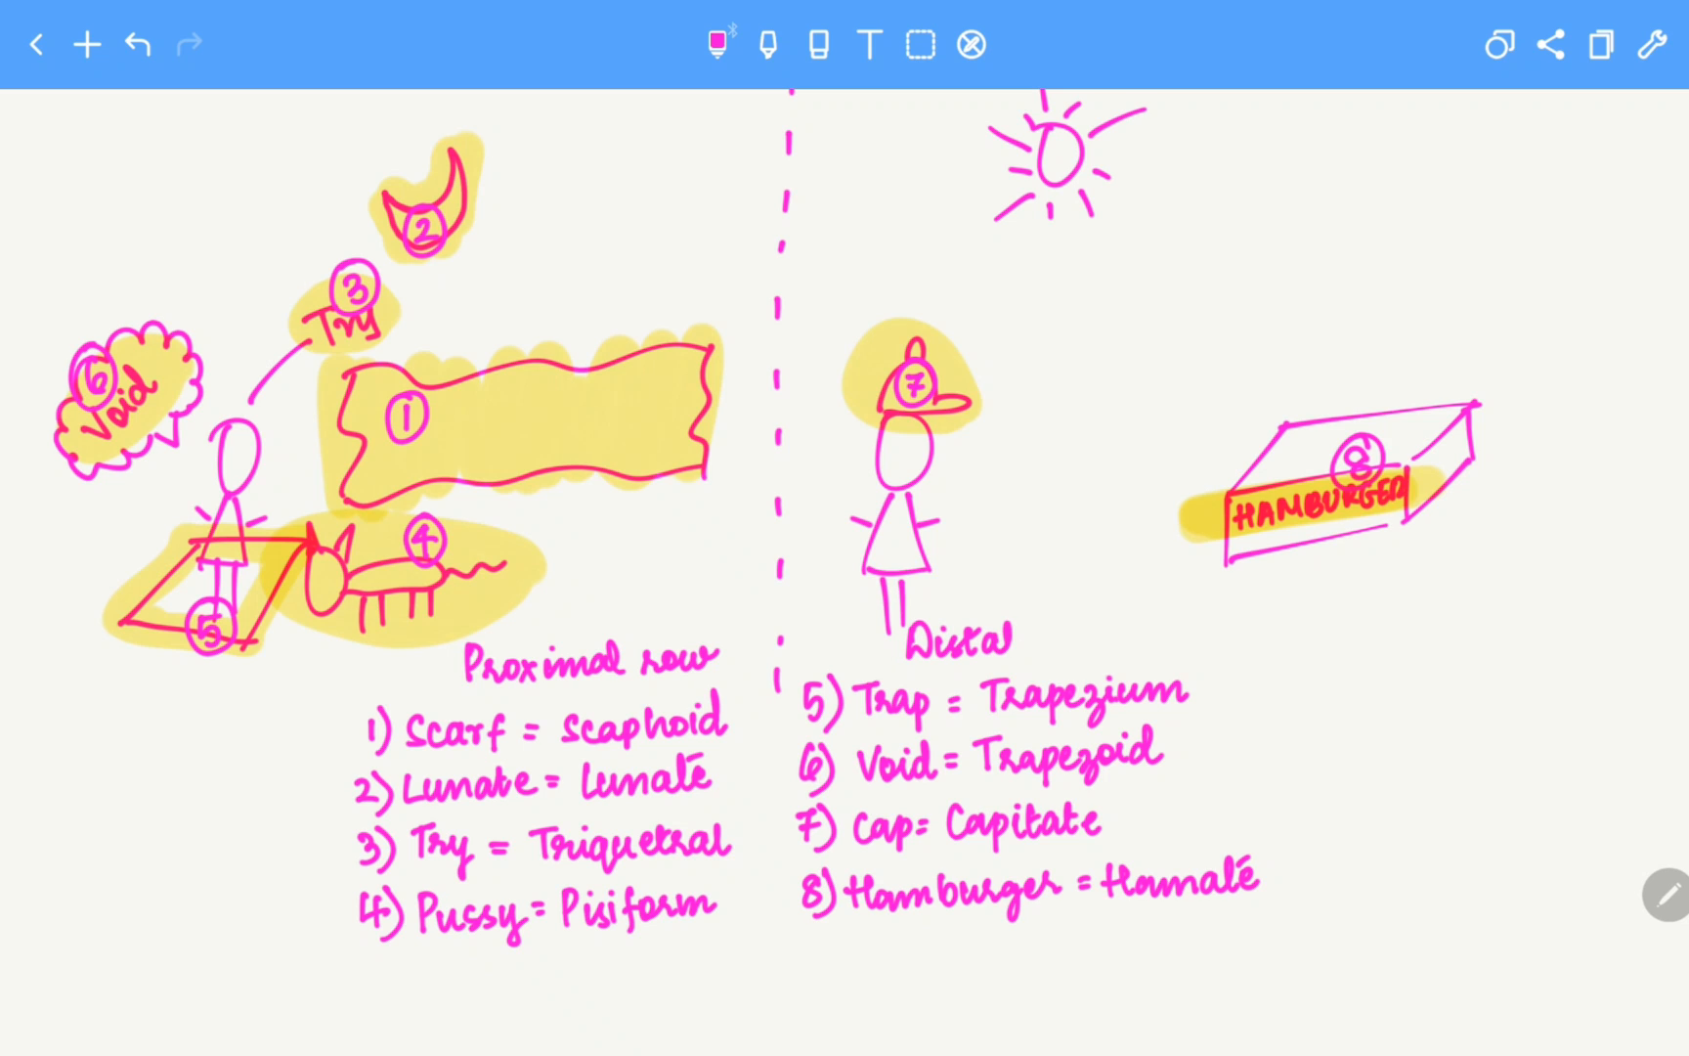